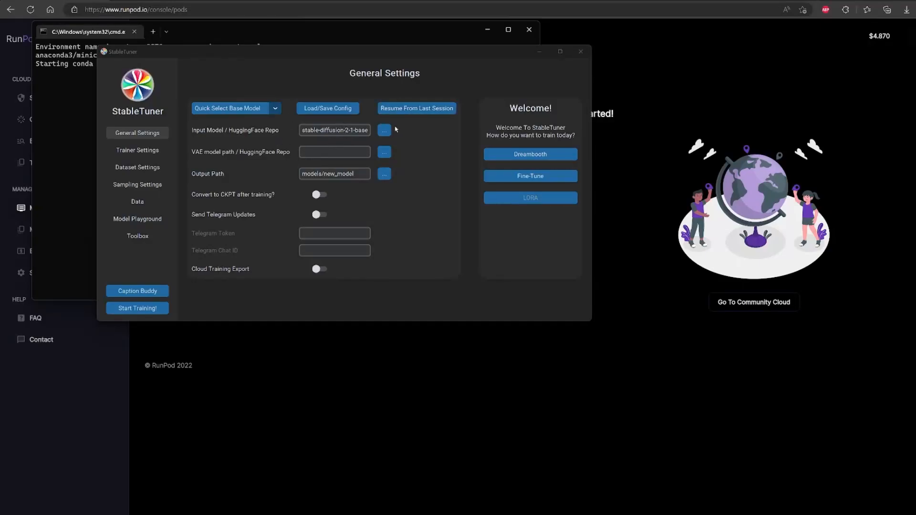
pyautogui.moveTo(300, 126)
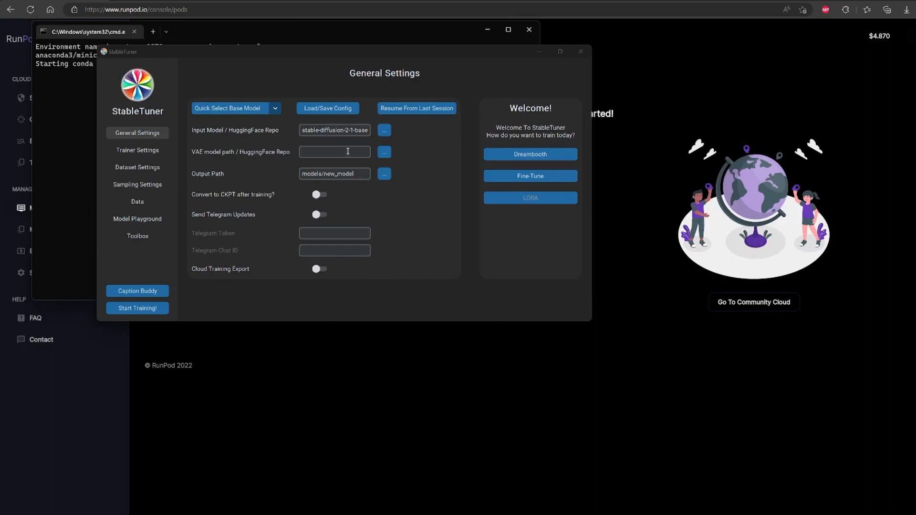
pyautogui.moveTo(285, 125)
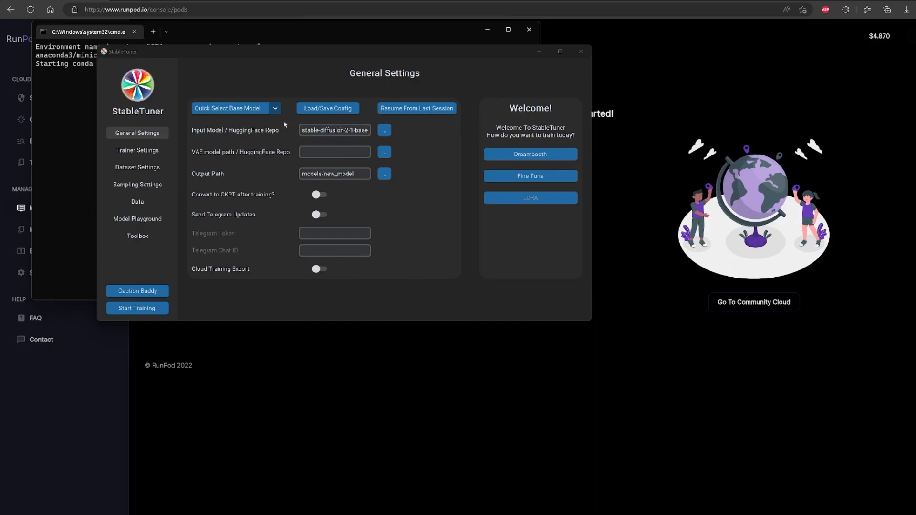
pyautogui.moveTo(224, 159)
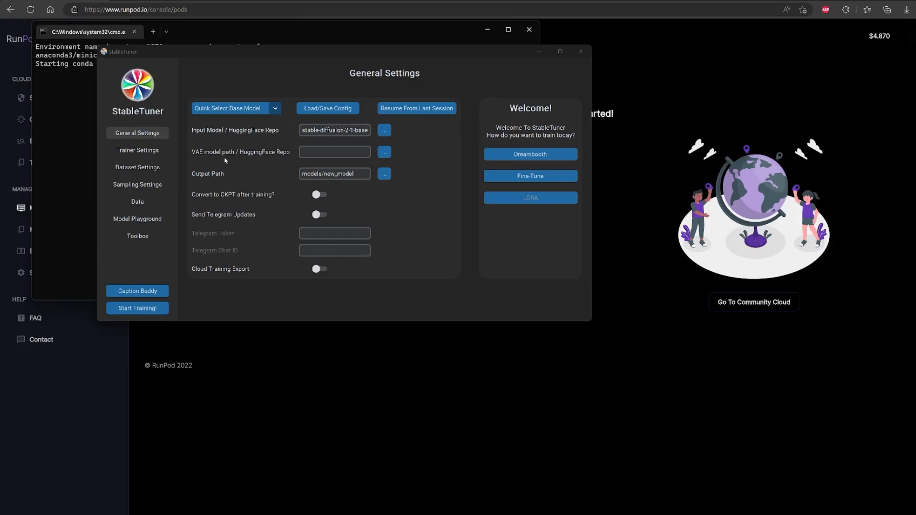
pyautogui.moveTo(347, 261)
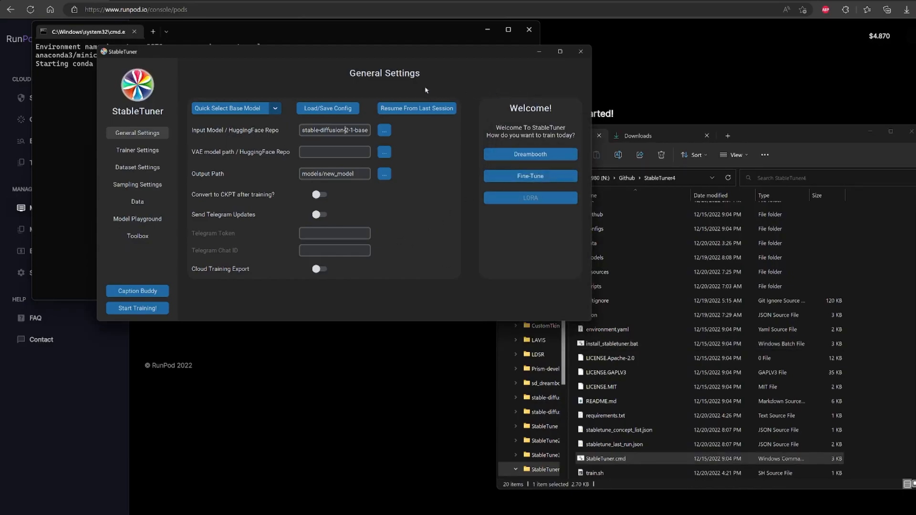
pyautogui.moveTo(220, 313)
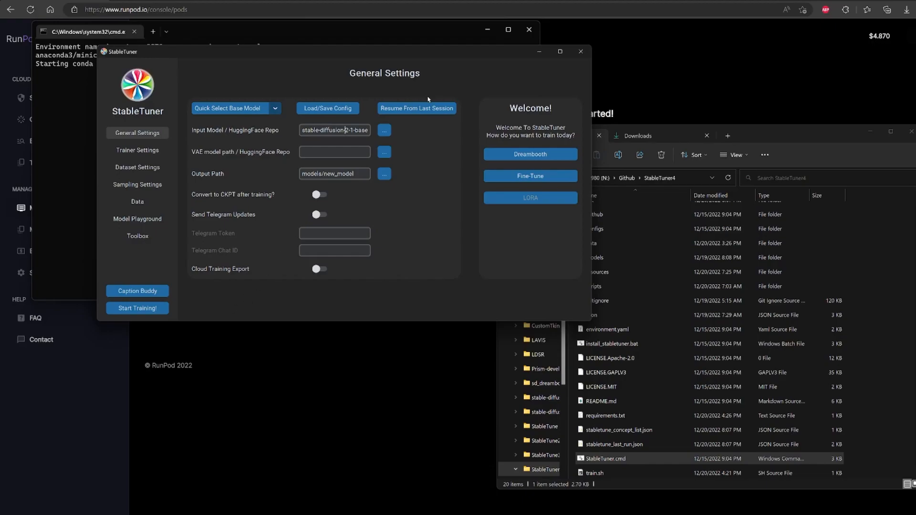
pyautogui.moveTo(466, 116)
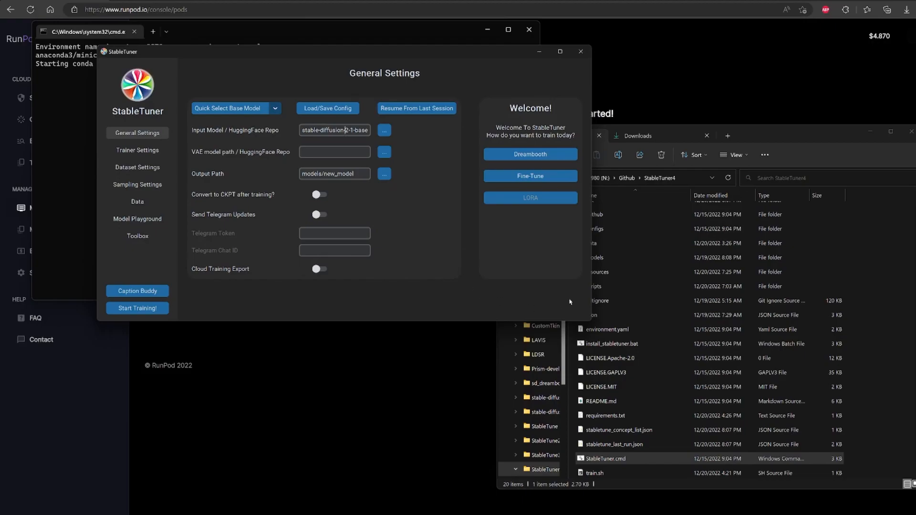
pyautogui.moveTo(335, 99)
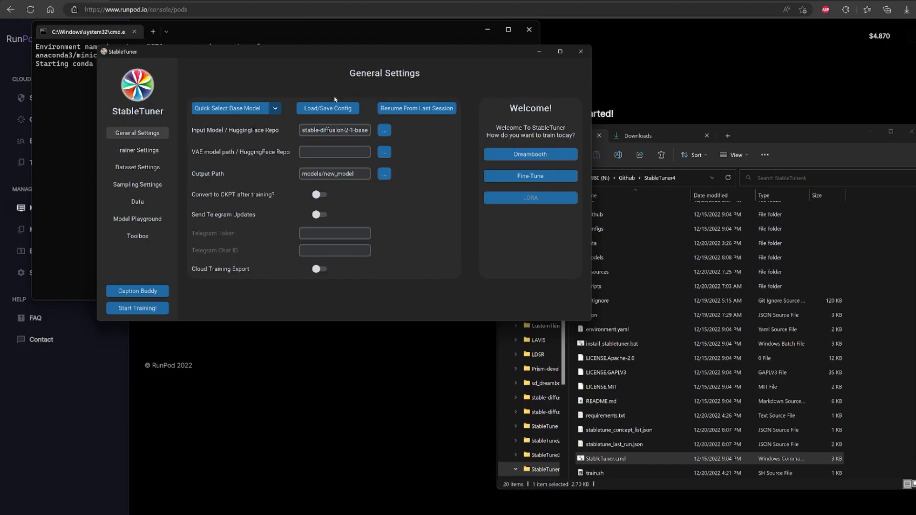
# Set the input model to stable-diffusion-2-1-base and review the Trainer Settings page.
pyautogui.click(334, 130)
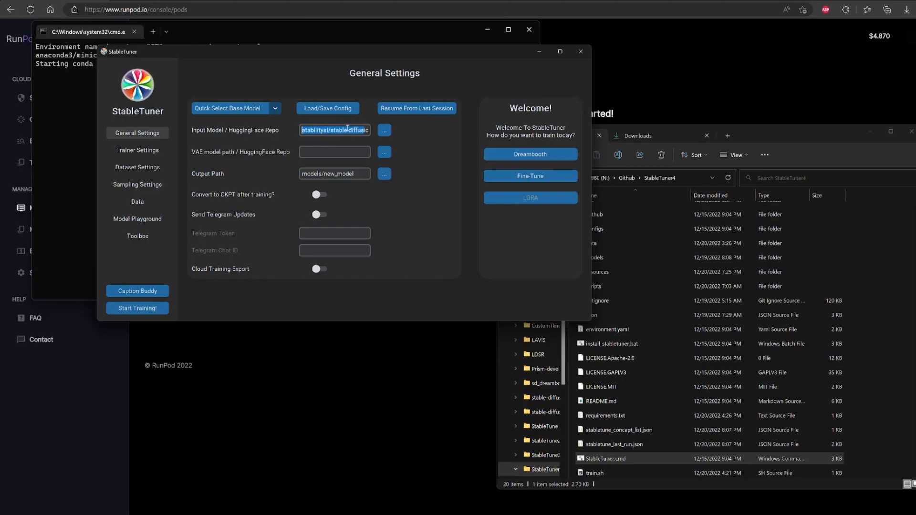
pyautogui.write('stable-diffusion-2-1-base')
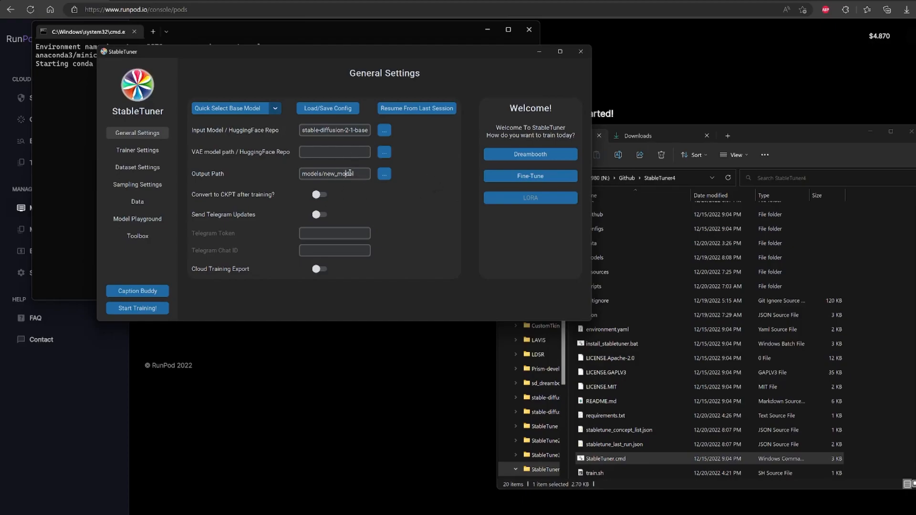
pyautogui.click(138, 150)
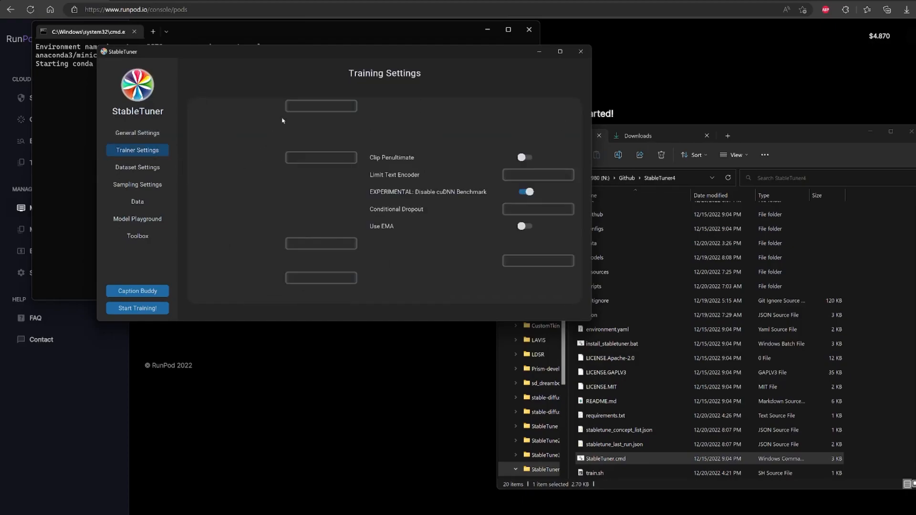
pyautogui.click(138, 150)
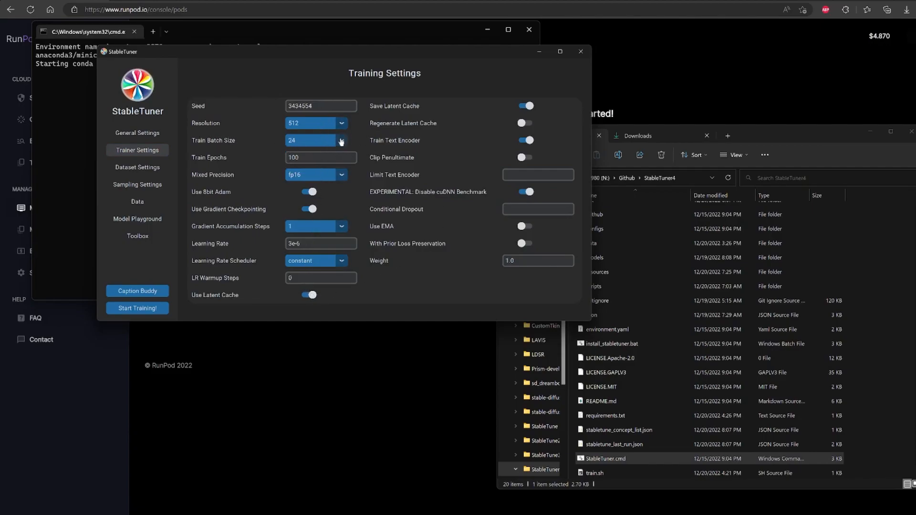
pyautogui.moveTo(352, 133)
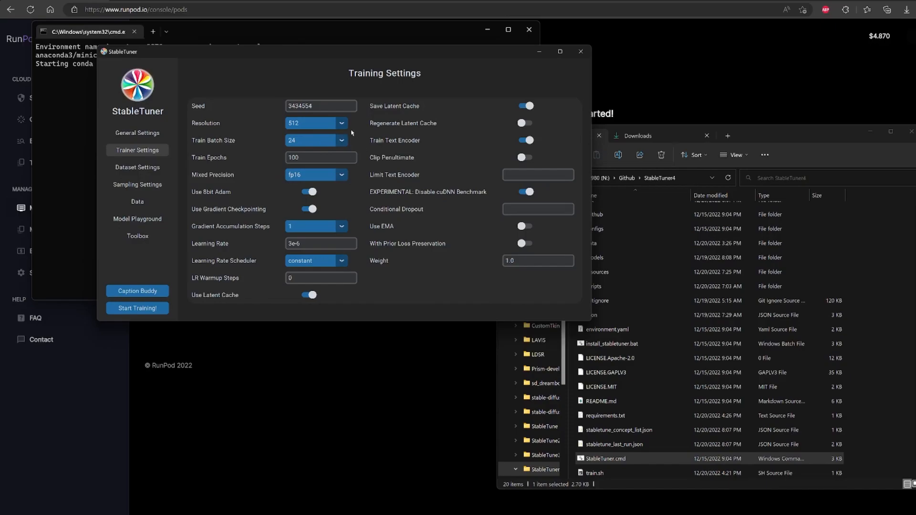
pyautogui.moveTo(348, 296)
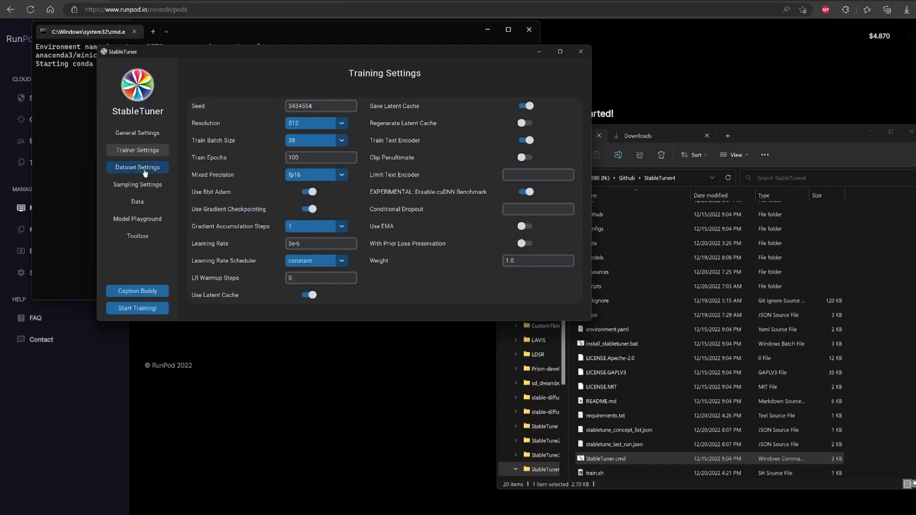
# Review Dataset and Sampling settings, then view the single New Concept on the Data page.
pyautogui.click(137, 168)
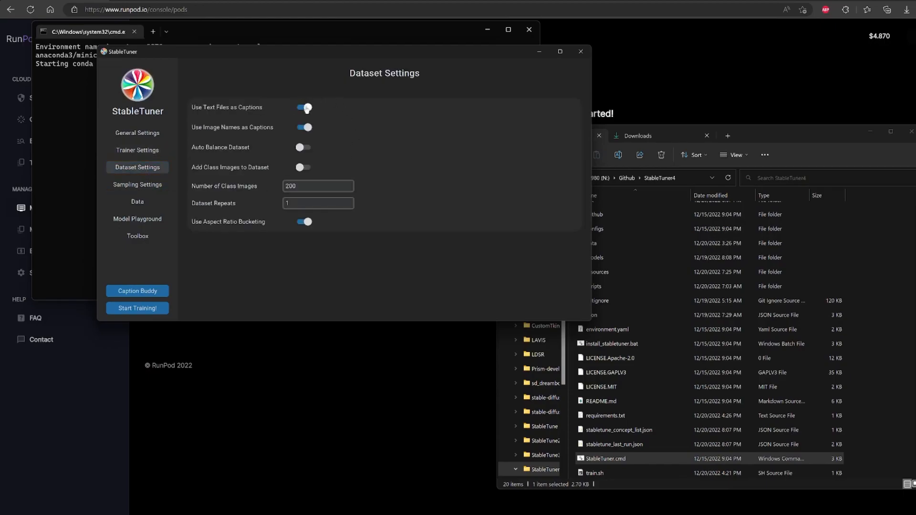
pyautogui.click(305, 107)
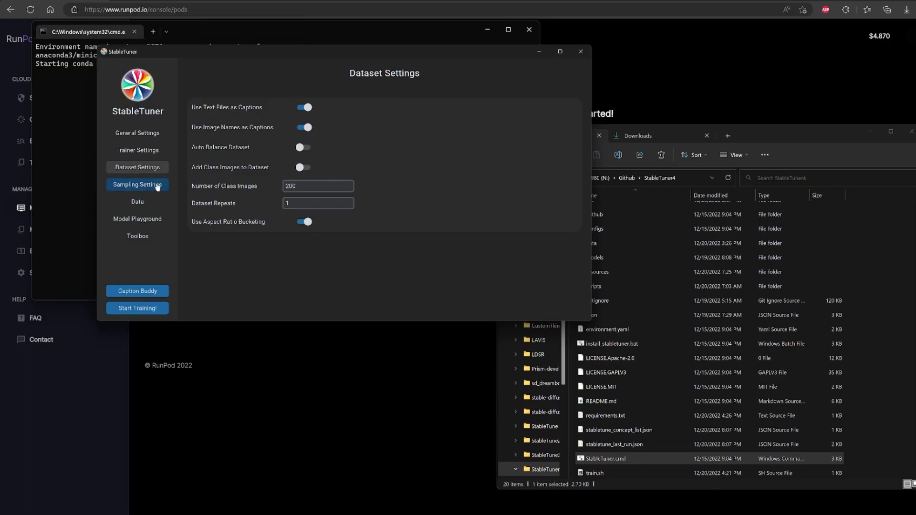
pyautogui.click(138, 184)
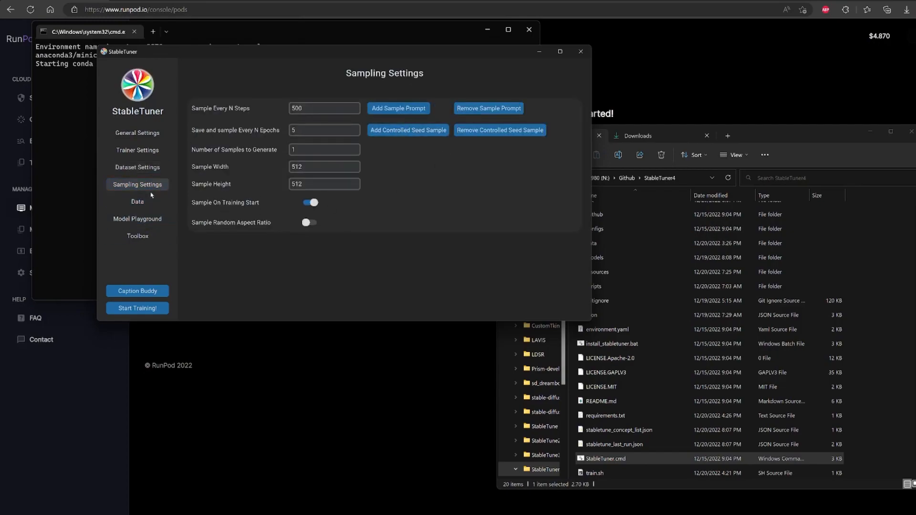
pyautogui.click(138, 201)
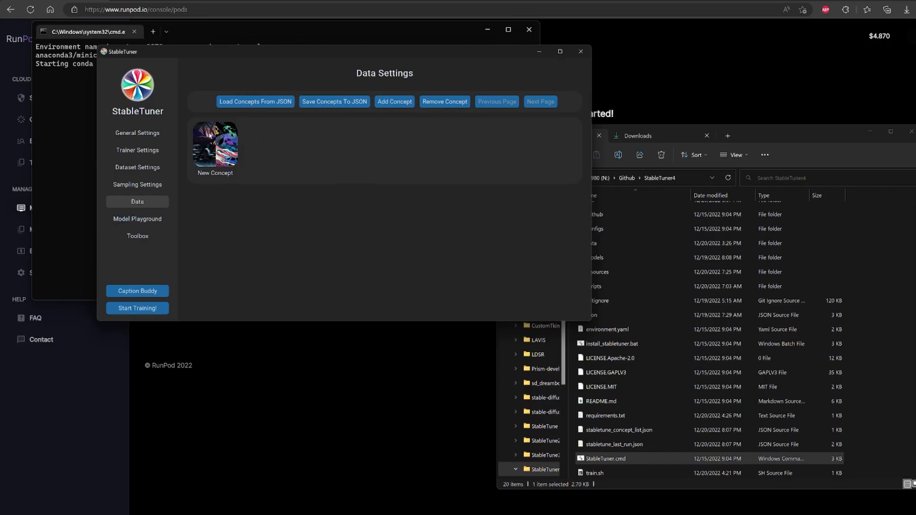
pyautogui.doubleClick(215, 144)
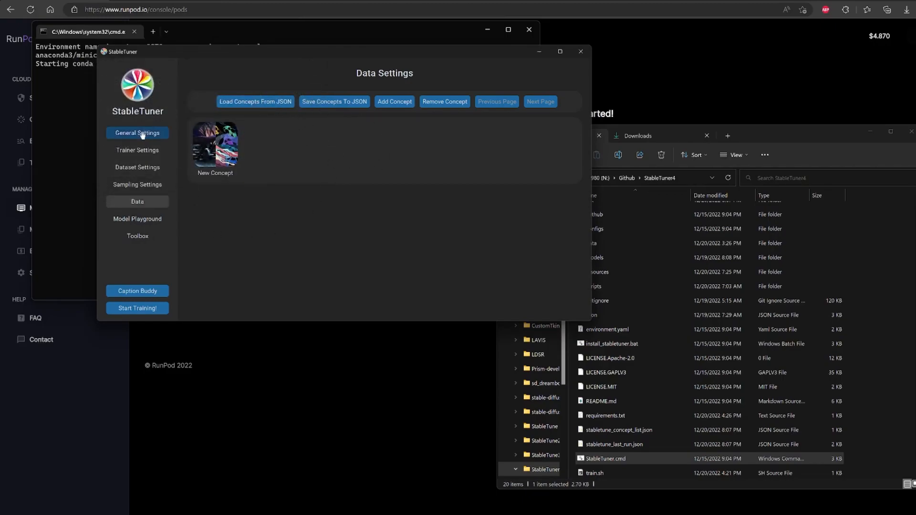
# Turn on Cloud Training Export in General Settings and start Export for Cloud.
pyautogui.click(137, 133)
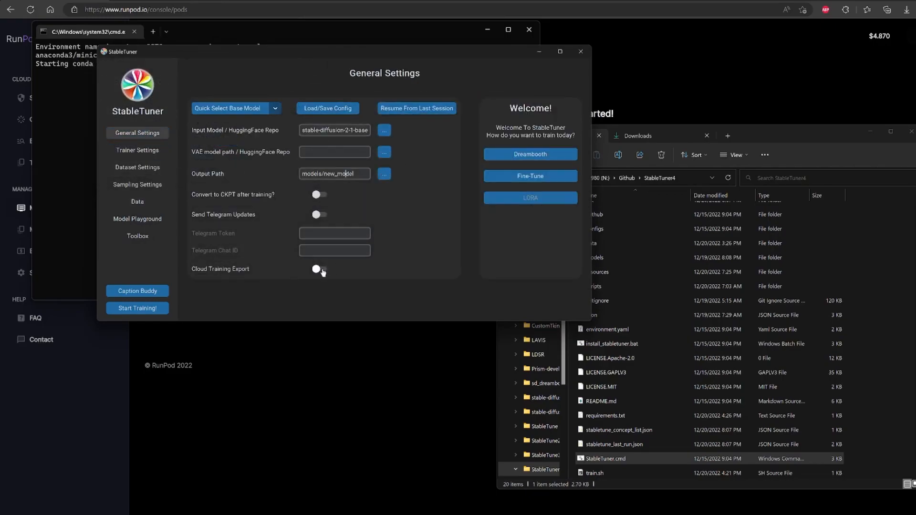
pyautogui.click(319, 270)
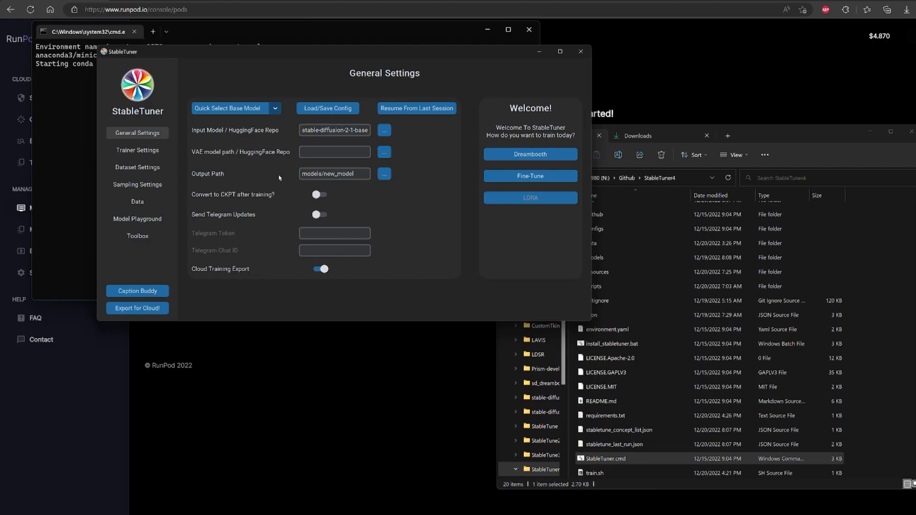
pyautogui.moveTo(231, 55)
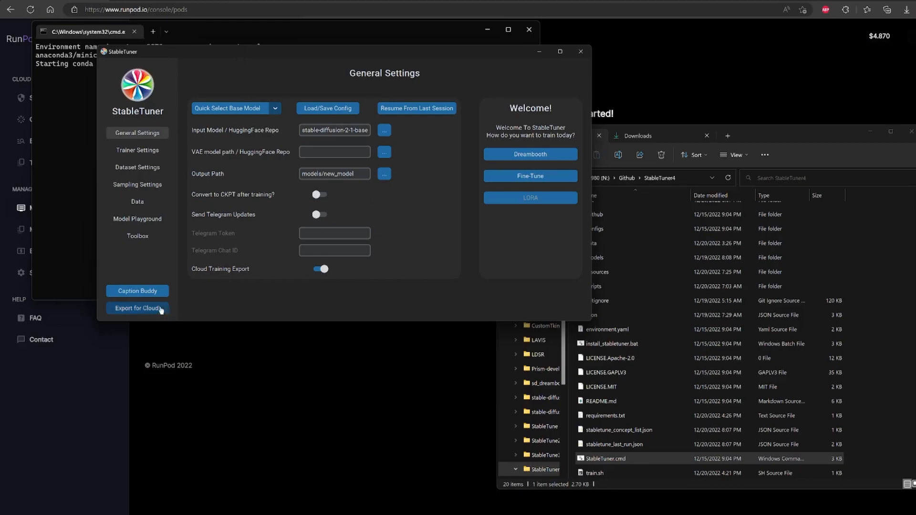
pyautogui.click(138, 309)
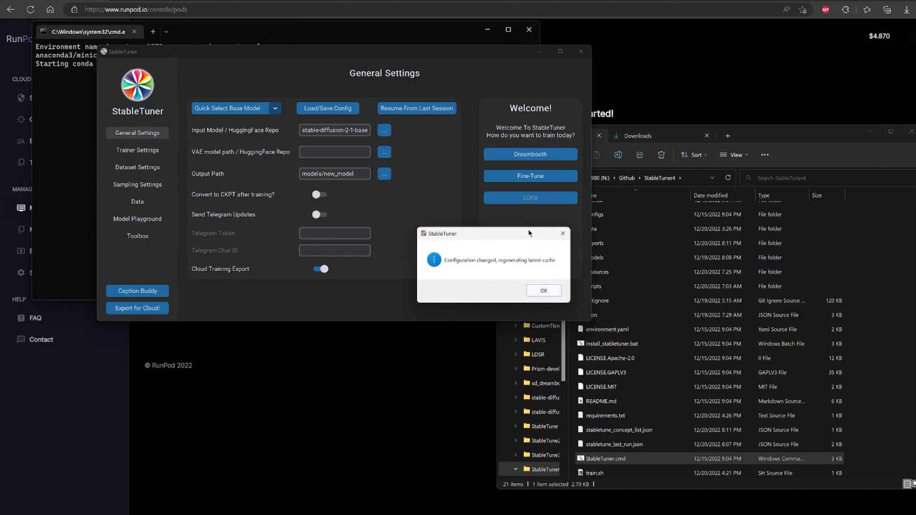
pyautogui.moveTo(442, 241)
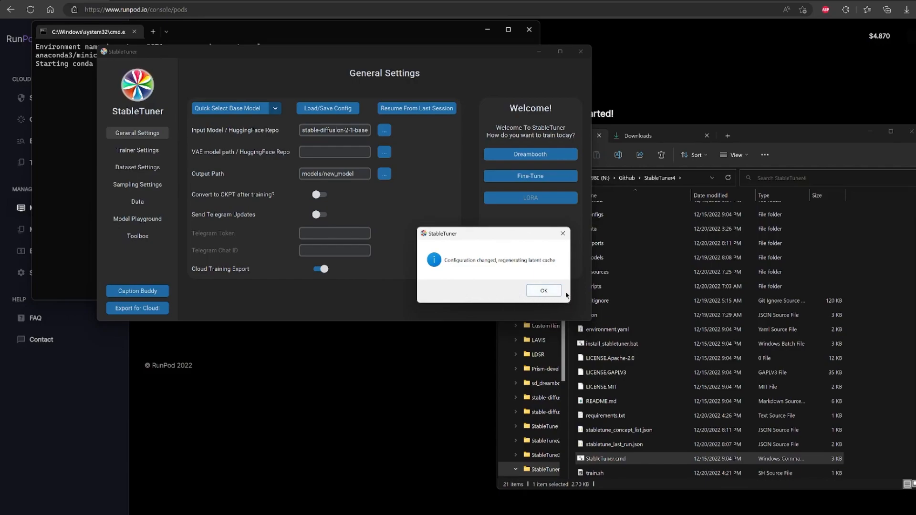
pyautogui.moveTo(391, 246)
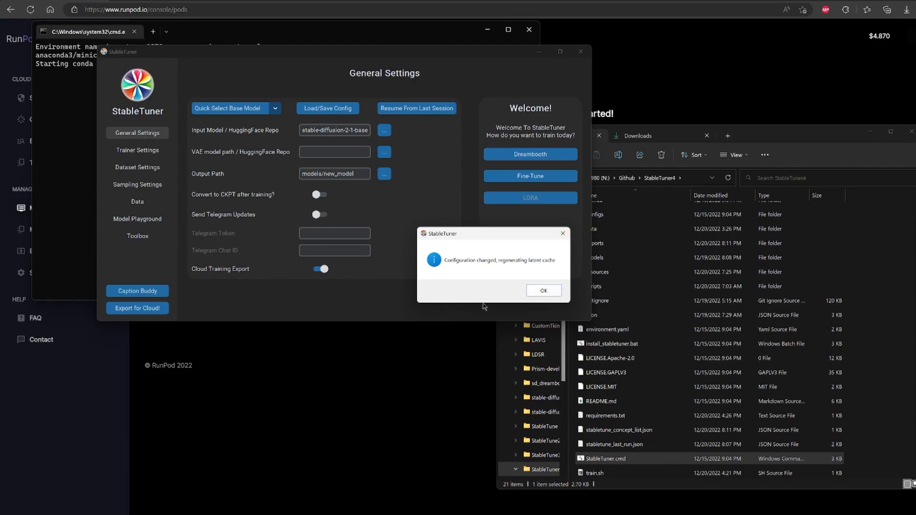
pyautogui.moveTo(568, 305)
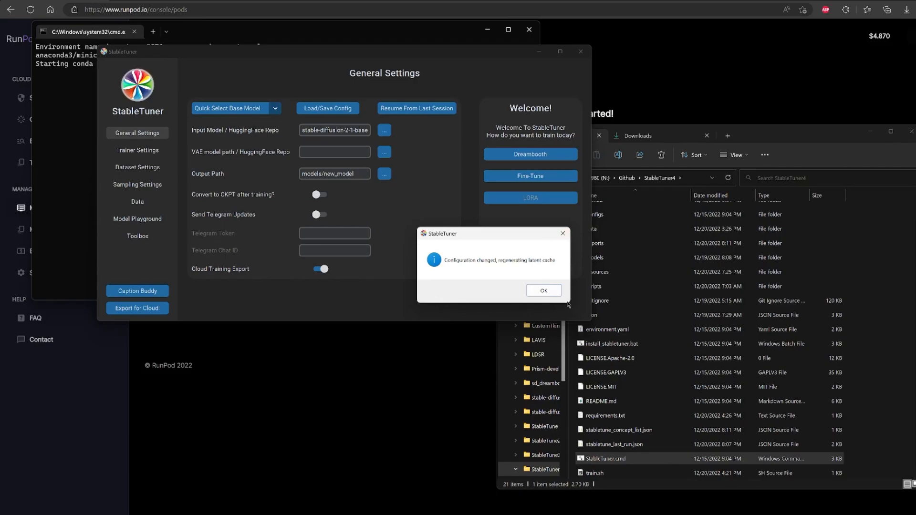
# Acknowledge the latent cache notice, finish the export and dismiss the payload-ready message.
pyautogui.click(542, 290)
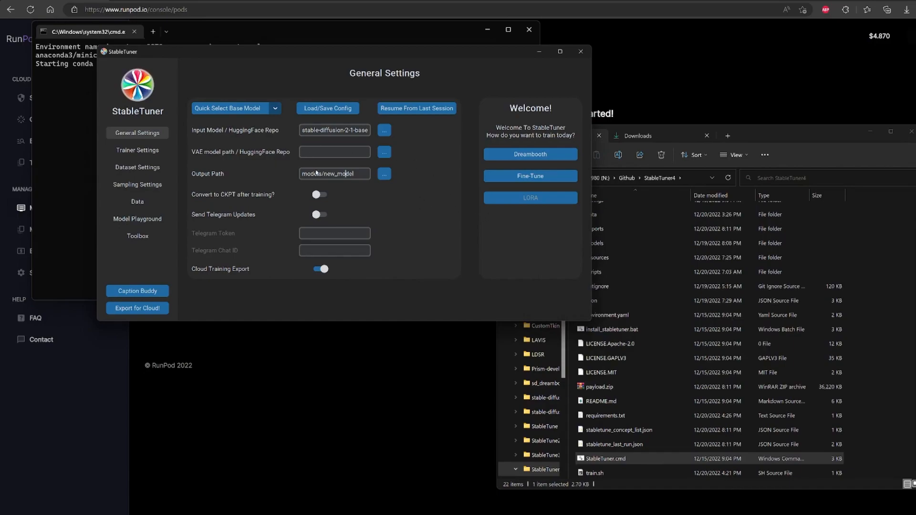
pyautogui.moveTo(436, 166)
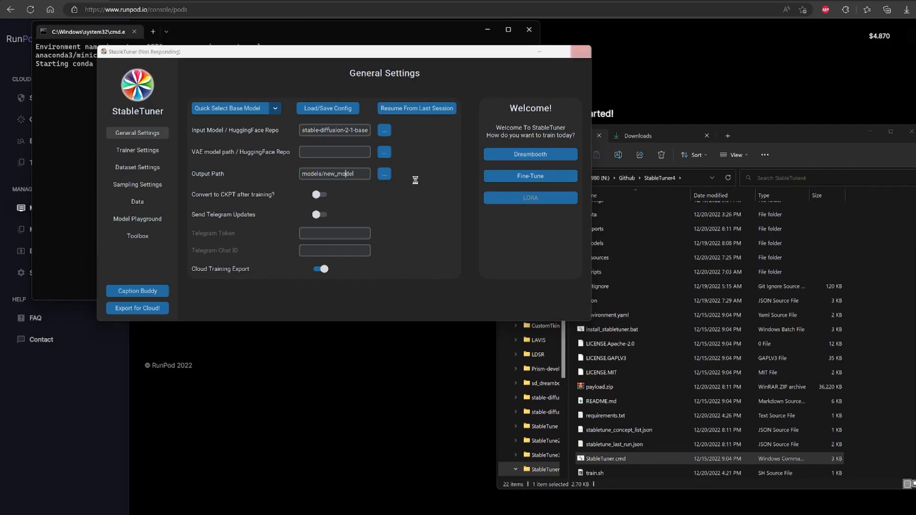
pyautogui.click(138, 308)
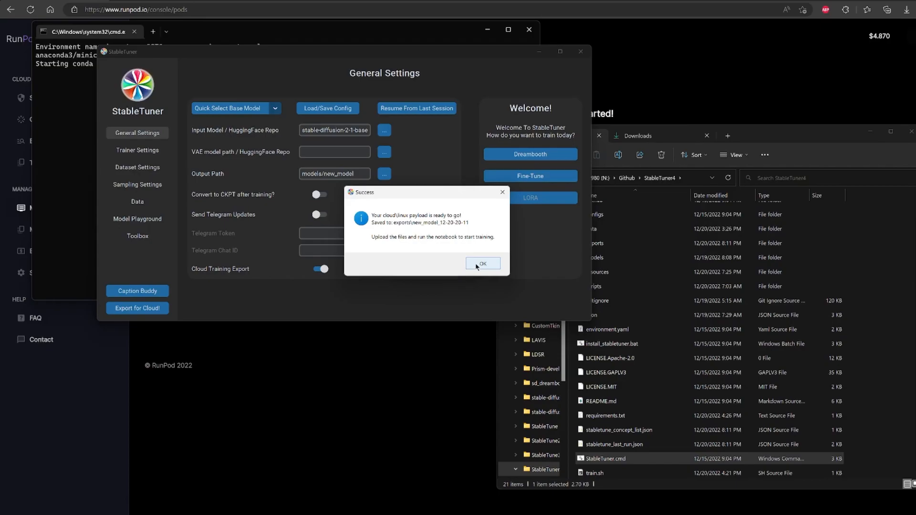
pyautogui.click(483, 264)
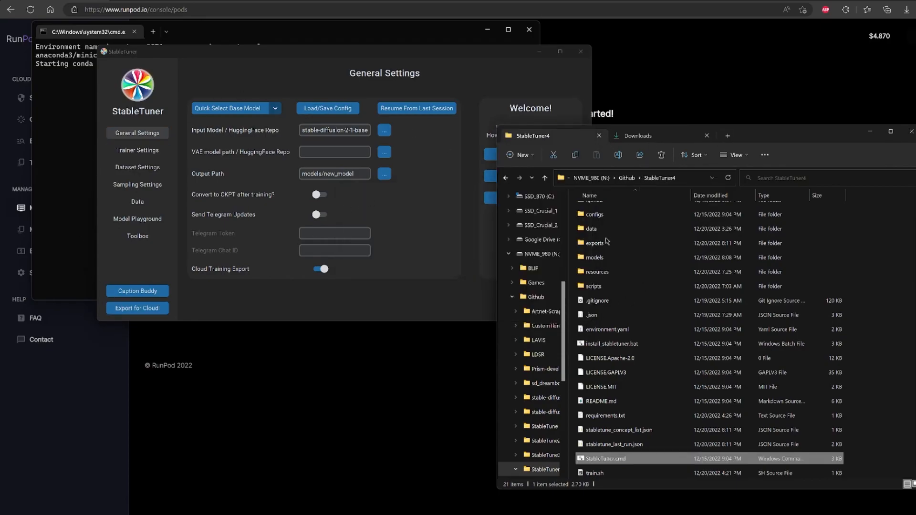
# Browse into exports/new_model_12-20-20-11 and select stableTuner_notebook.ipynb beside payload.zip.
pyautogui.scroll(3)
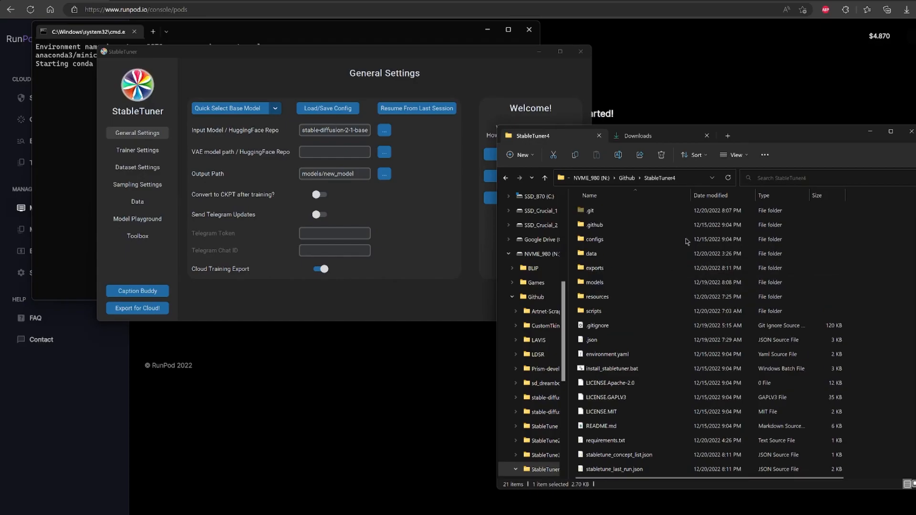
pyautogui.doubleClick(594, 268)
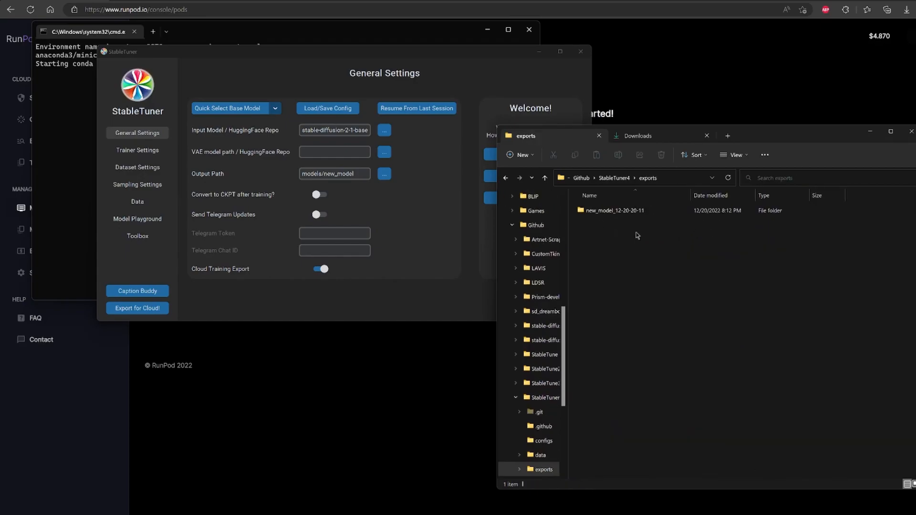
pyautogui.click(619, 210)
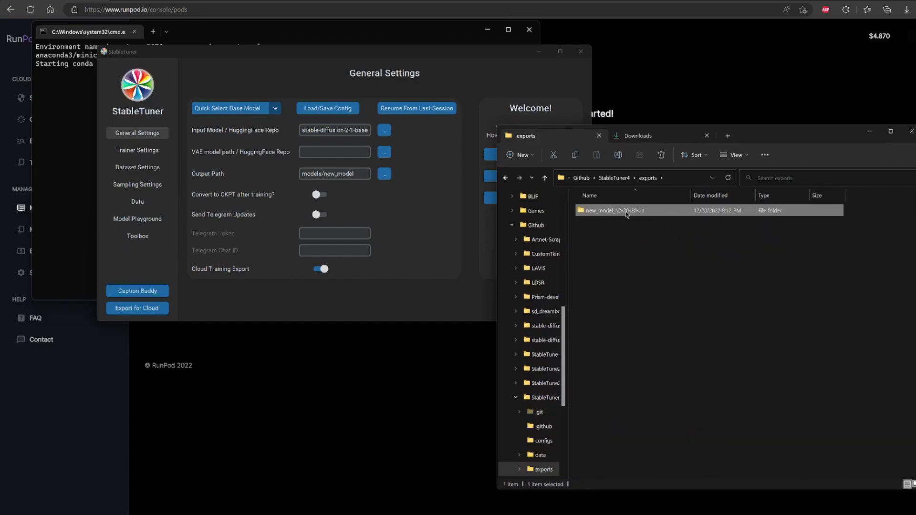
pyautogui.moveTo(616, 210)
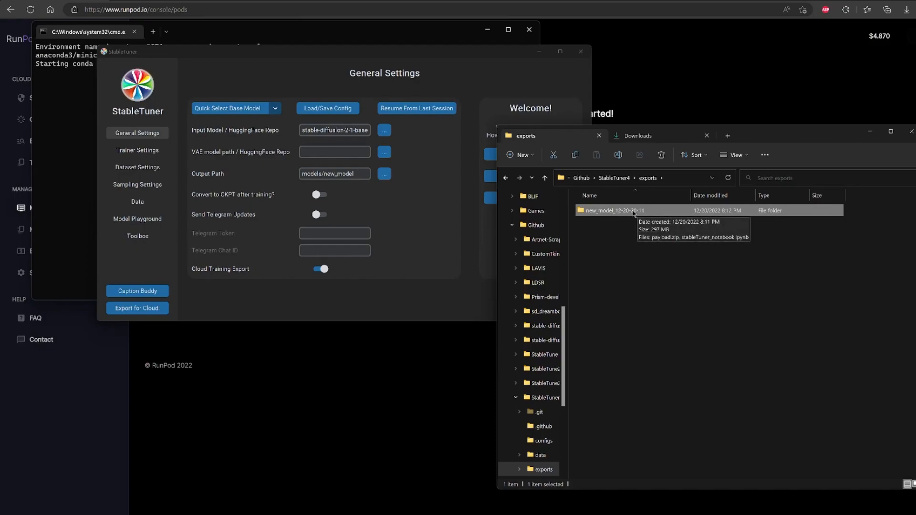
pyautogui.doubleClick(615, 210)
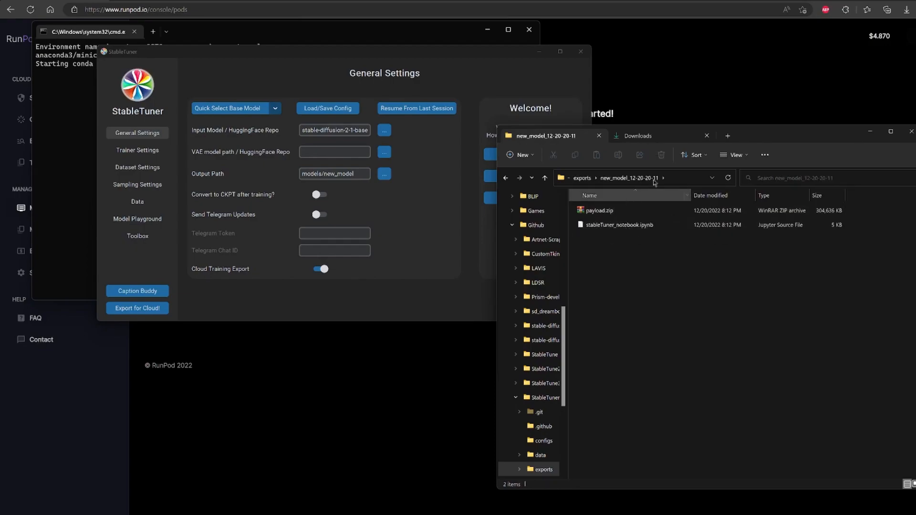
pyautogui.click(619, 224)
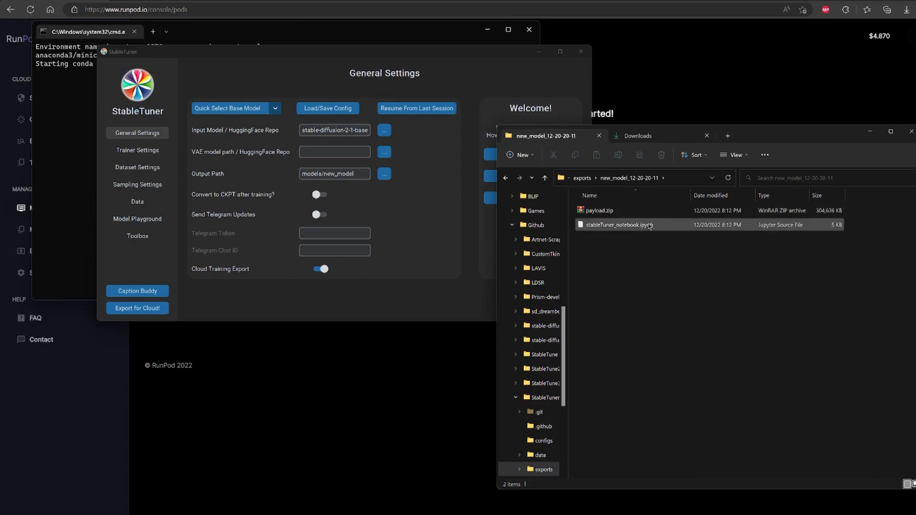
pyautogui.moveTo(624, 246)
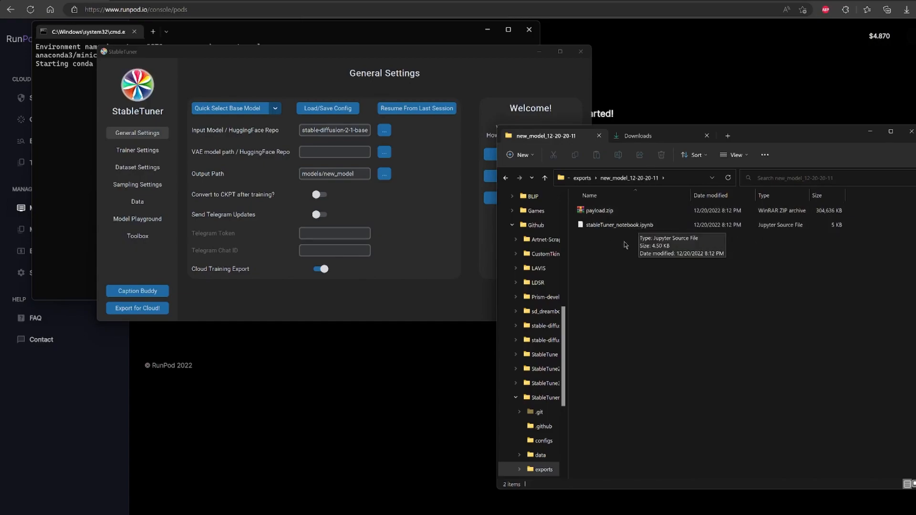
pyautogui.moveTo(690, 253)
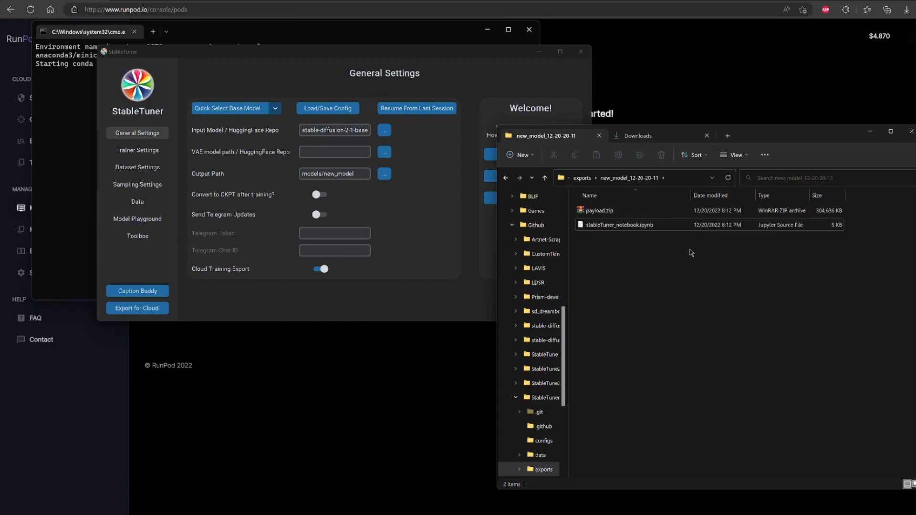
pyautogui.moveTo(430, 382)
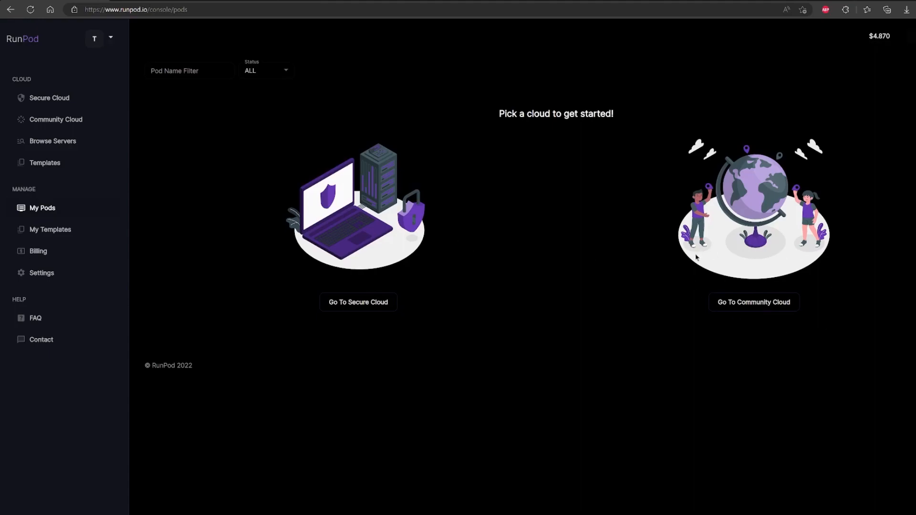
pyautogui.moveTo(762, 279)
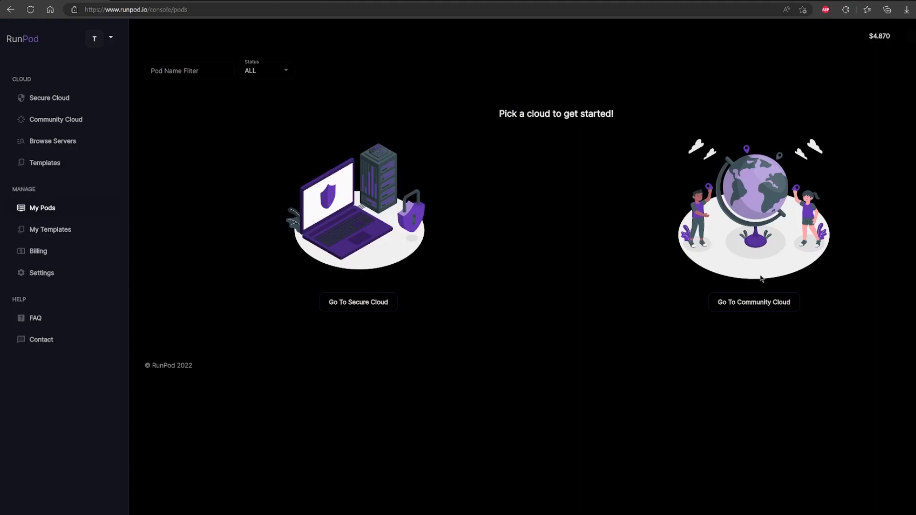
pyautogui.moveTo(45, 164)
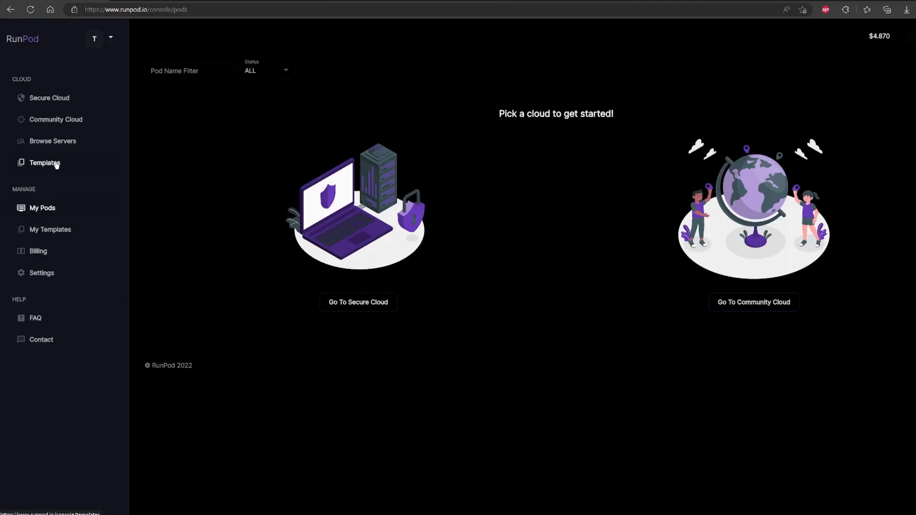
# View the pod templates, then the Community Cloud GPU price comparison.
pyautogui.click(45, 163)
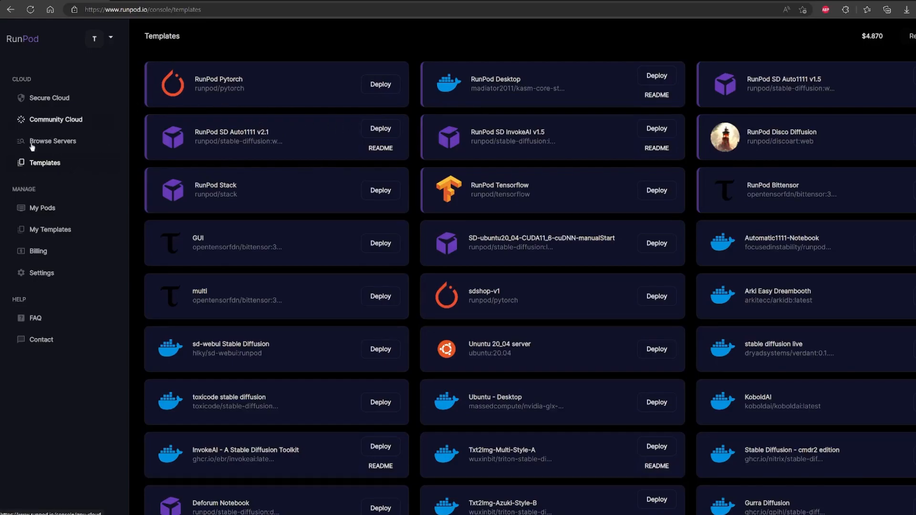
pyautogui.moveTo(147, 213)
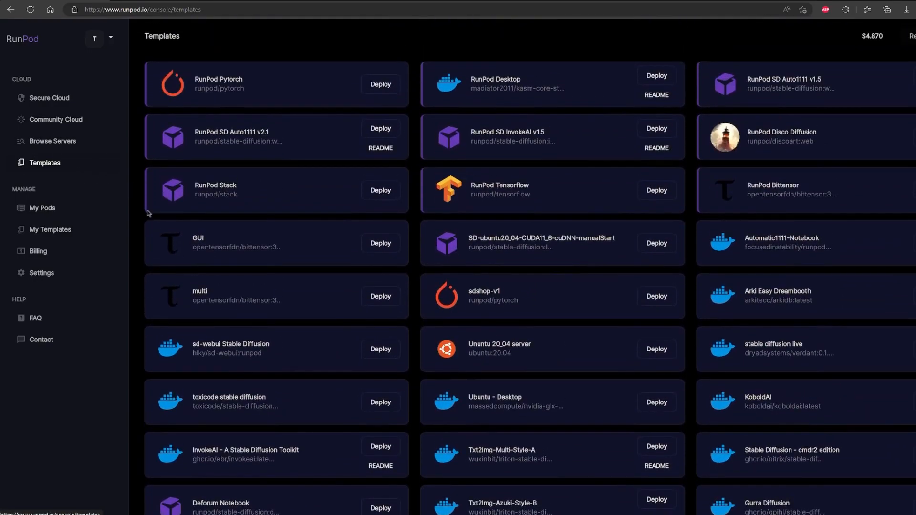
pyautogui.click(56, 120)
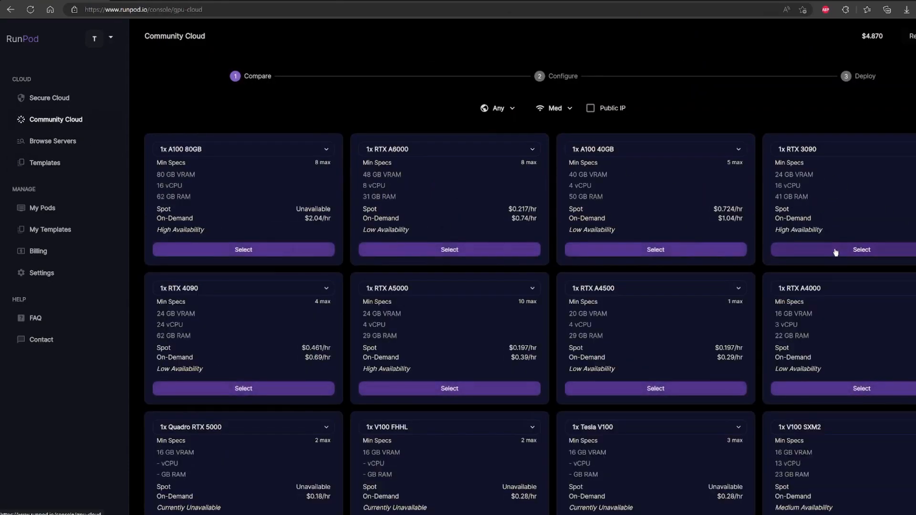
# Select the 1x RTX 3090 machine and choose Create a New Template from the template list.
pyautogui.click(861, 249)
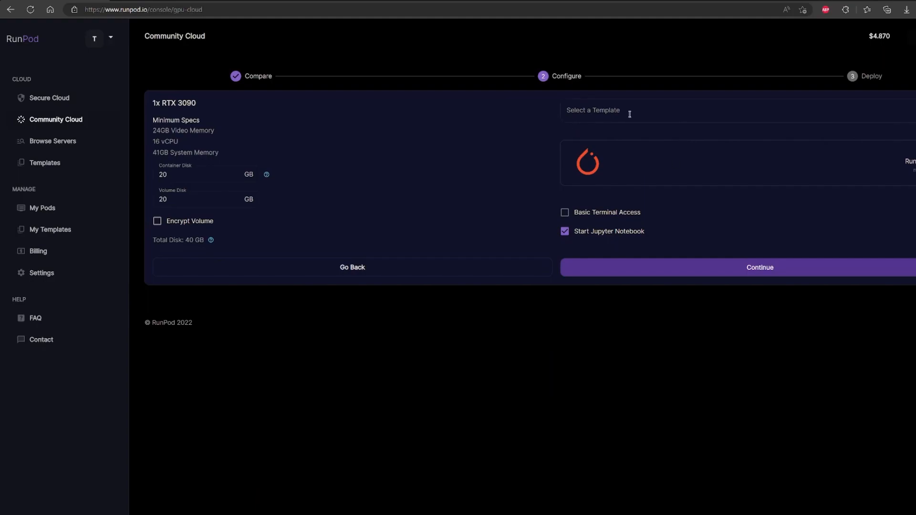
pyautogui.click(593, 111)
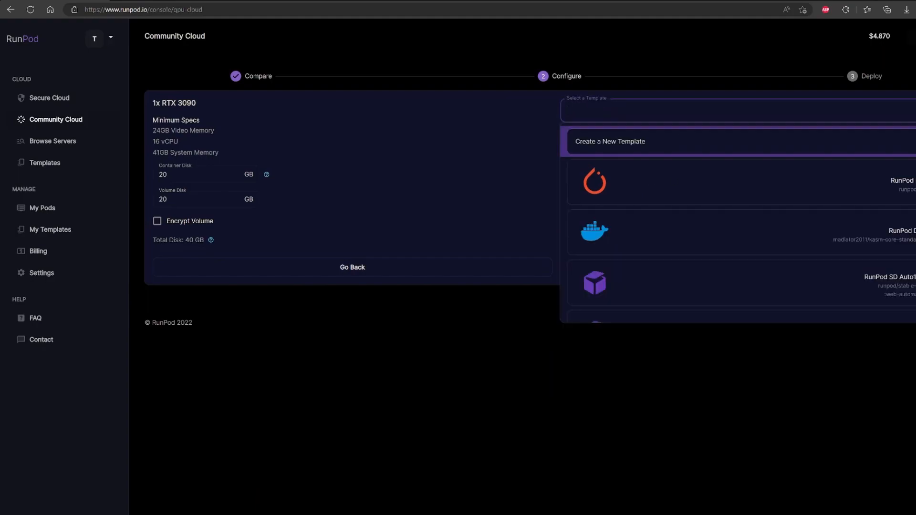
pyautogui.click(702, 111)
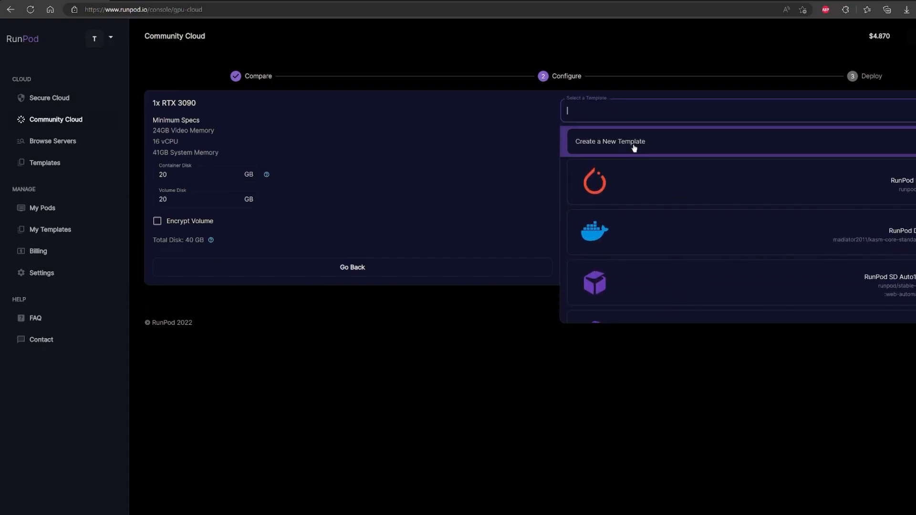
pyautogui.click(610, 141)
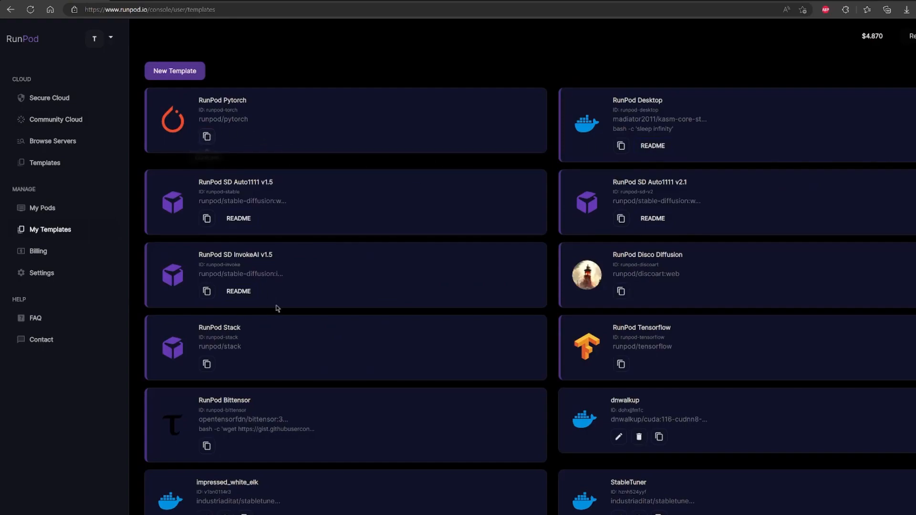
# Copy the StableTuner template's container image name and reopen runpod.io/console/user/templates privately.
pyautogui.click(618, 436)
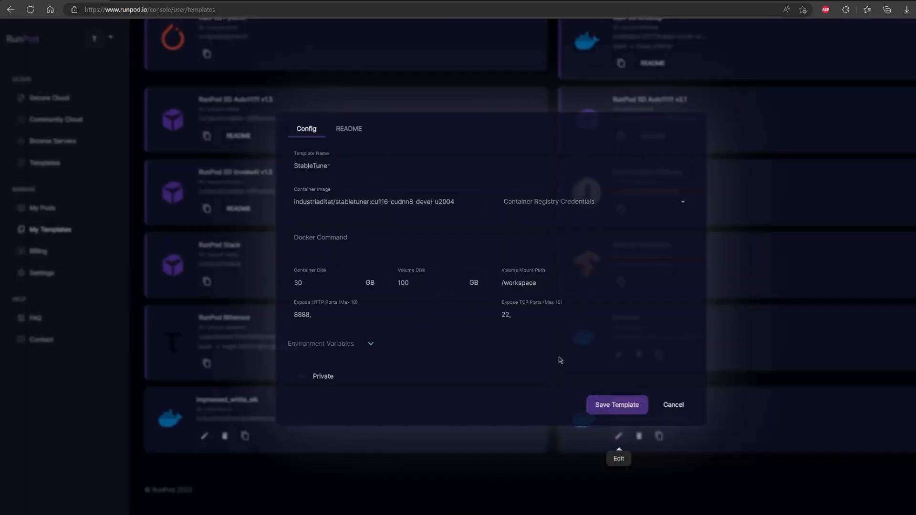
pyautogui.tripleClick(374, 202)
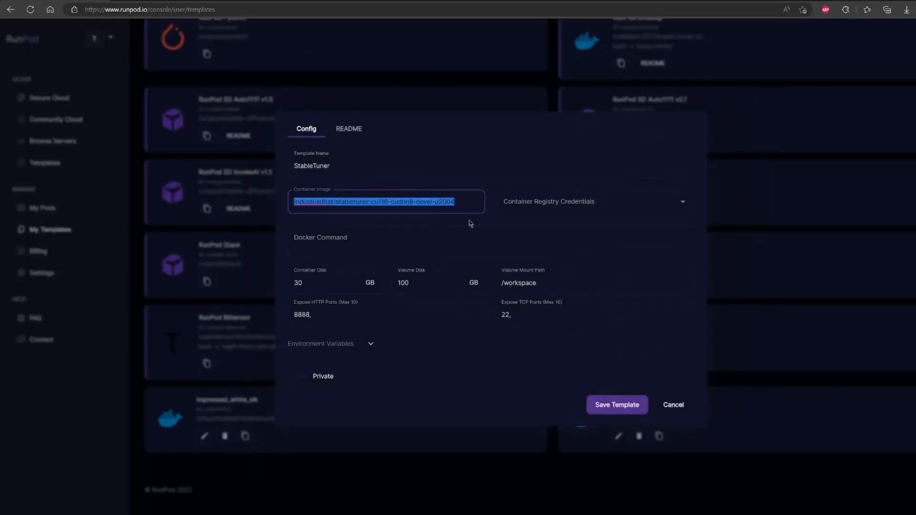
pyautogui.moveTo(392, 265)
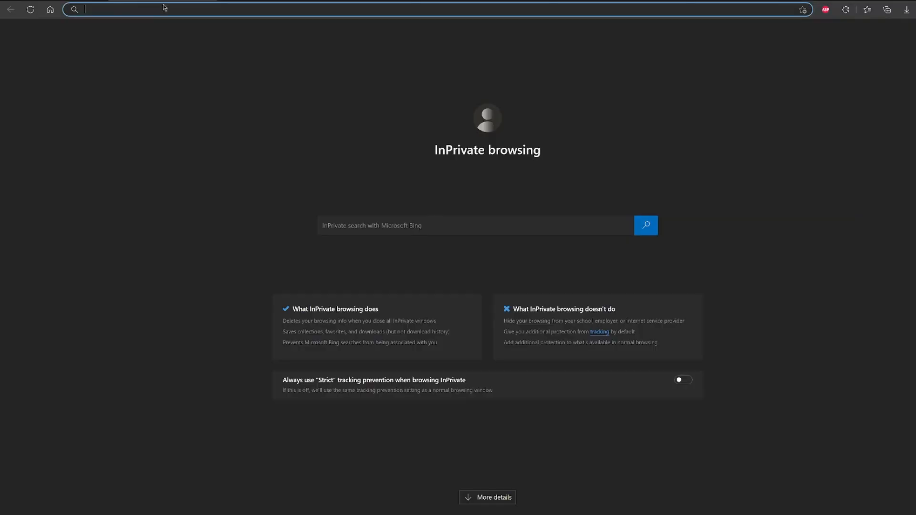
pyautogui.write('https://www.runpod.io/console/user/templates')
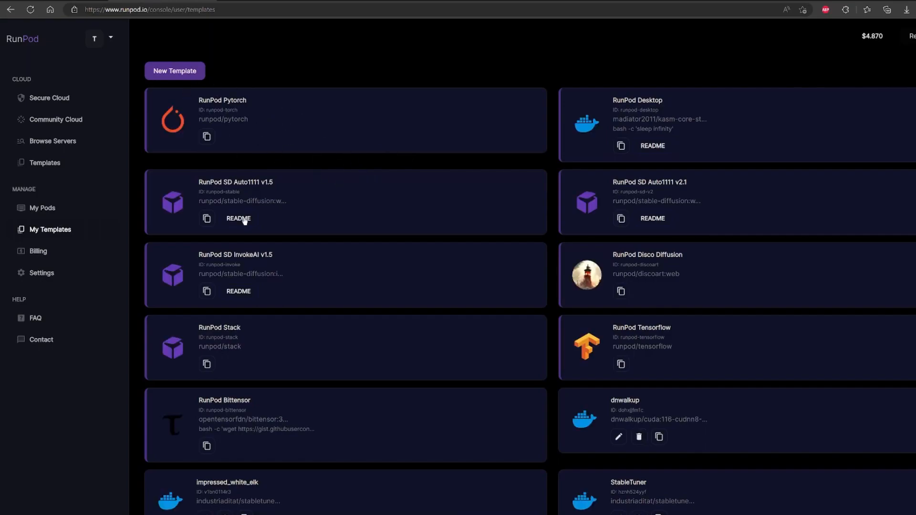
# Fill the new template: name StableTuner2, stabletuner container image, 30 GB container and 100 GB volume disk.
pyautogui.scroll(-3)
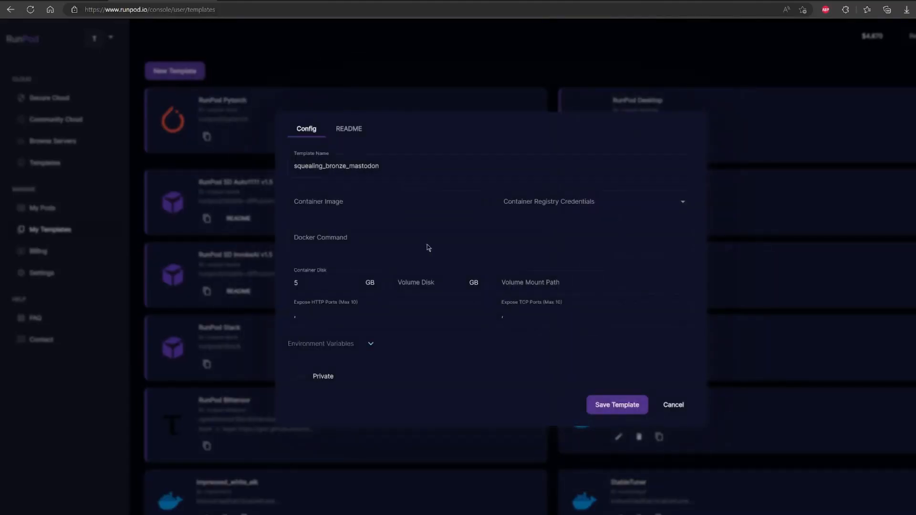
pyautogui.moveTo(442, 274)
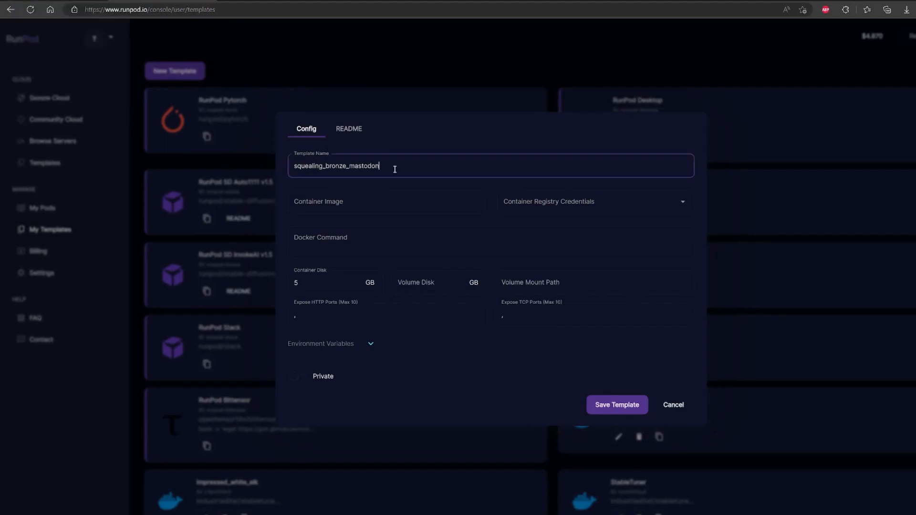
pyautogui.write('StableTuner')
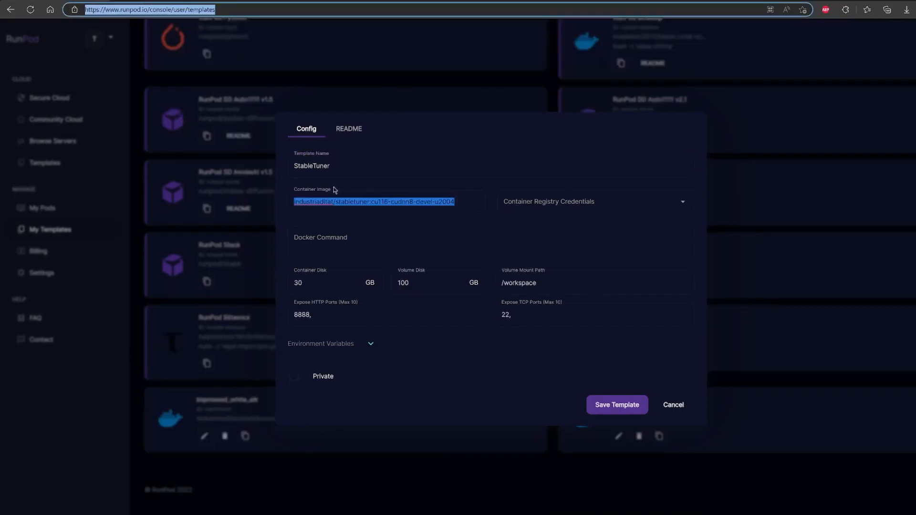
pyautogui.click(374, 201)
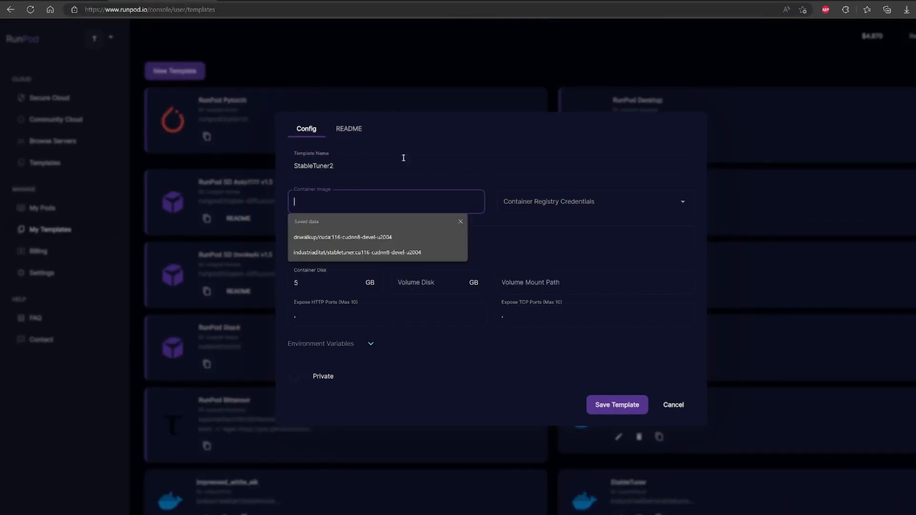
pyautogui.click(358, 252)
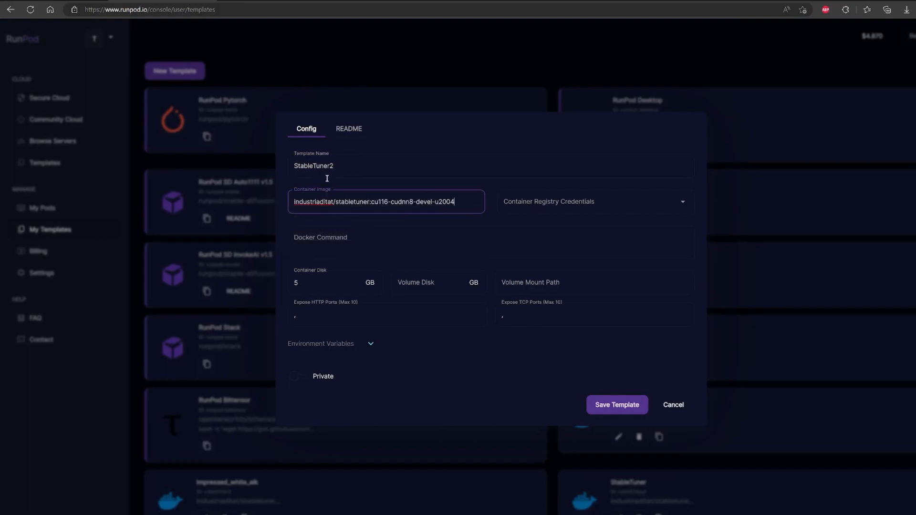
pyautogui.moveTo(463, 199)
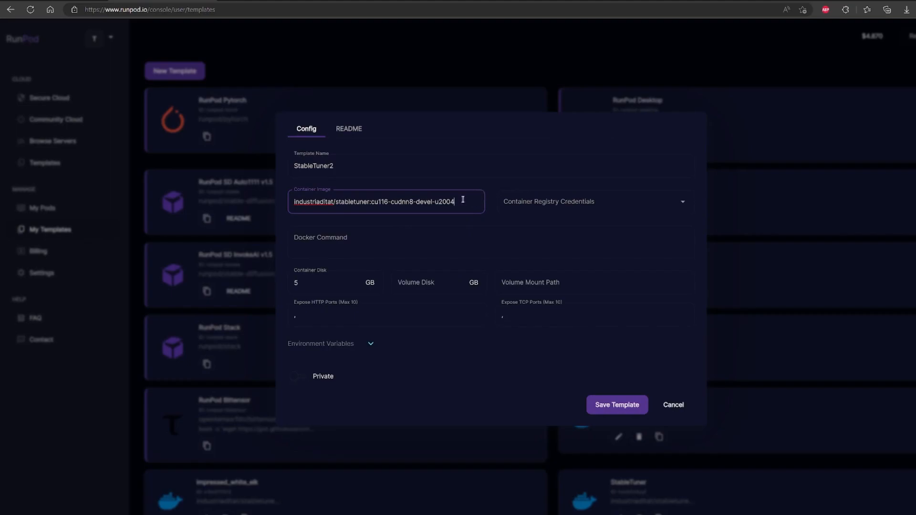
pyautogui.moveTo(441, 189)
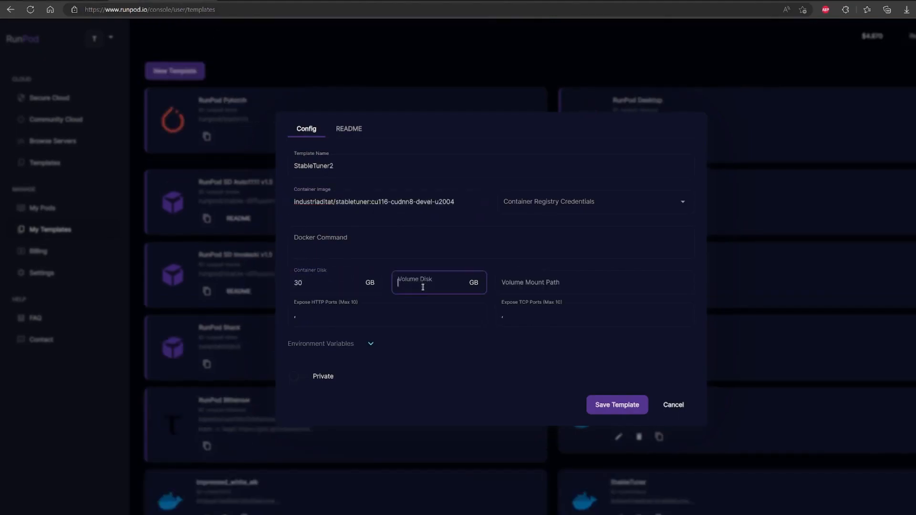
pyautogui.write('100')
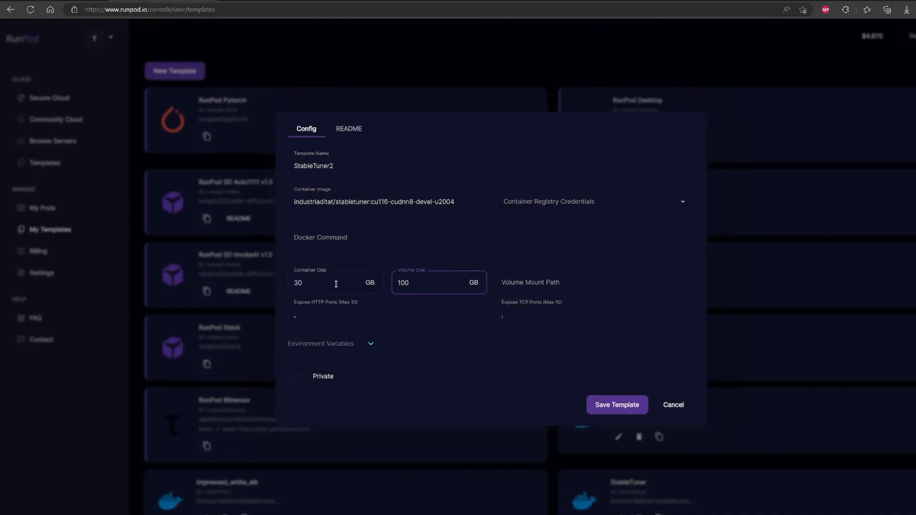
pyautogui.moveTo(324, 273)
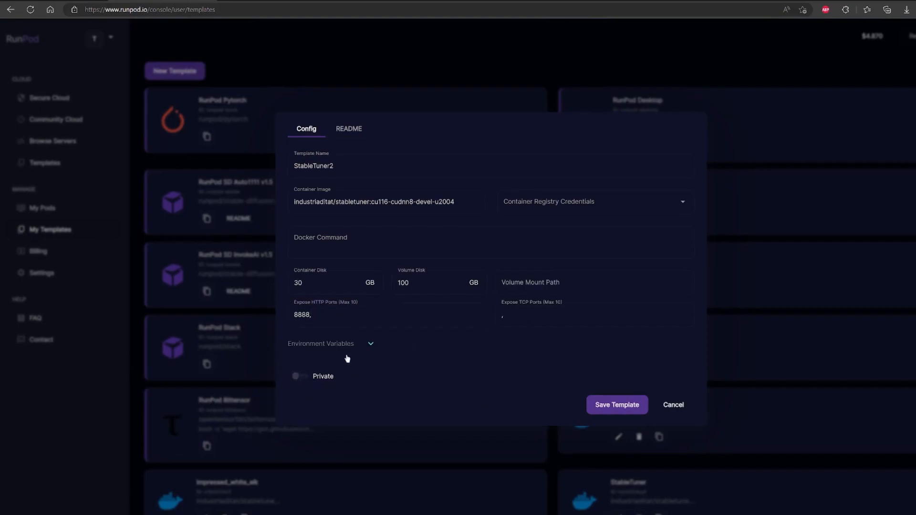
# Add LAUNCH_JUPYTER=True and a JUPYTER_PASSWORD variable, then save the StableTuner2 template.
pyautogui.click(371, 343)
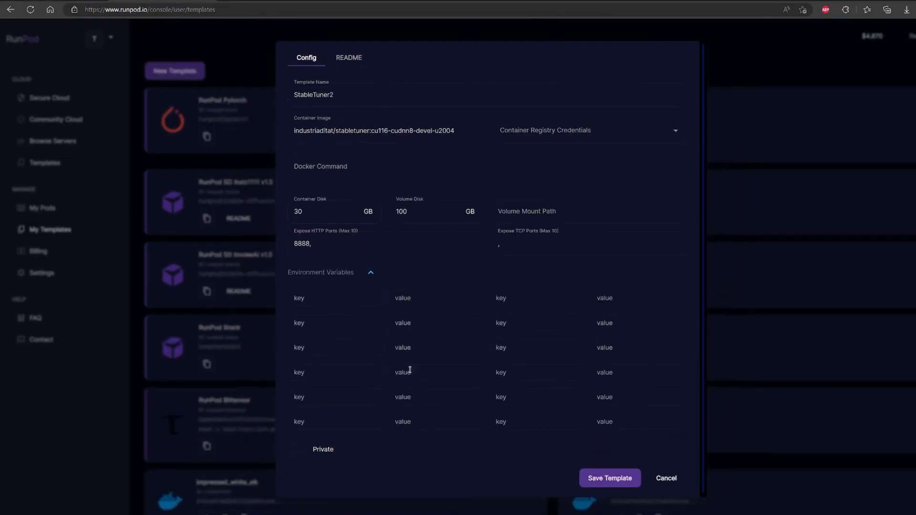
pyautogui.click(436, 298)
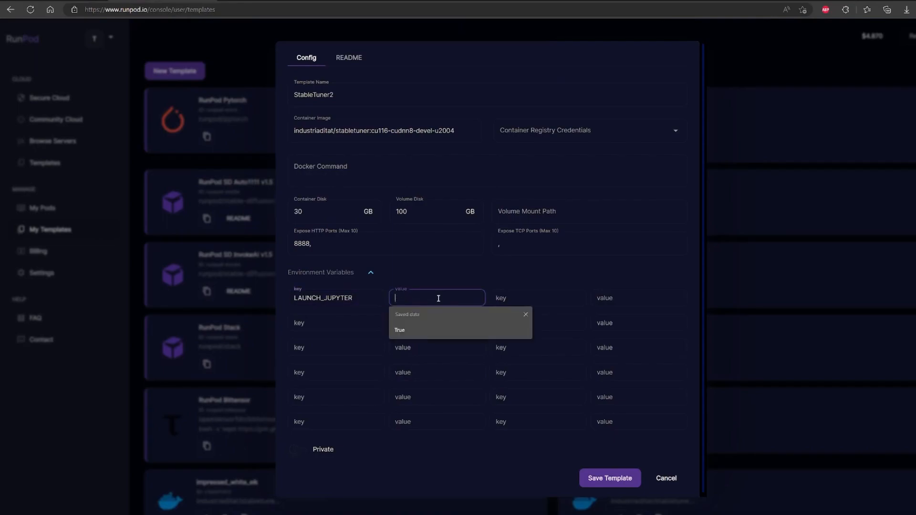
pyautogui.click(399, 330)
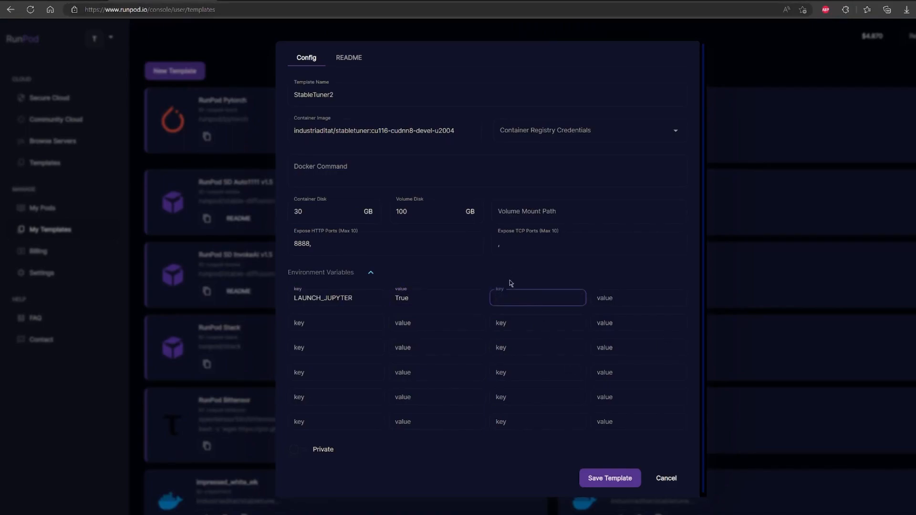
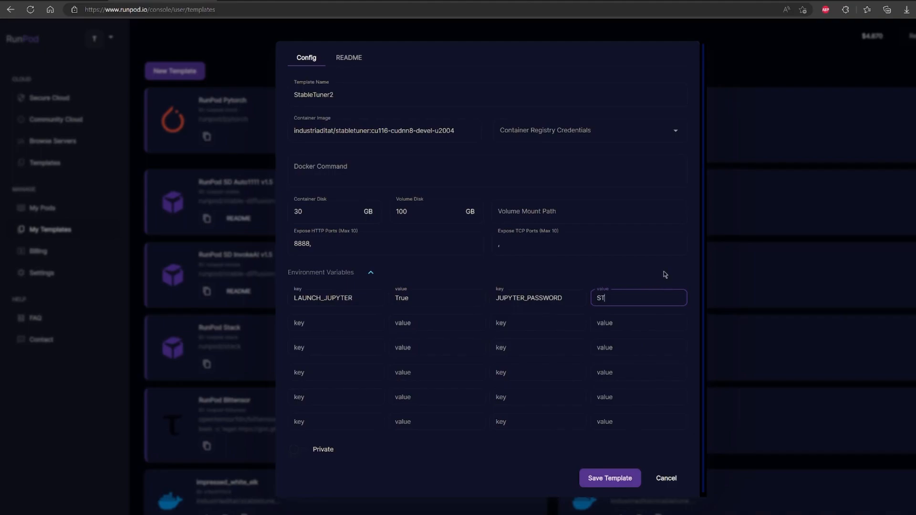
pyautogui.moveTo(610, 479)
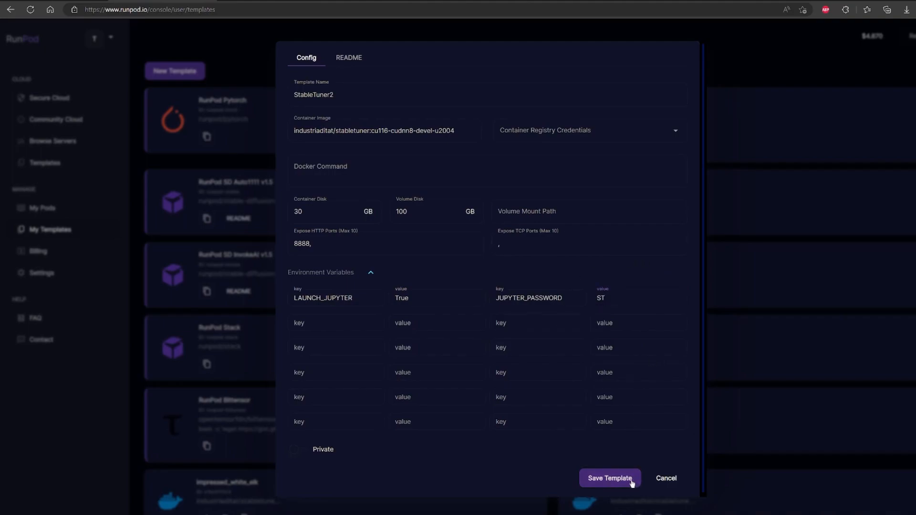
pyautogui.click(610, 478)
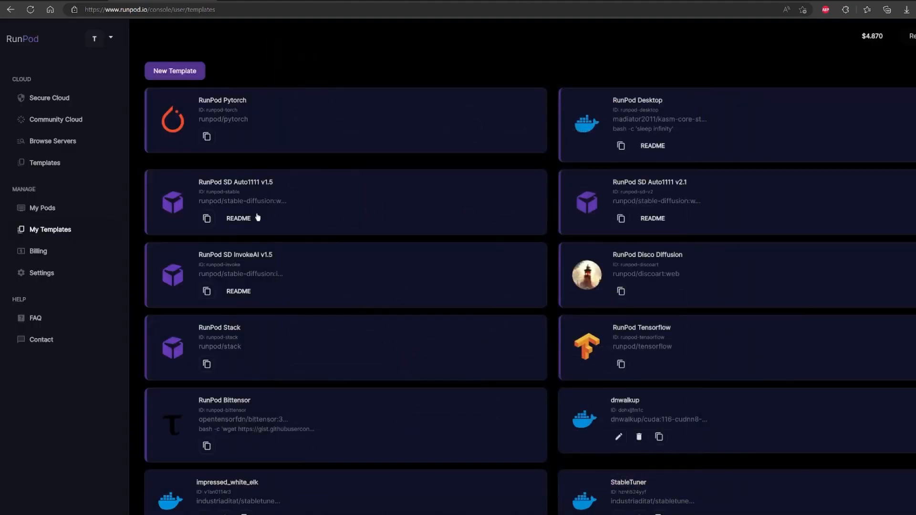
# Rent a Community Cloud RTX 3090 with the StableTuner2 template and deploy it on-demand.
pyautogui.click(57, 119)
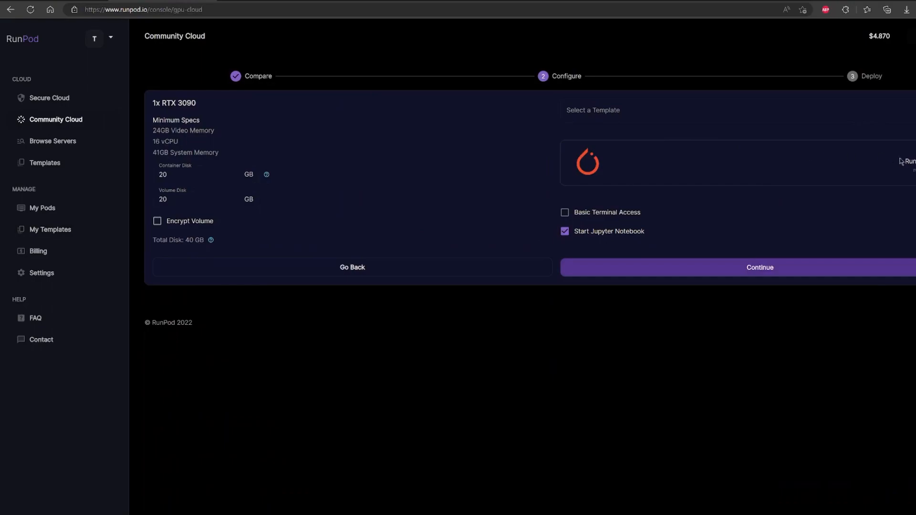
pyautogui.click(593, 110)
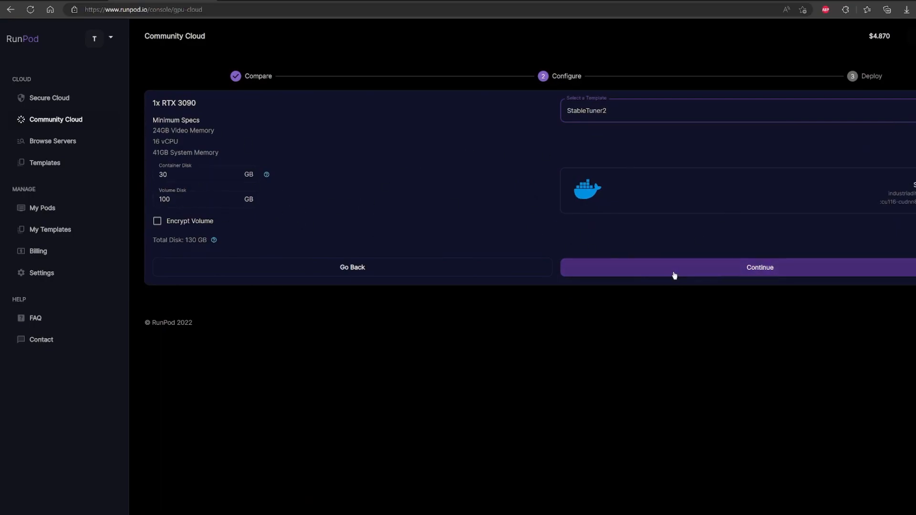
pyautogui.click(760, 267)
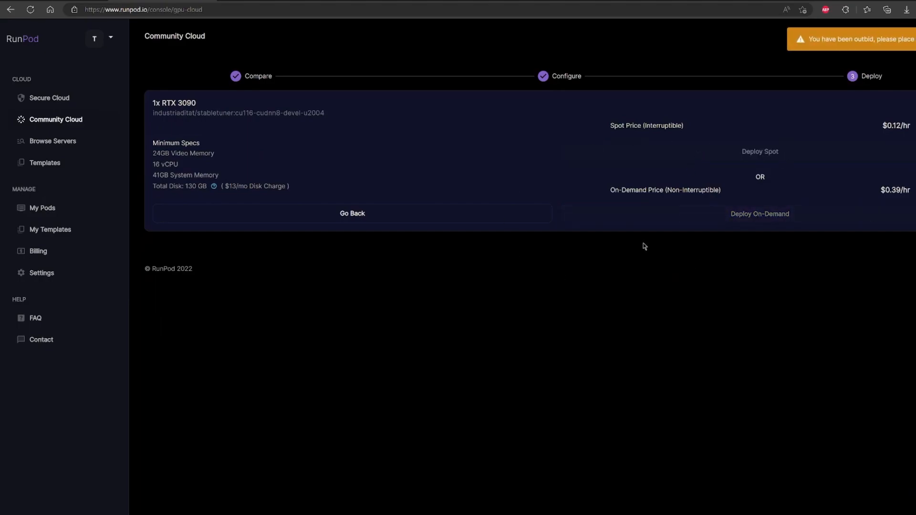
pyautogui.moveTo(768, 220)
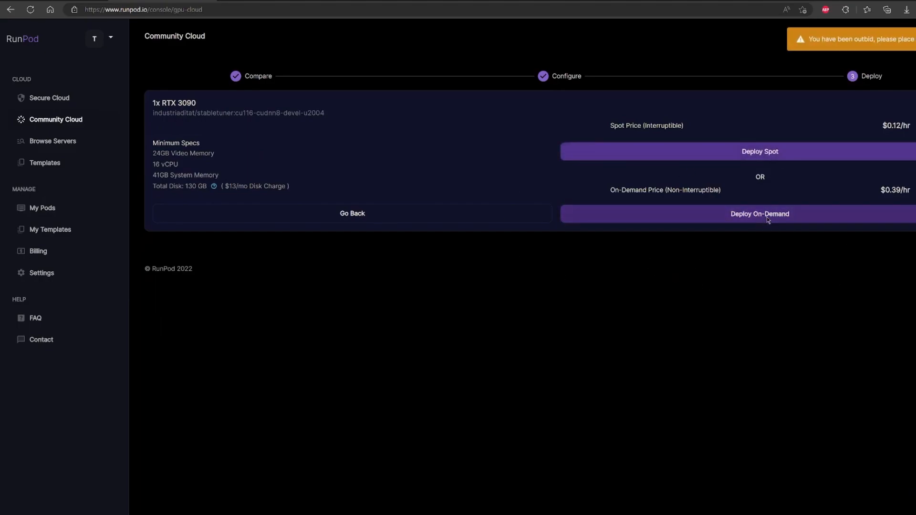
pyautogui.click(758, 214)
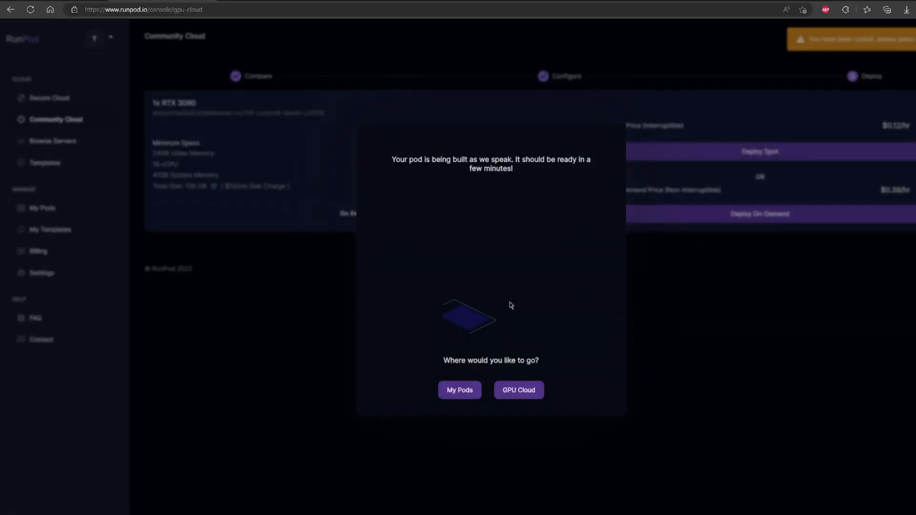
# Go to My Pods, where the new StableTuner2 pod on a 1x RTX 3090 is running.
pyautogui.click(459, 389)
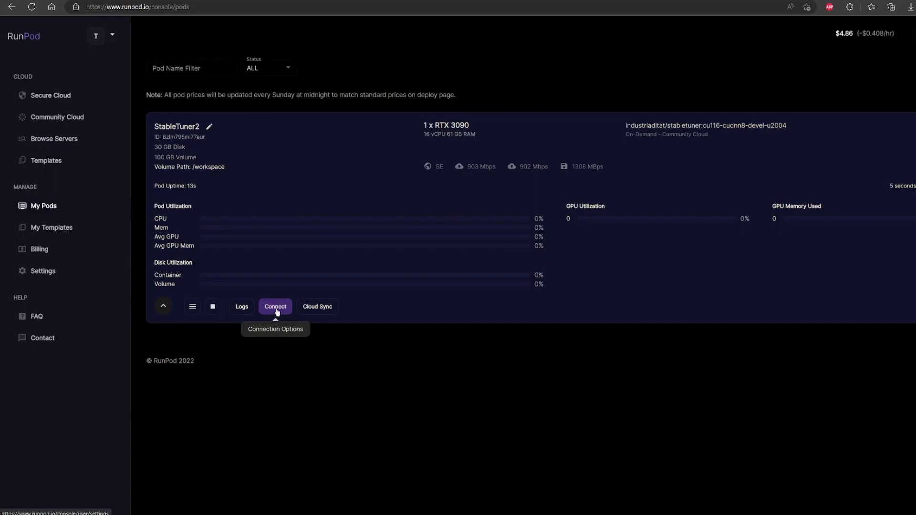
# Connect to the pod's Jupyter server via HTTP on port 8888.
pyautogui.click(275, 306)
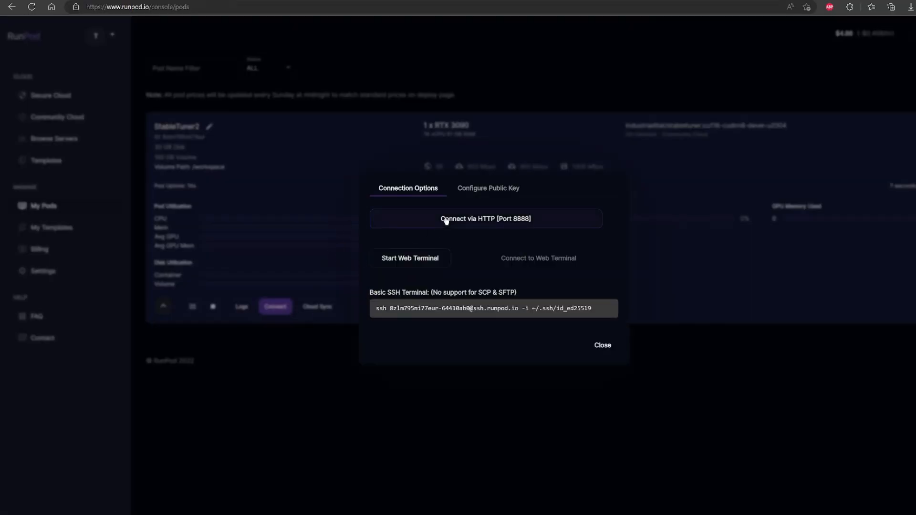
pyautogui.click(486, 218)
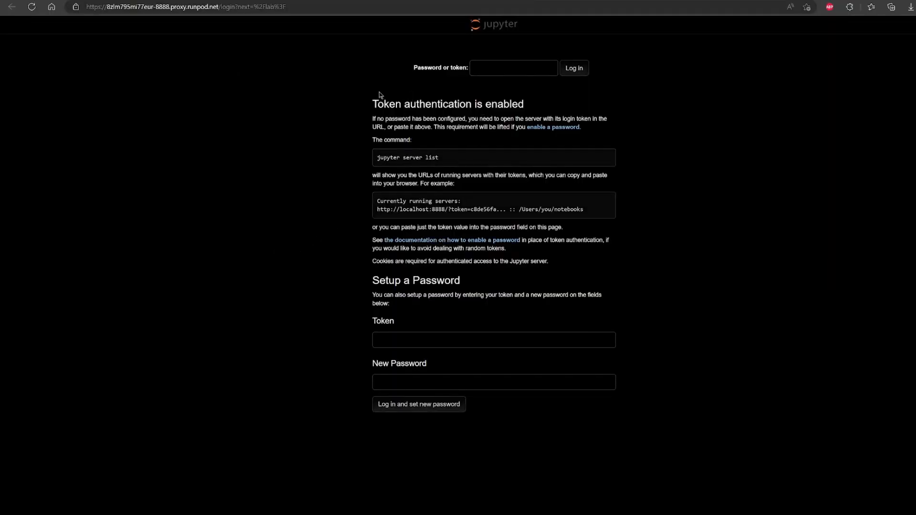
pyautogui.moveTo(330, 184)
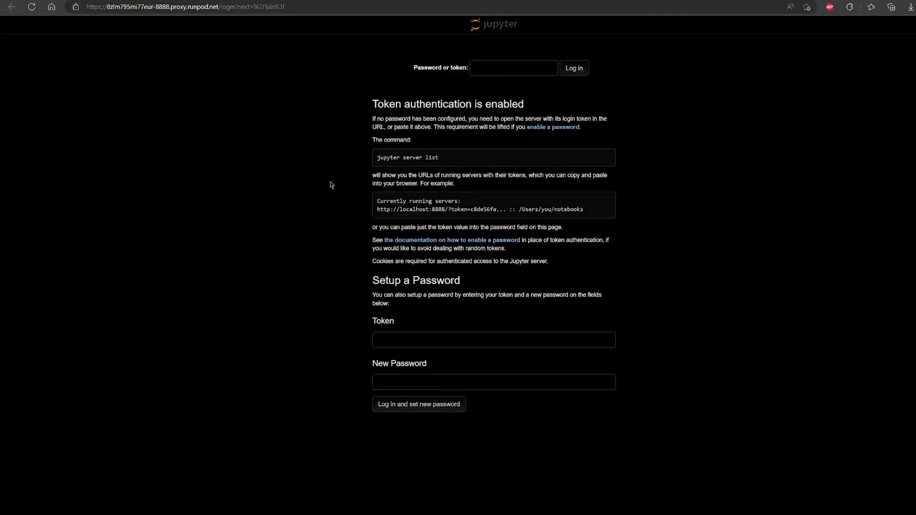
pyautogui.moveTo(449, 333)
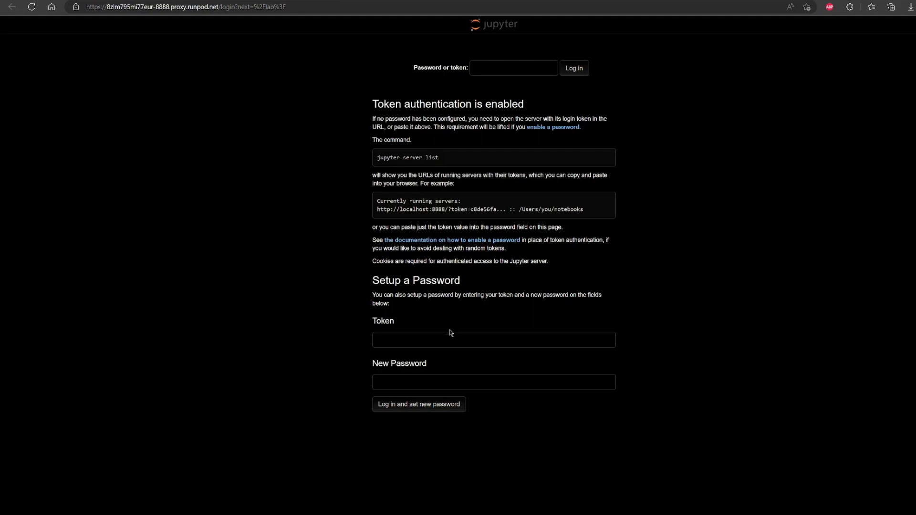
pyautogui.moveTo(533, 293)
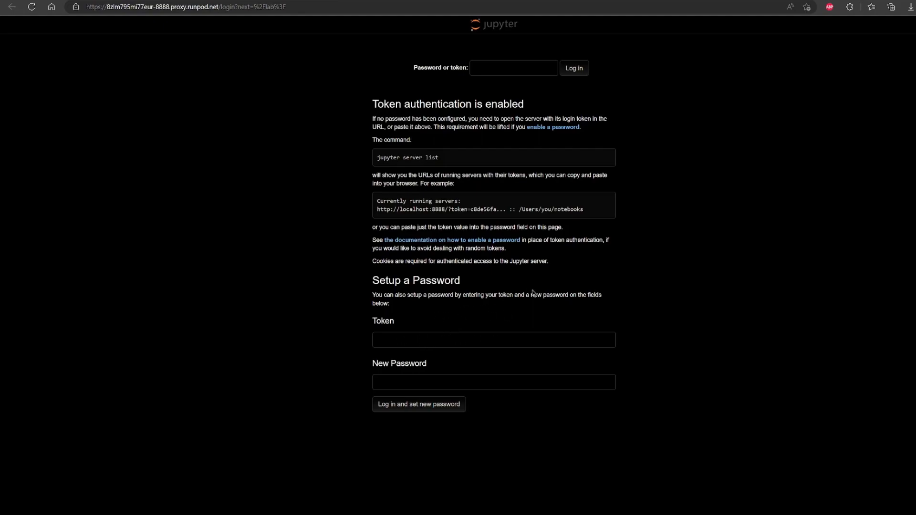
pyautogui.moveTo(423, 322)
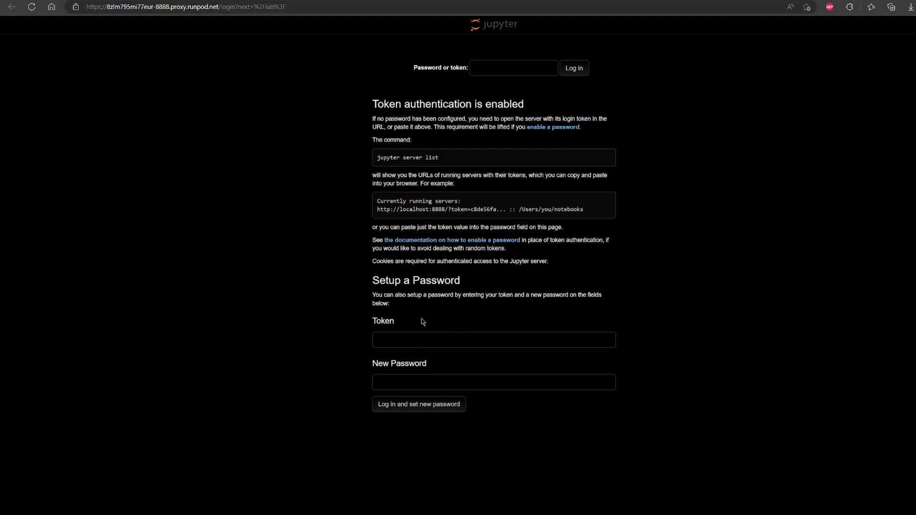
pyautogui.moveTo(429, 322)
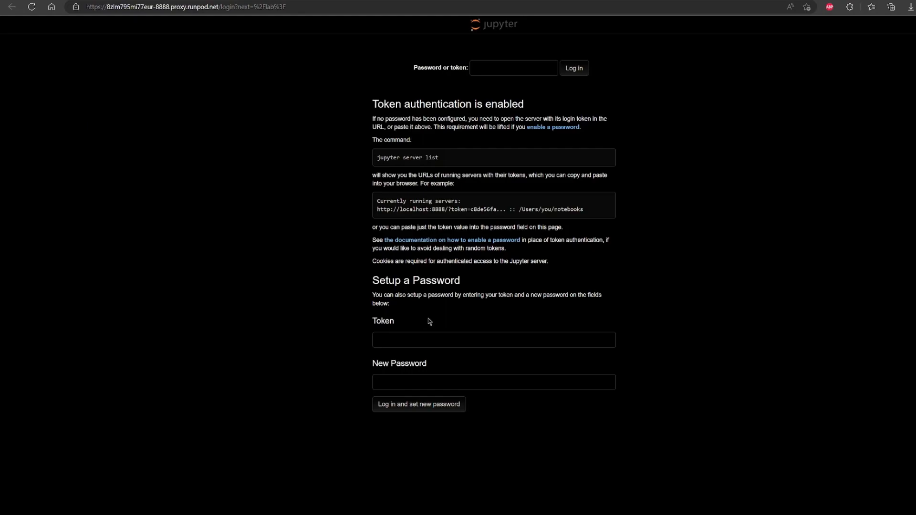
pyautogui.moveTo(444, 322)
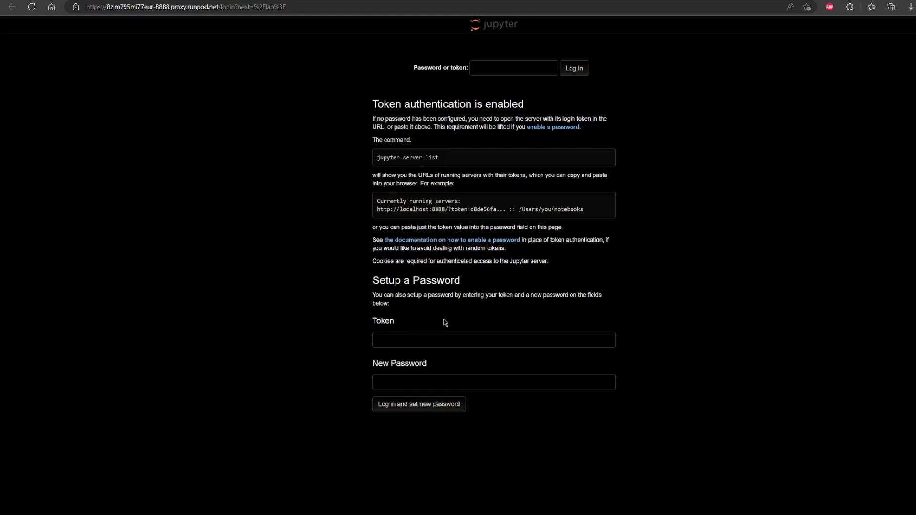
pyautogui.click(494, 339)
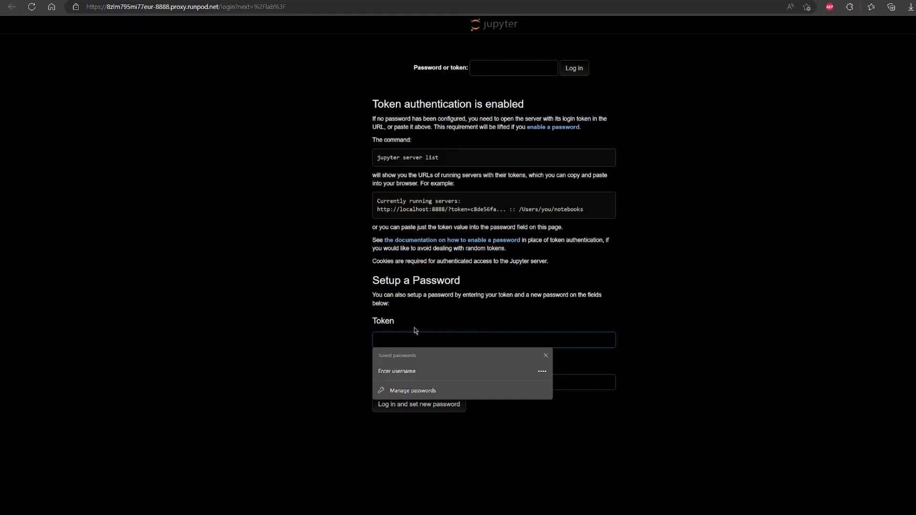
pyautogui.write('a')
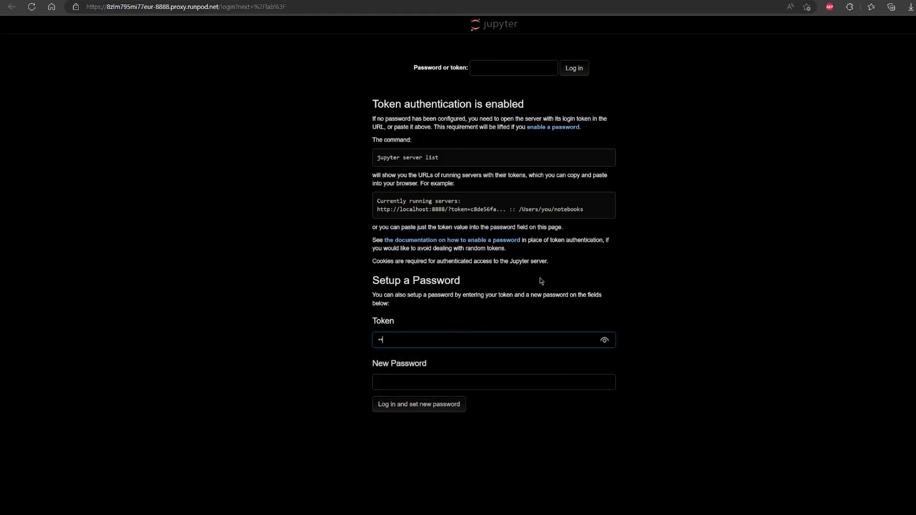
pyautogui.click(493, 381)
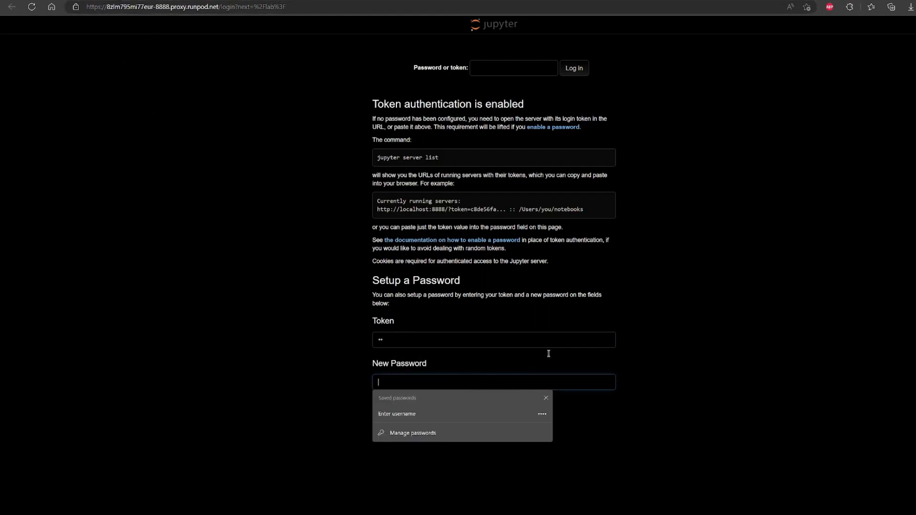
pyautogui.write('password')
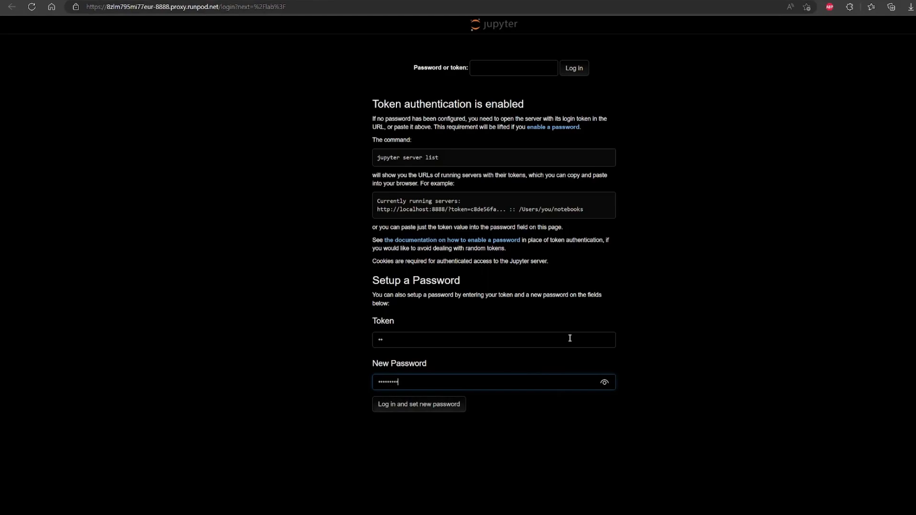
pyautogui.click(418, 405)
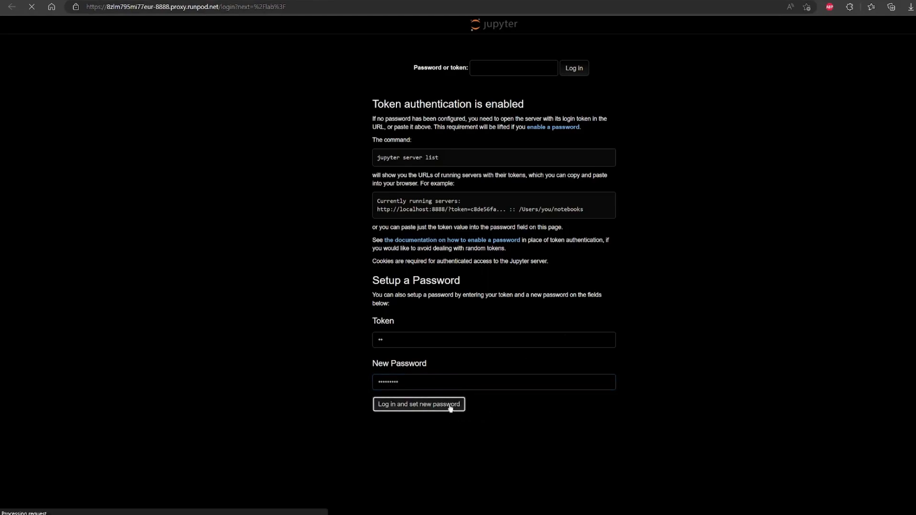
pyautogui.click(418, 404)
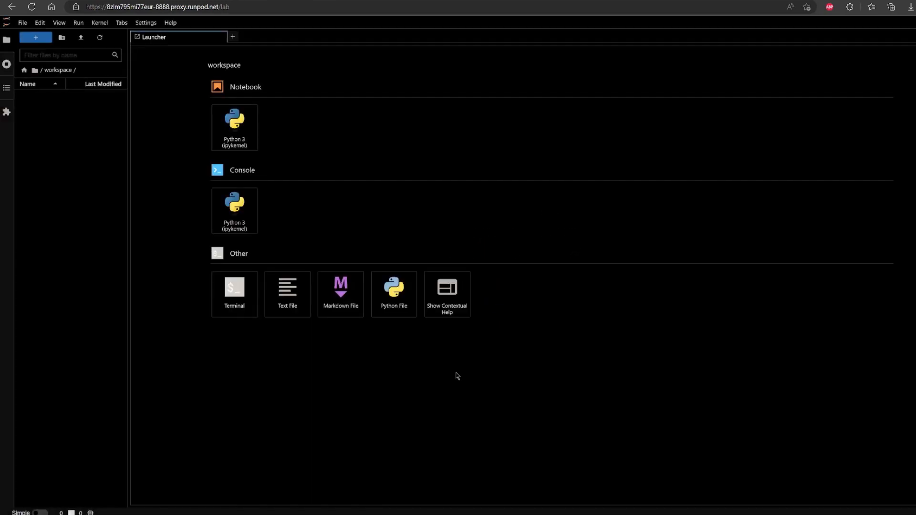
pyautogui.moveTo(308, 308)
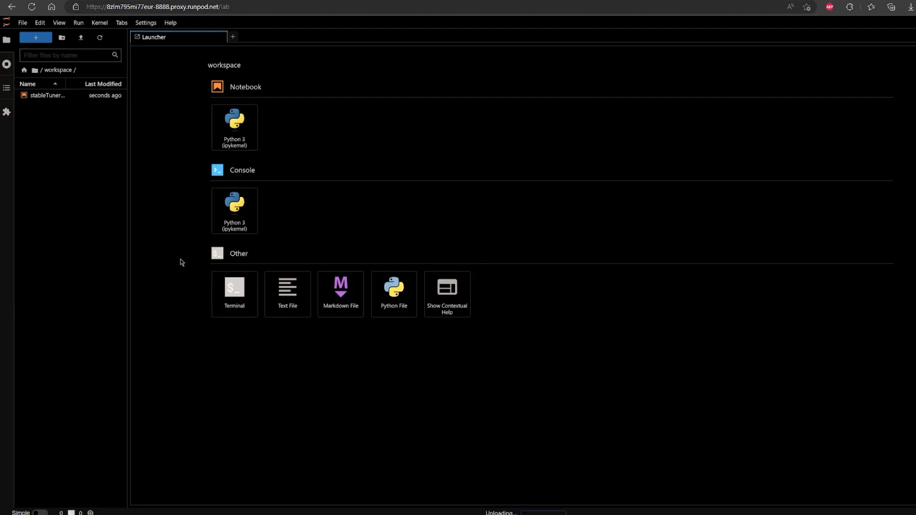
pyautogui.moveTo(47, 95)
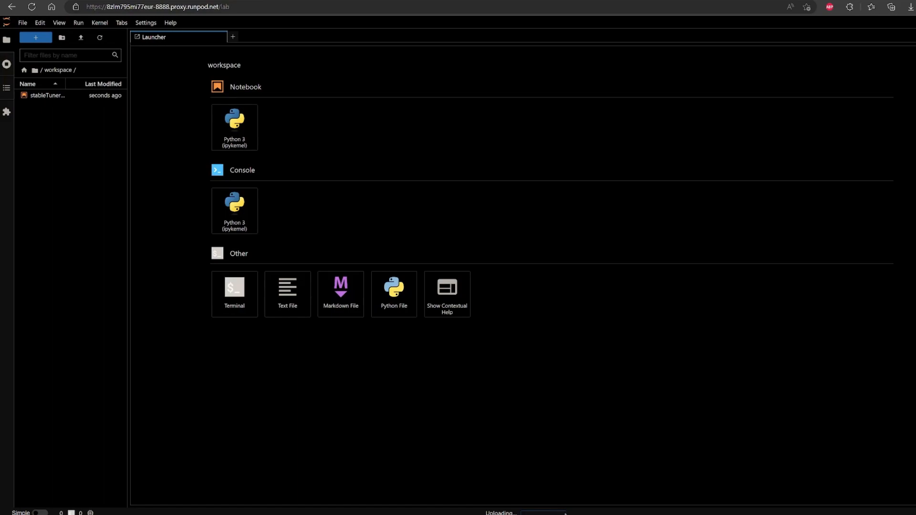
pyautogui.moveTo(408, 379)
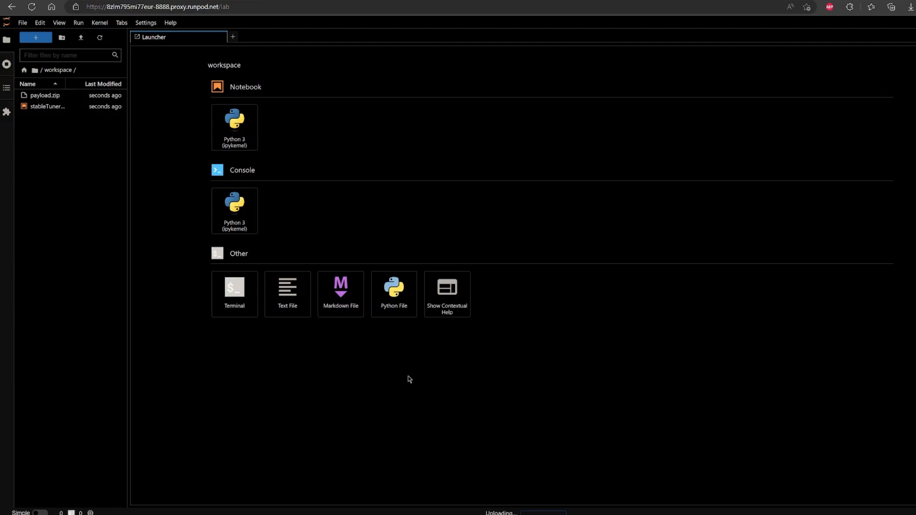
pyautogui.moveTo(373, 361)
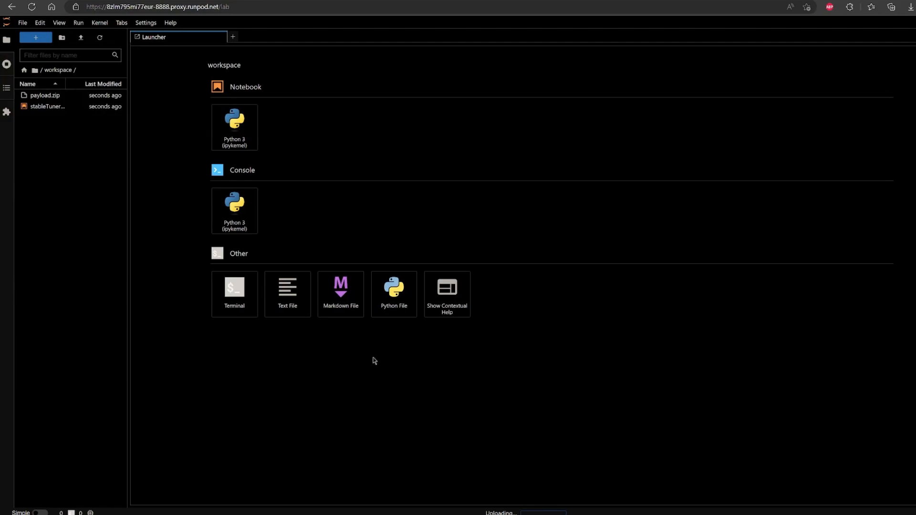
# Open the uploaded stableTuner_notebook.ipynb from the workspace folder.
pyautogui.doubleClick(47, 106)
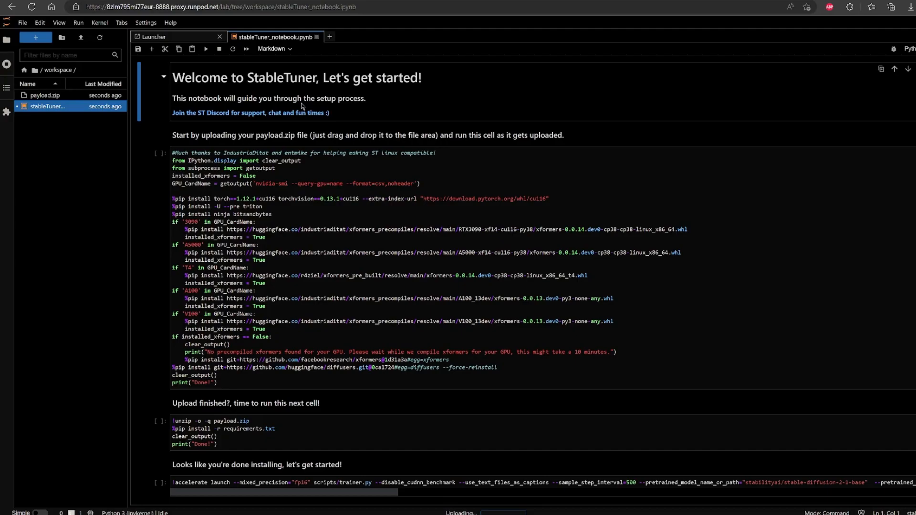
pyautogui.moveTo(446, 243)
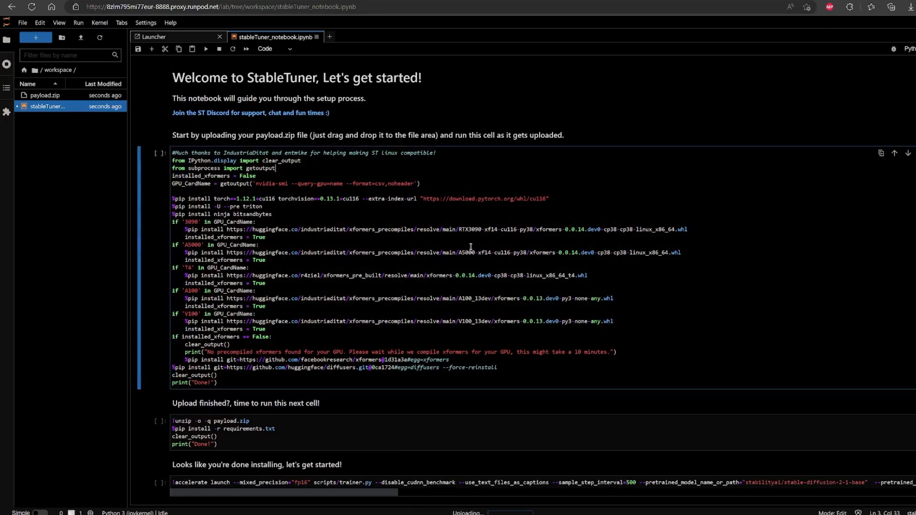
pyautogui.moveTo(215, 148)
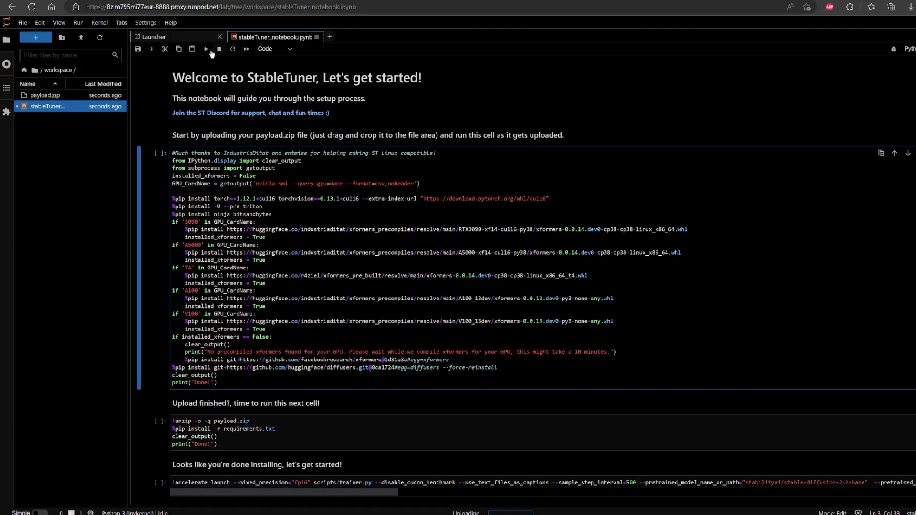
# Run the first cell installing torch, xformers and diffusers, and review its output until Done!
pyautogui.click(205, 49)
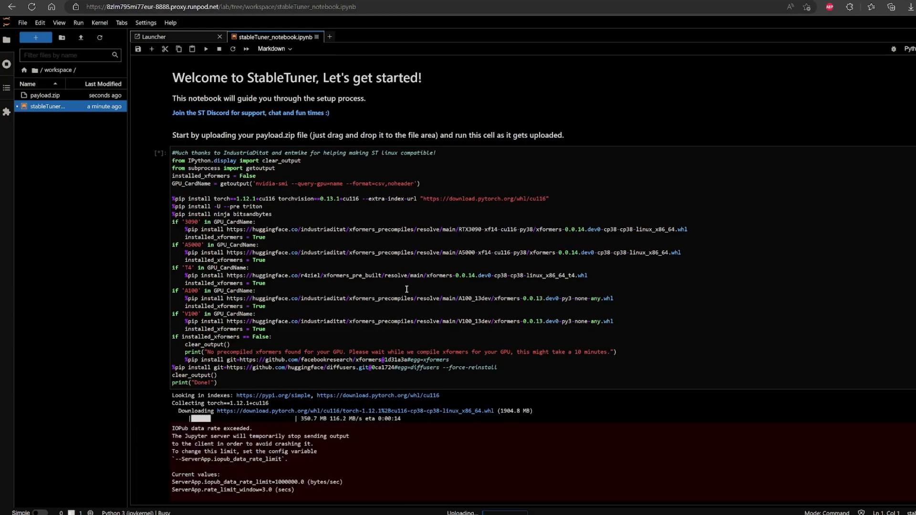
pyautogui.scroll(-3)
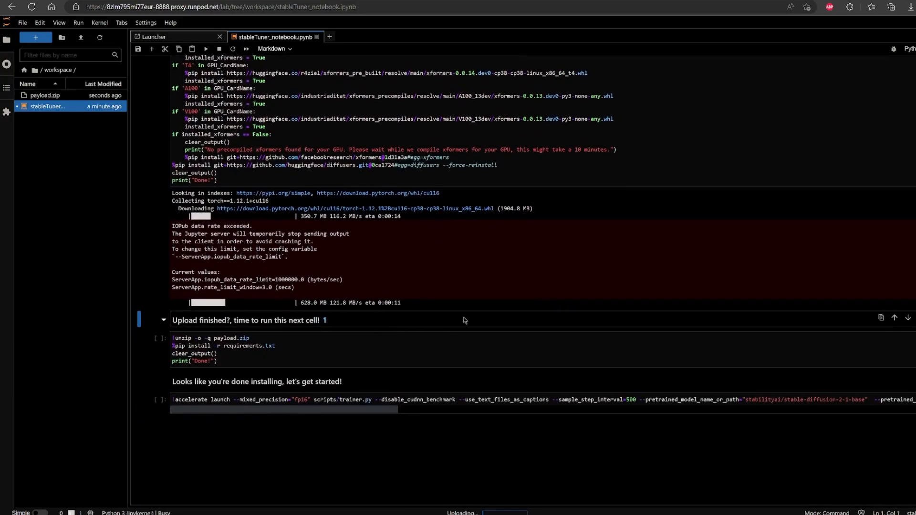
pyautogui.scroll(3)
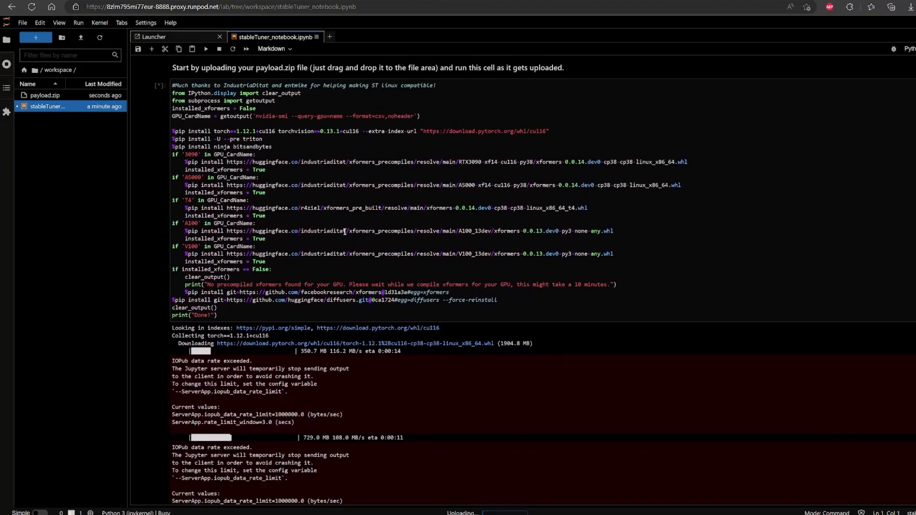
pyautogui.moveTo(477, 277)
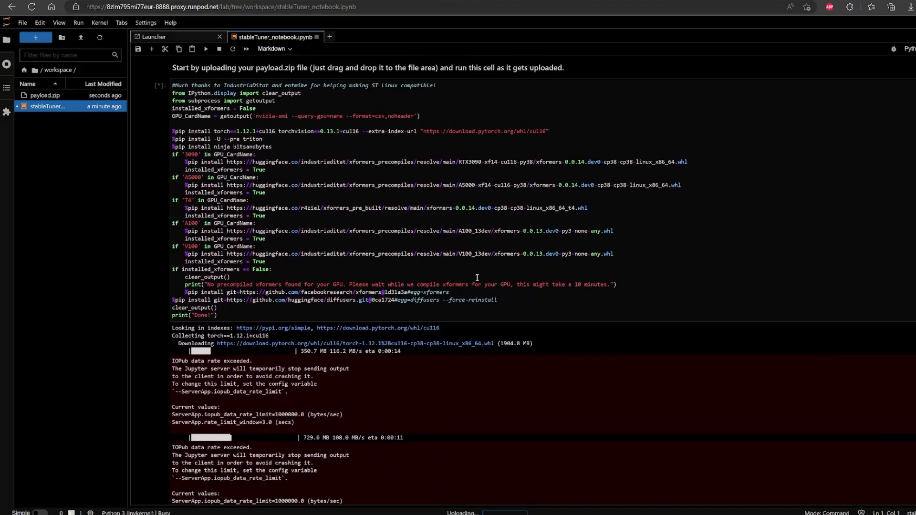
pyautogui.scroll(-3)
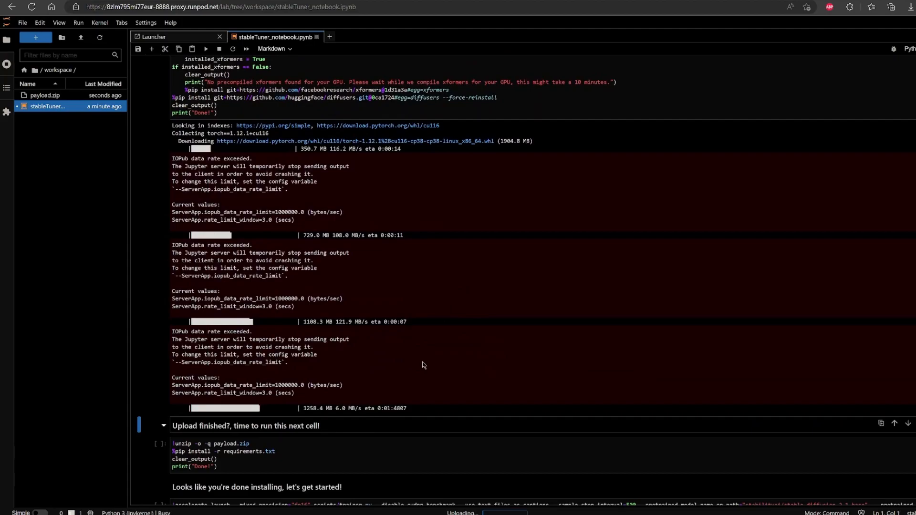
pyautogui.scroll(3)
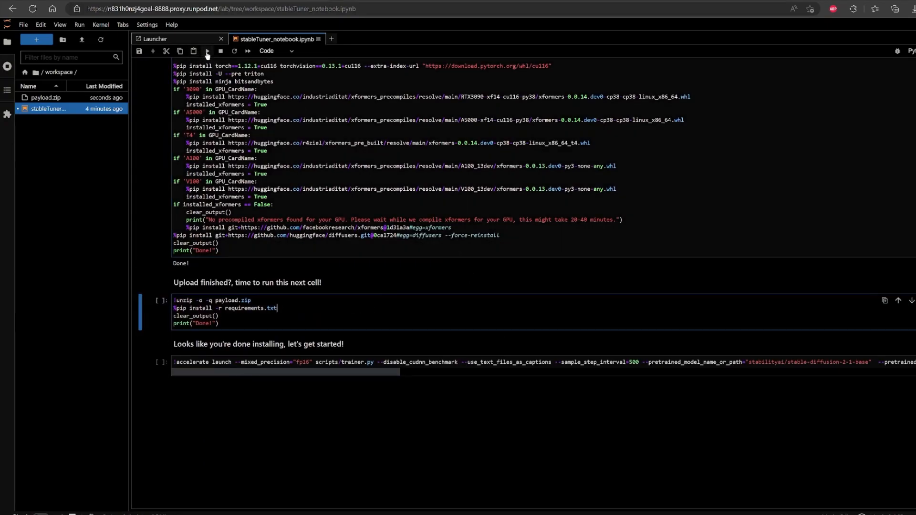
# Run the 'Upload finished?' cell that unzips payload.zip and installs requirements.
pyautogui.click(207, 51)
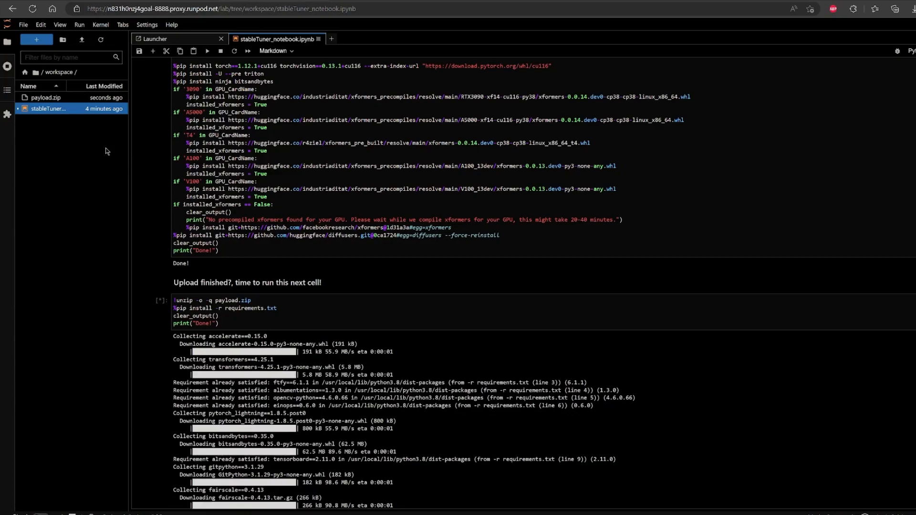
pyautogui.moveTo(345, 317)
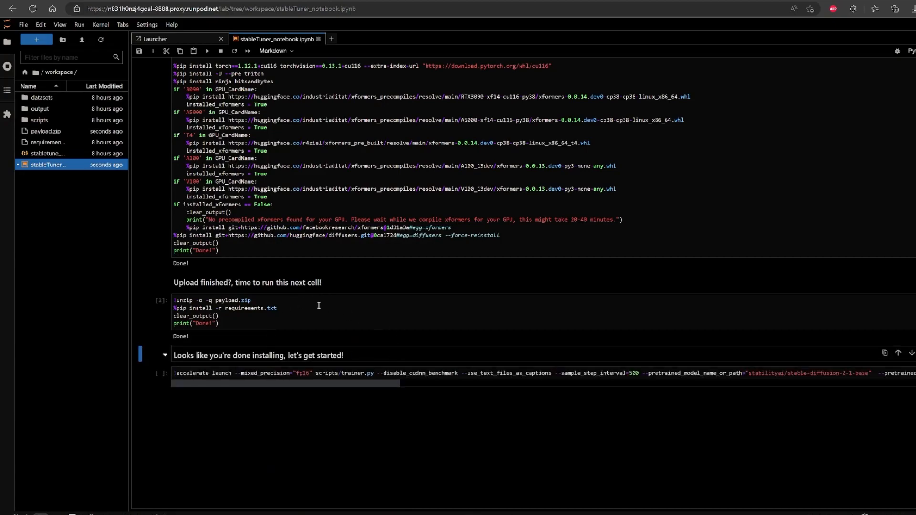
pyautogui.moveTo(385, 362)
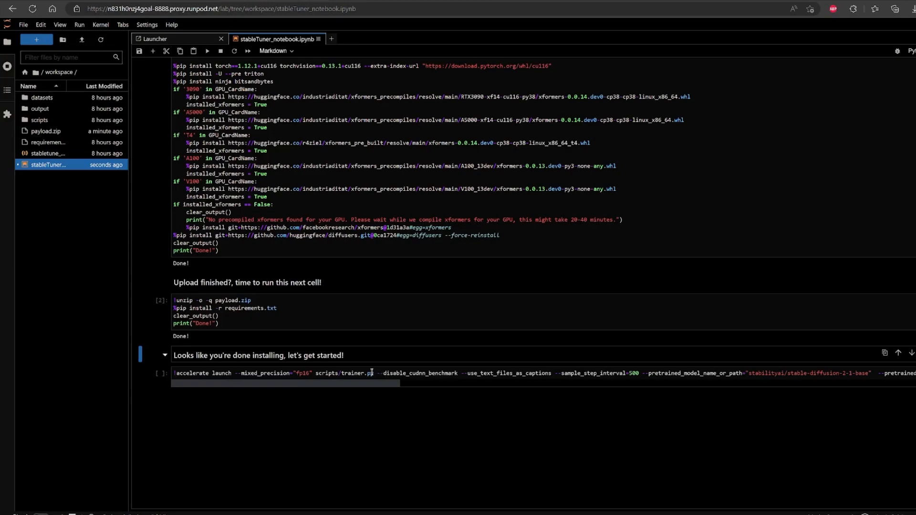
# Run the 'let's get started!' accelerate launch cell so it begins downloading model files.
pyautogui.click(350, 373)
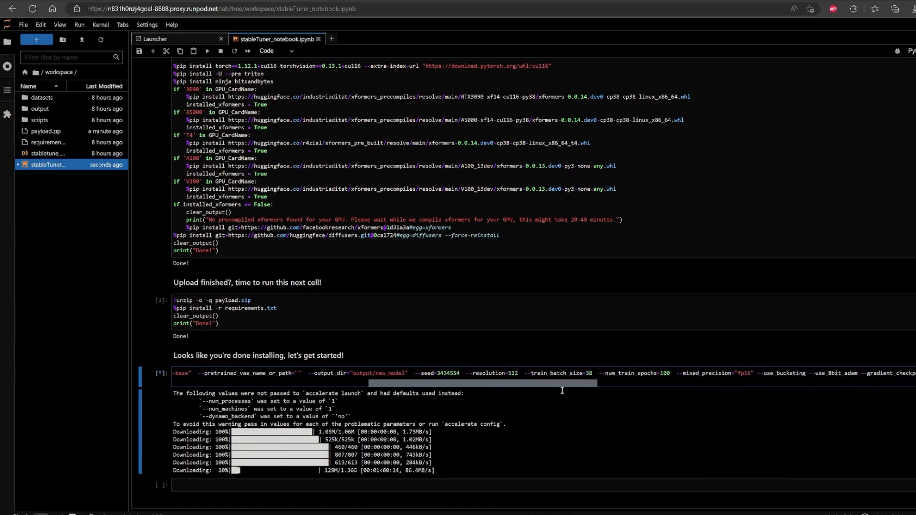
pyautogui.hscroll(3)
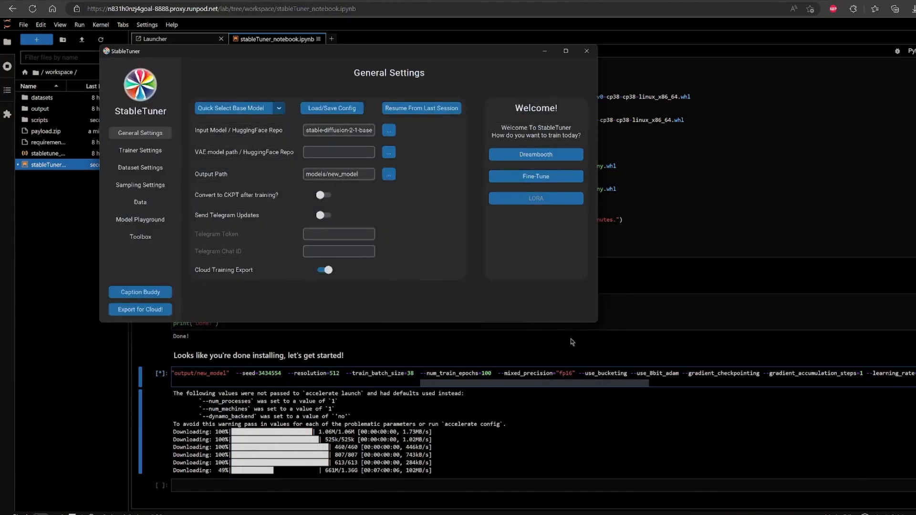
# In StableTuner's Trainer Settings, use Export for Cloud to copy the Linux trainer command, acknowledging both notices.
pyautogui.click(586, 51)
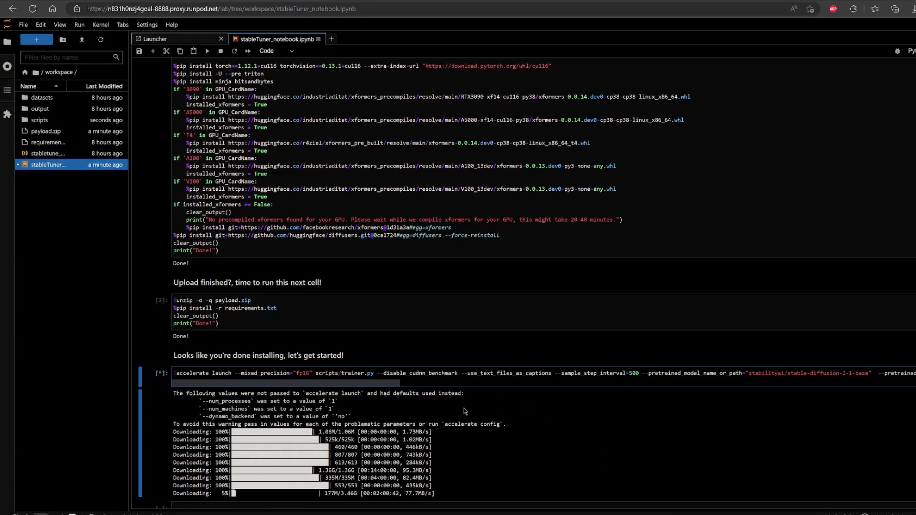
pyautogui.moveTo(524, 349)
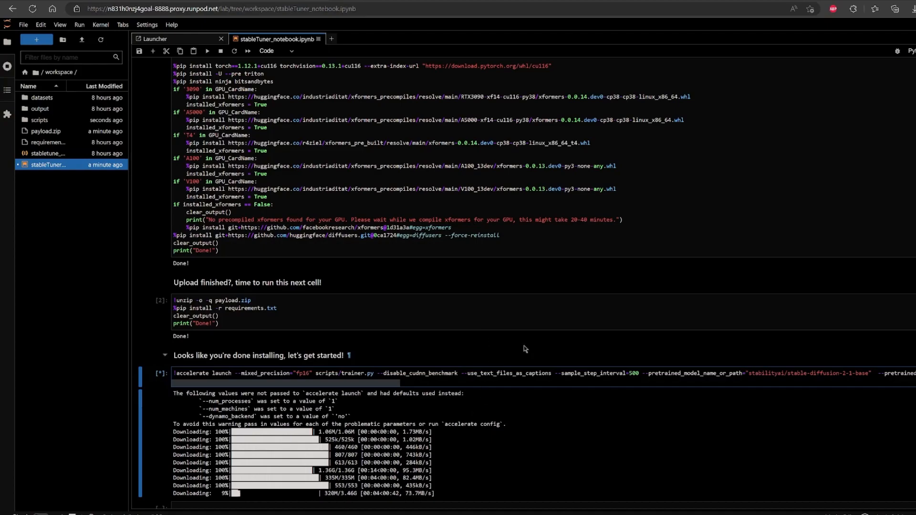
pyautogui.moveTo(374, 332)
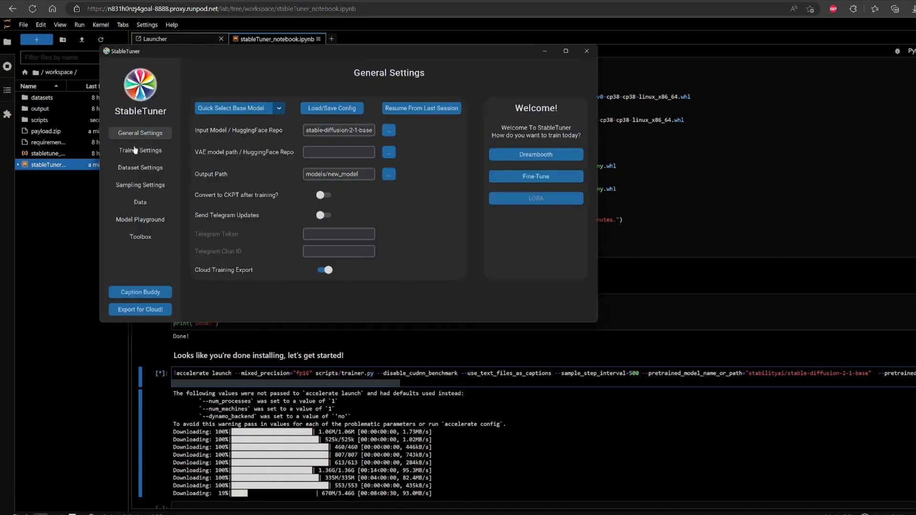
pyautogui.click(141, 149)
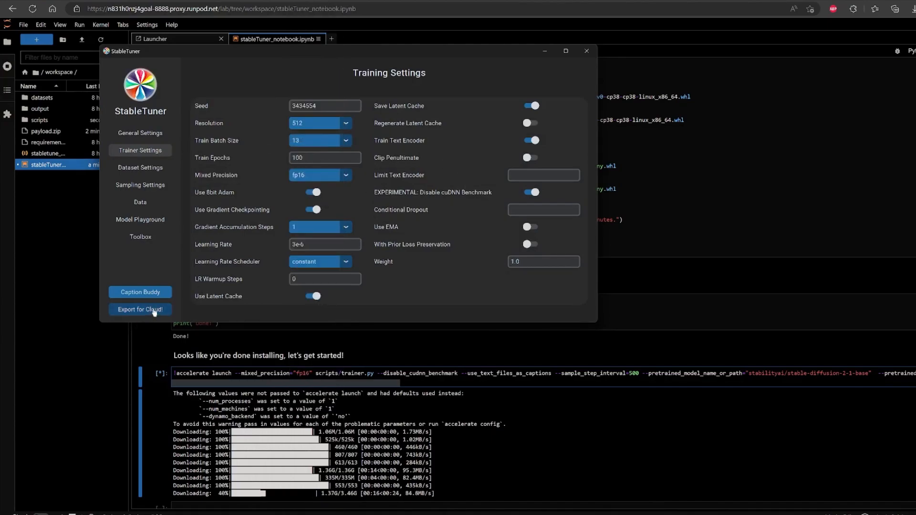
pyautogui.click(139, 309)
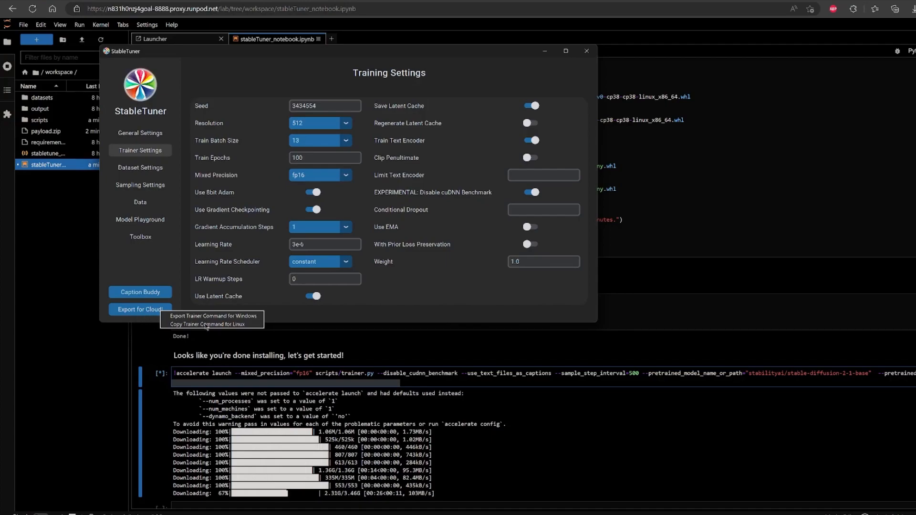
pyautogui.click(206, 325)
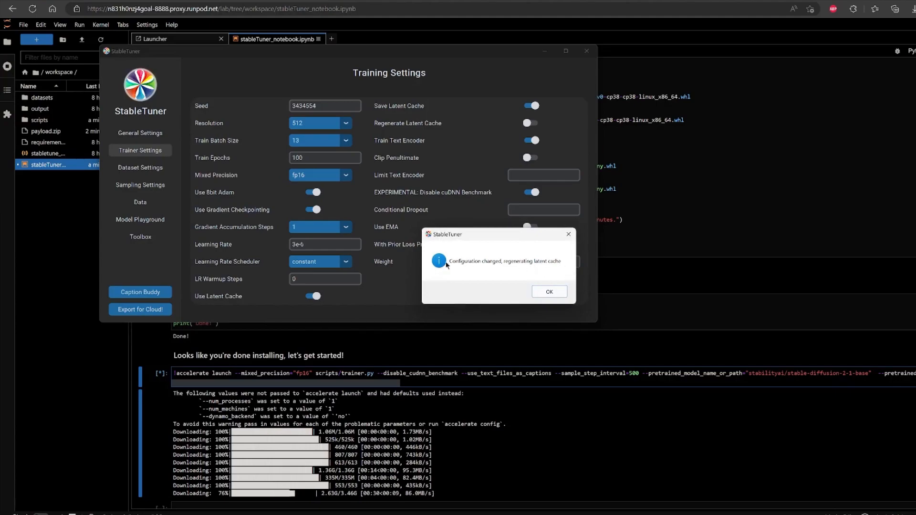
pyautogui.click(548, 292)
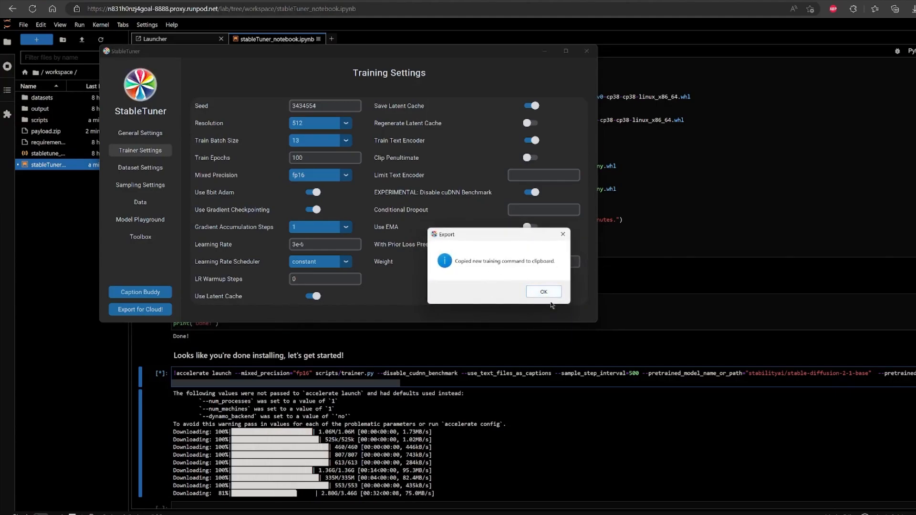
pyautogui.click(542, 292)
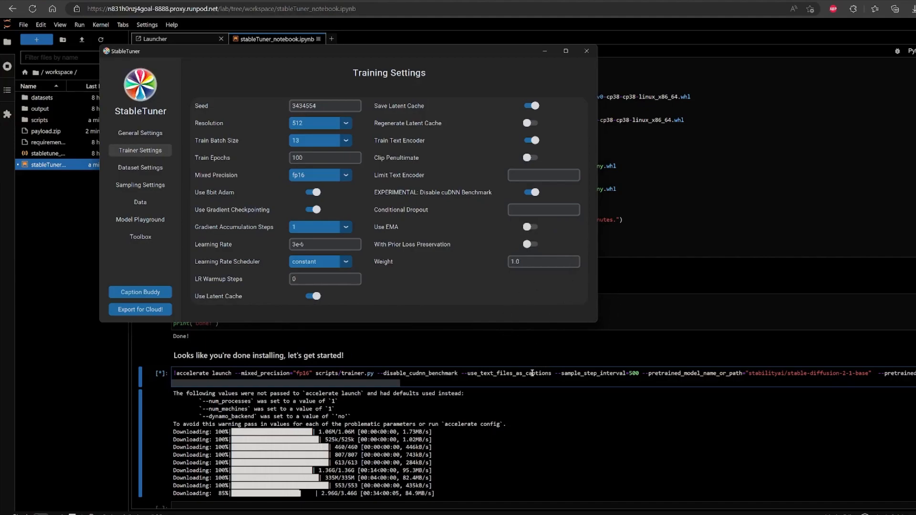
# Back in the notebook, review the launch cell rerunning and re-downloading the 1.36 GB model file.
pyautogui.click(586, 50)
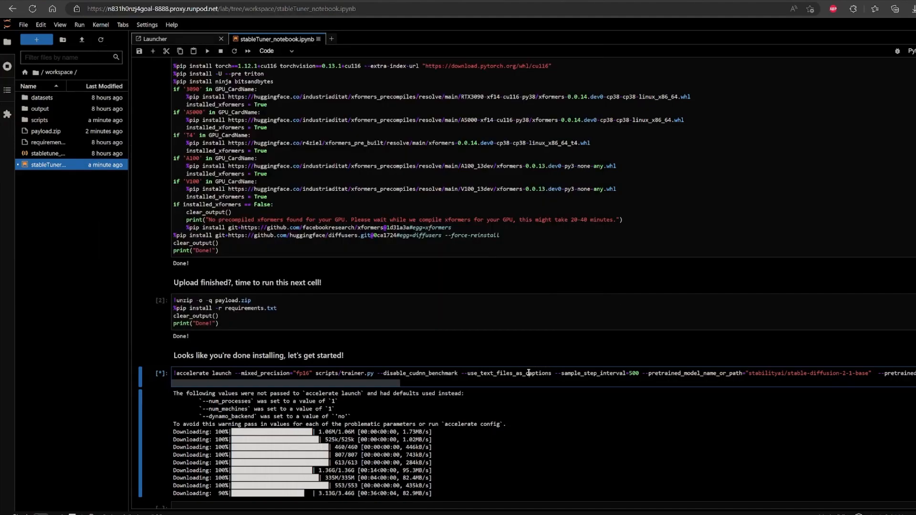
pyautogui.hscroll(3)
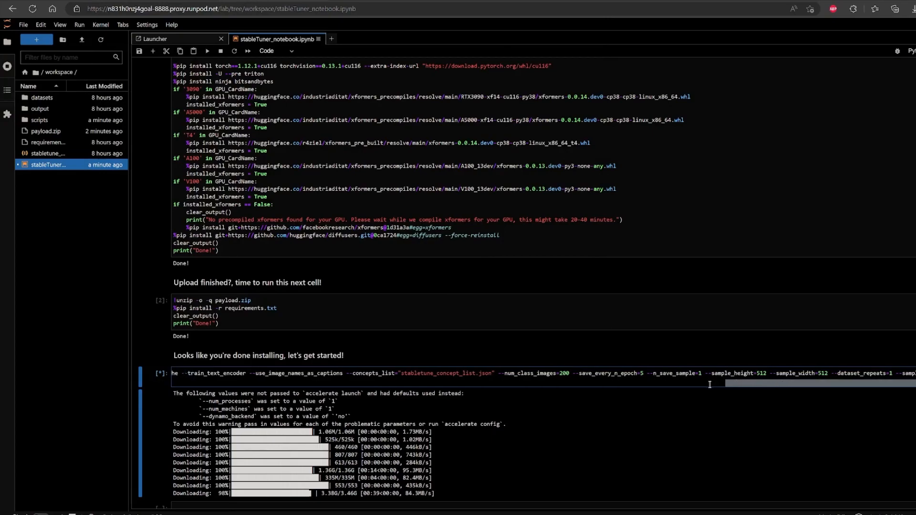
pyautogui.hscroll(3)
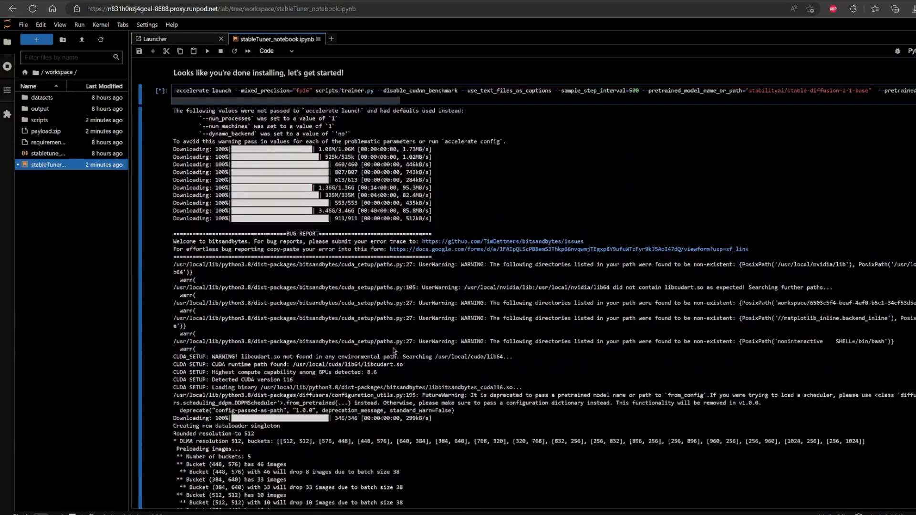
pyautogui.scroll(3)
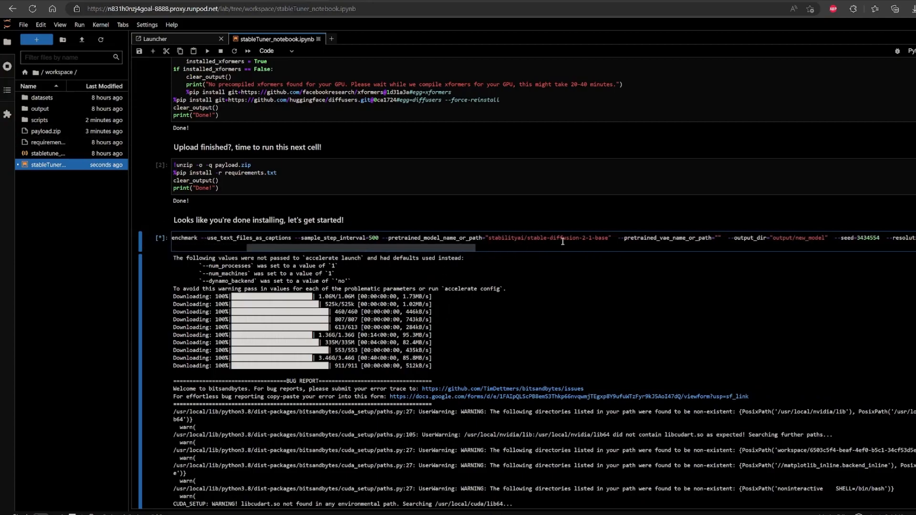
pyautogui.moveTo(450, 302)
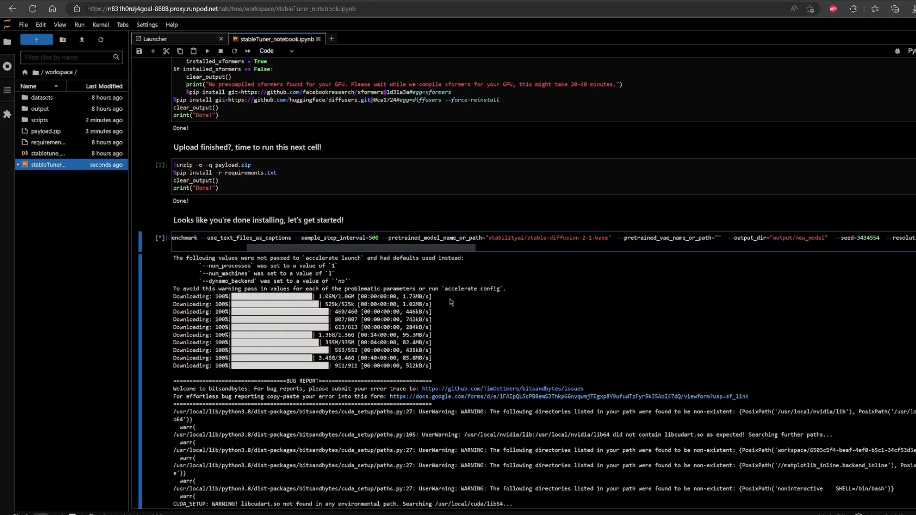
pyautogui.scroll(-3)
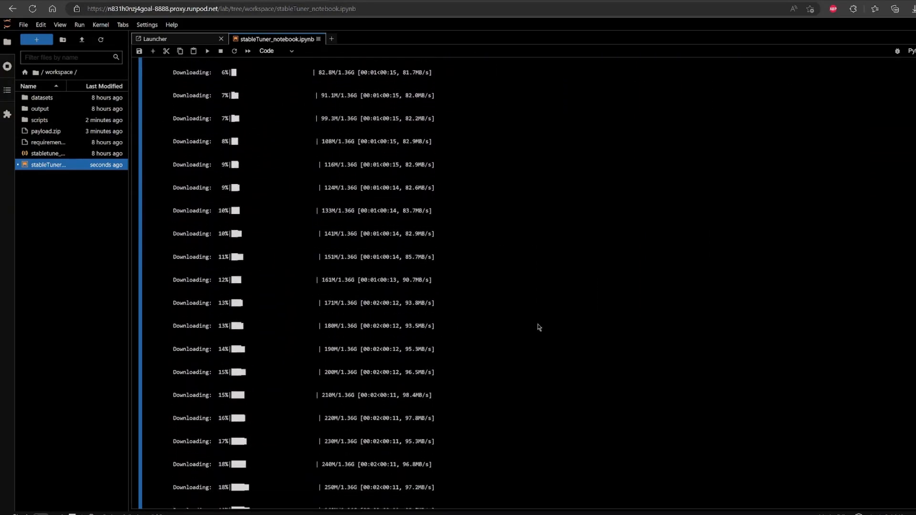
# Scroll to the end of the training log, reaching step 6 of 100 with samples in output/new_model/0.
pyautogui.scroll(3)
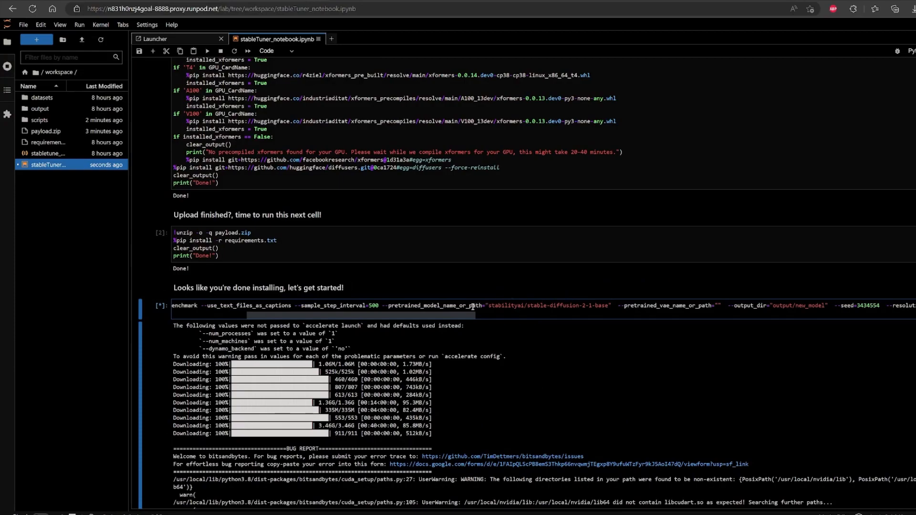
pyautogui.scroll(-3)
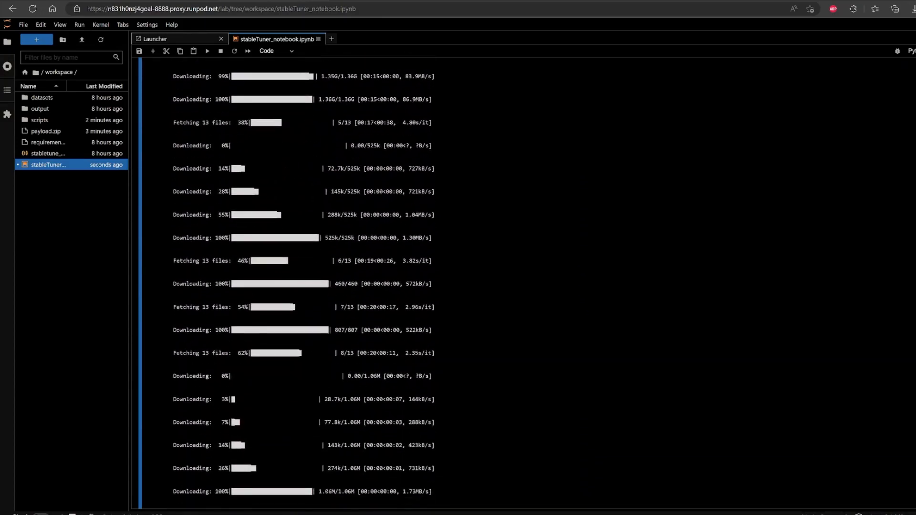
pyautogui.scroll(-3)
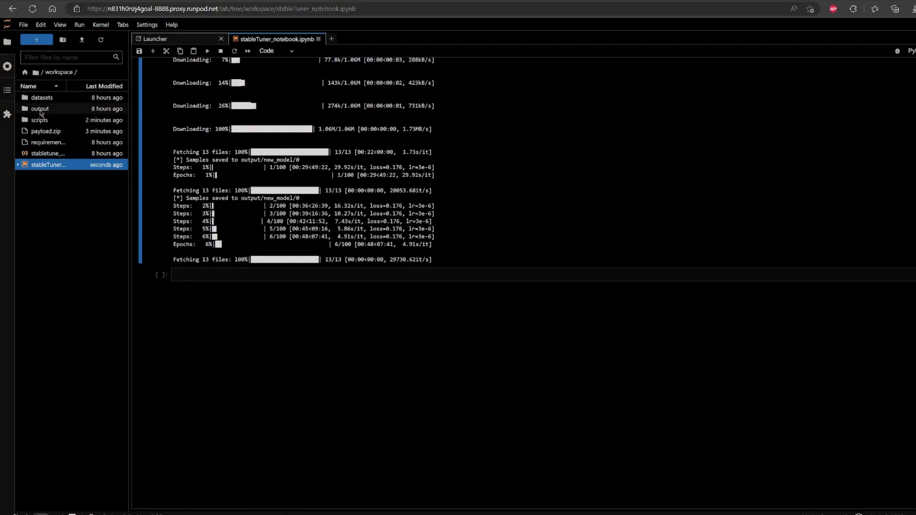
pyautogui.moveTo(39, 108)
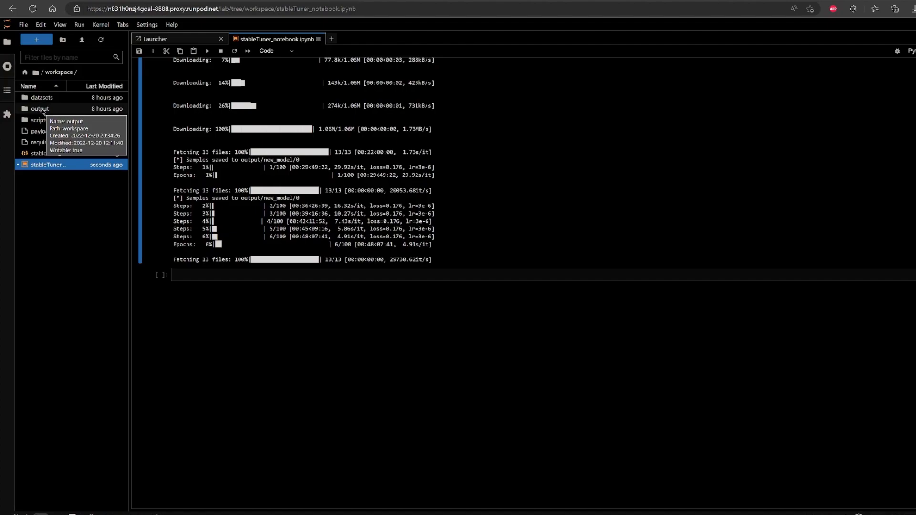
# Browse into output/new_model holding folders 0 and 5, with training at step 9 of 100.
pyautogui.click(39, 109)
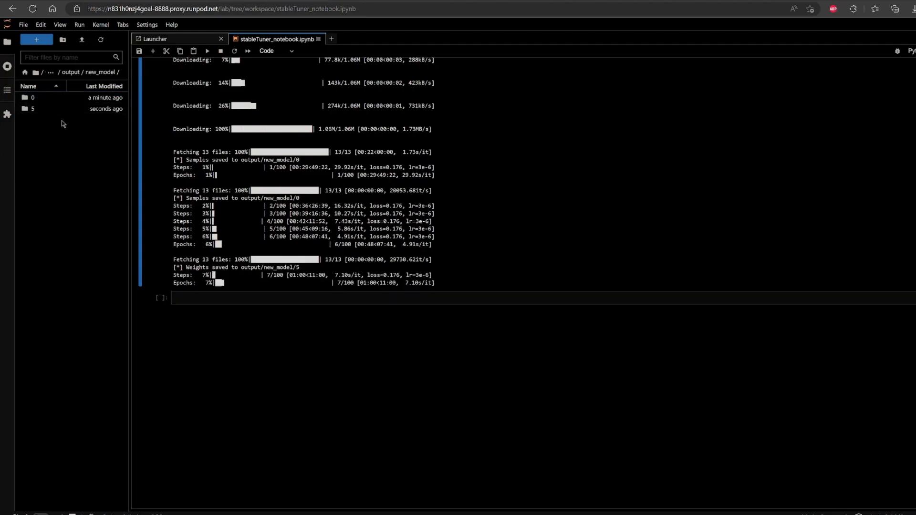
pyautogui.moveTo(293, 236)
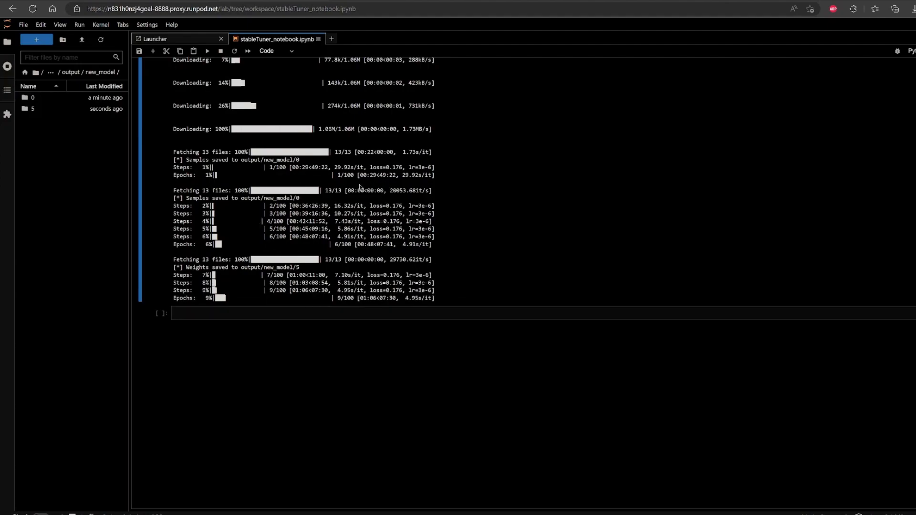
pyautogui.moveTo(465, 254)
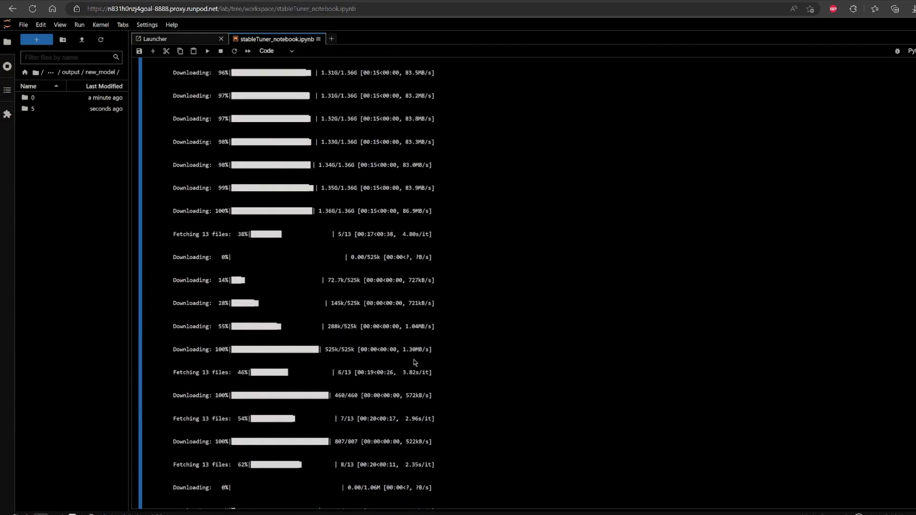
pyautogui.scroll(3)
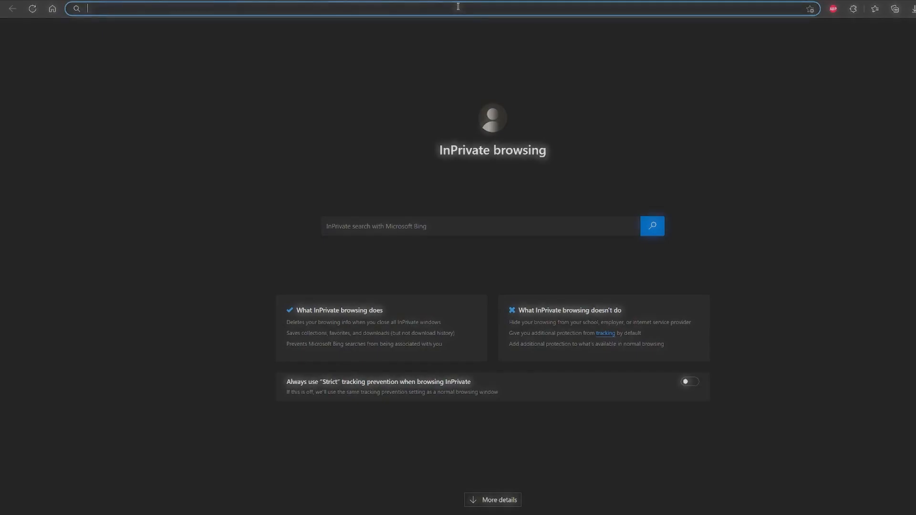
# At colab.research.google.com, upload stableTuner_notebook.ipynb from exports/new_model and open it.
pyautogui.click(458, 269)
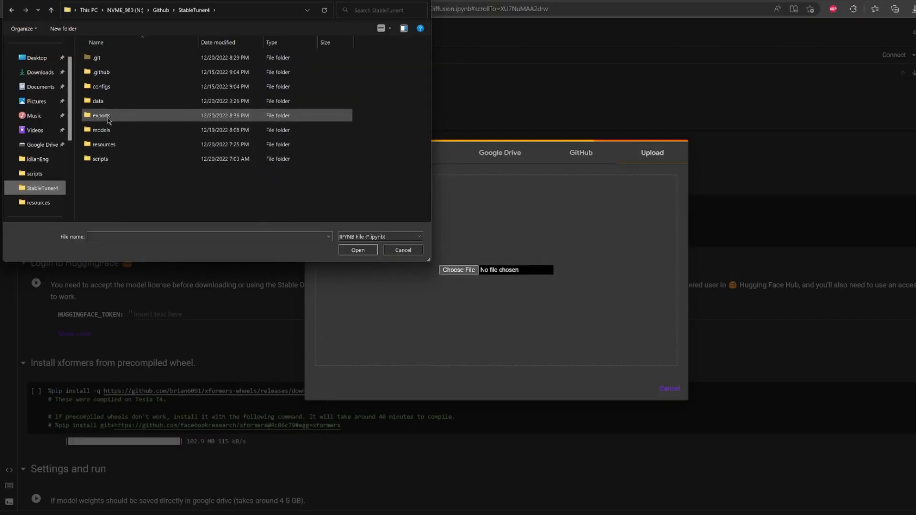
pyautogui.doubleClick(100, 115)
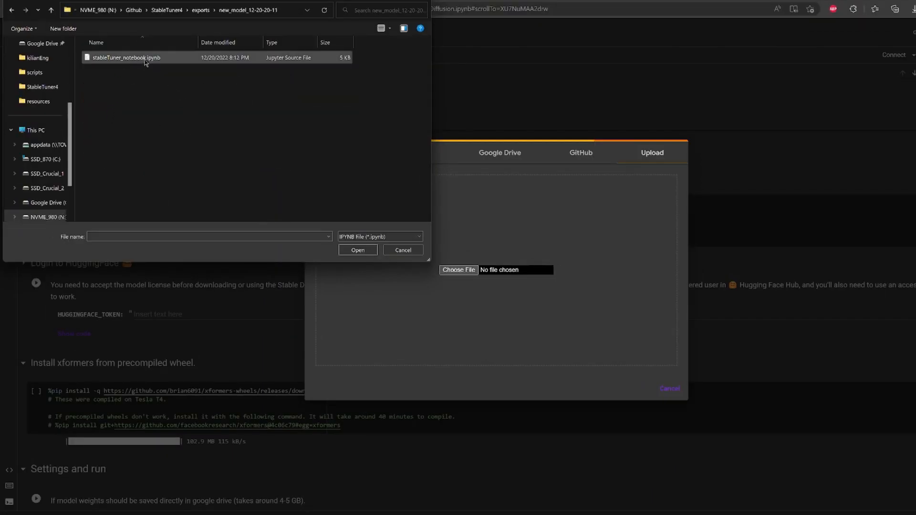
pyautogui.click(358, 251)
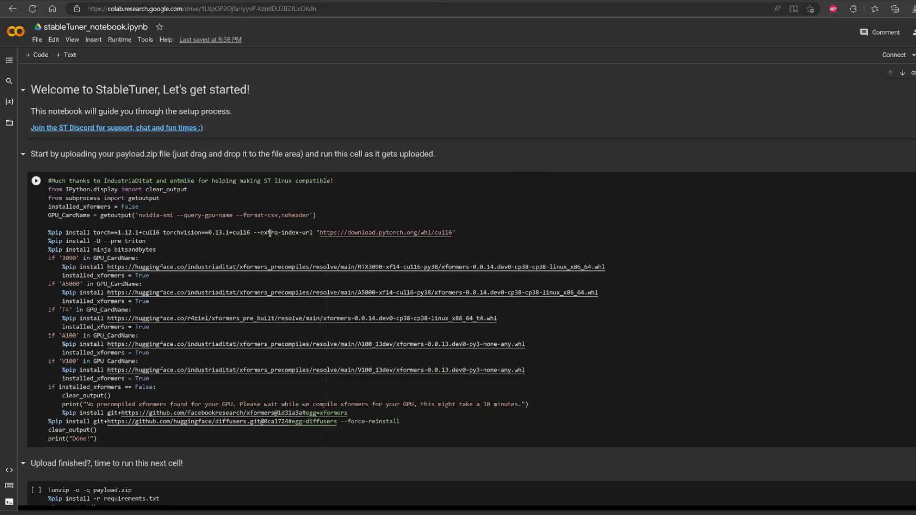
# Connect a Colab runtime via the Files sidebar so the sample_data folder appears.
pyautogui.click(8, 123)
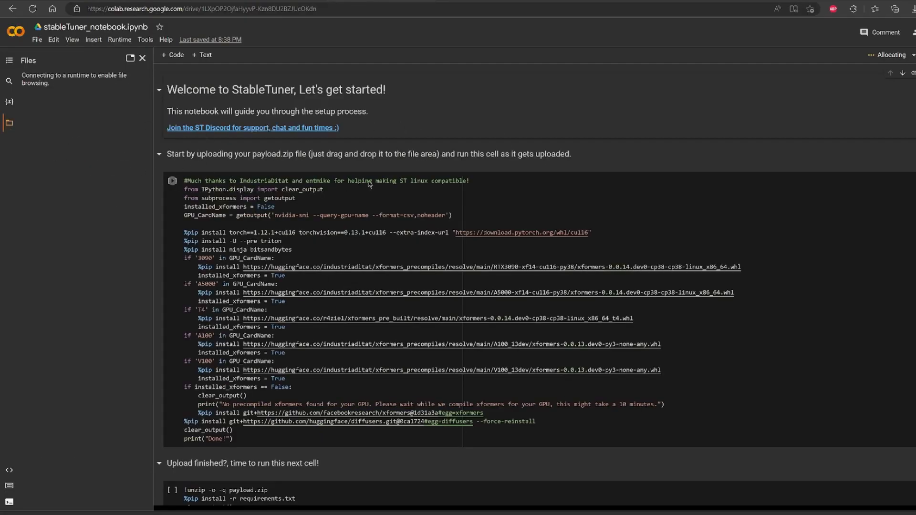
pyautogui.click(171, 180)
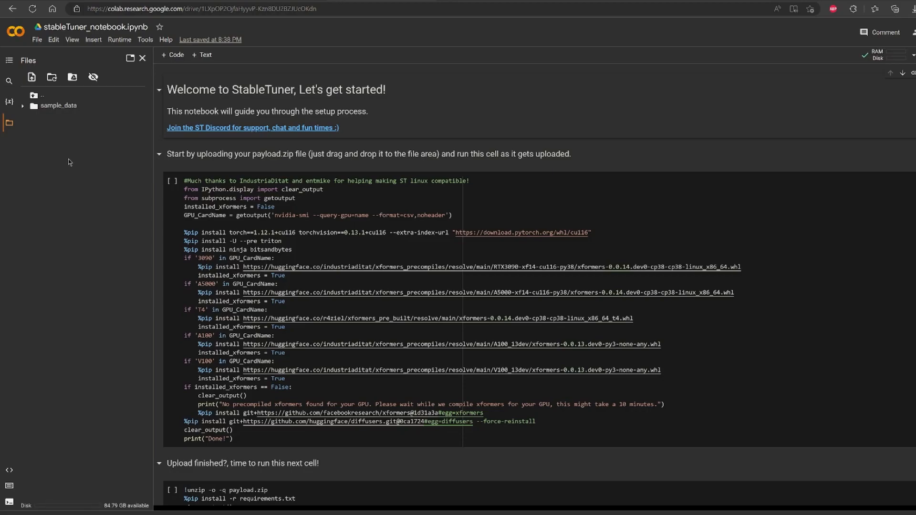
pyautogui.scroll(-3)
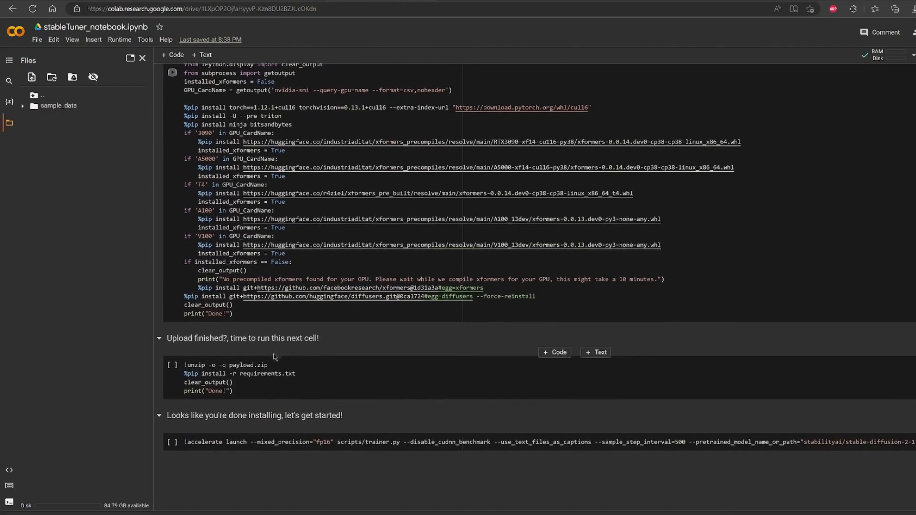
pyautogui.scroll(3)
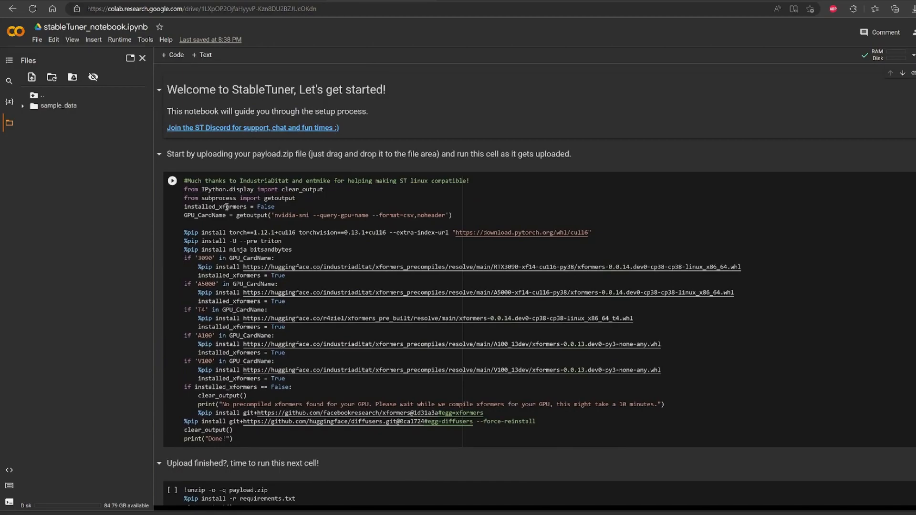
pyautogui.scroll(-3)
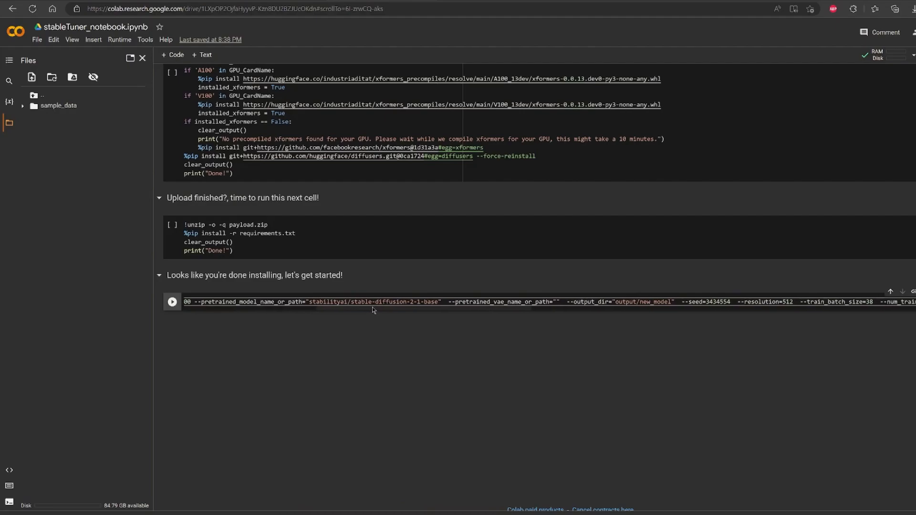
# Review the unzip cell and the long accelerate launch training command with its parameters.
pyautogui.hscroll(3)
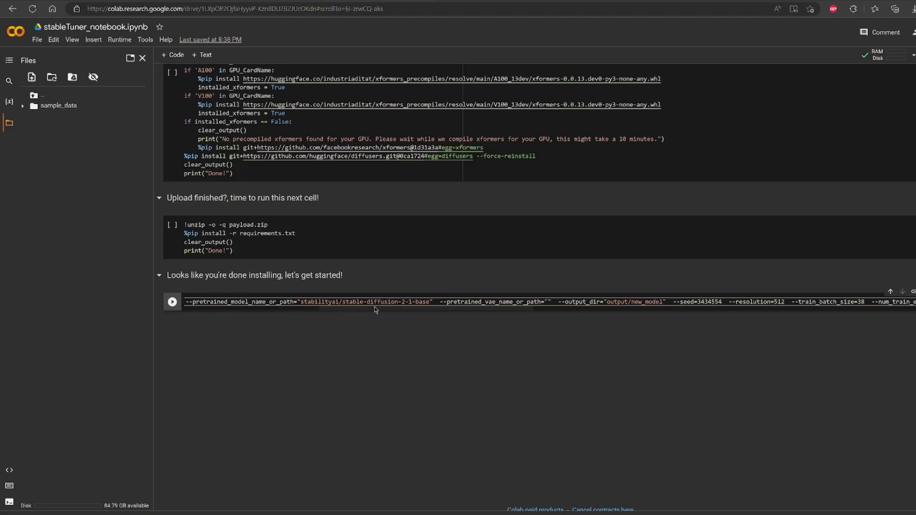
pyautogui.hscroll(3)
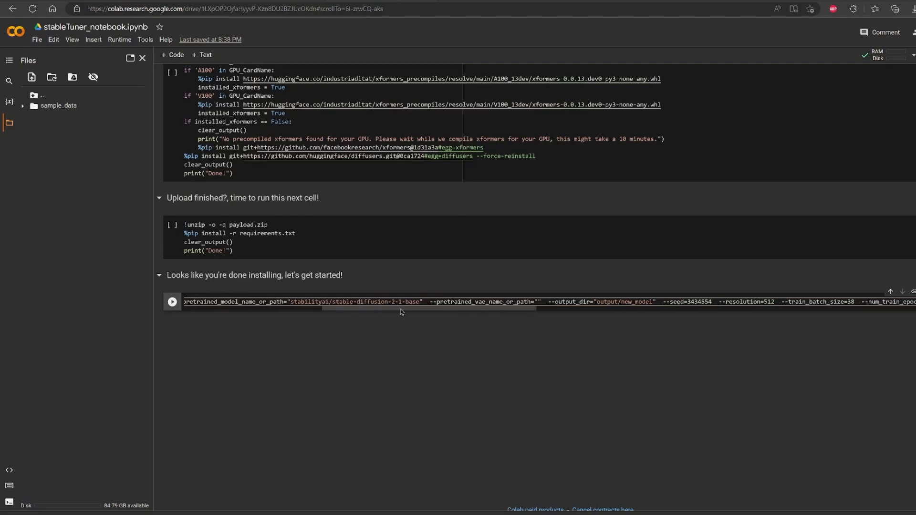
pyautogui.hscroll(3)
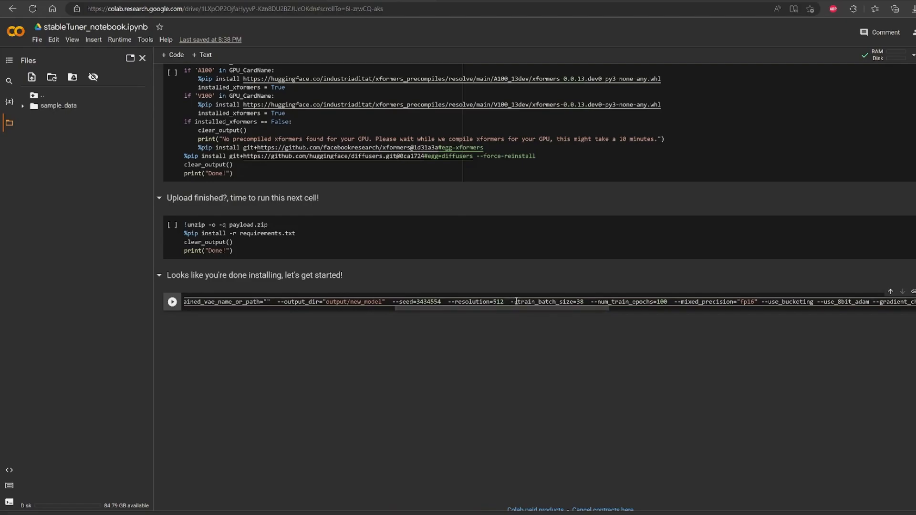
pyautogui.hscroll(3)
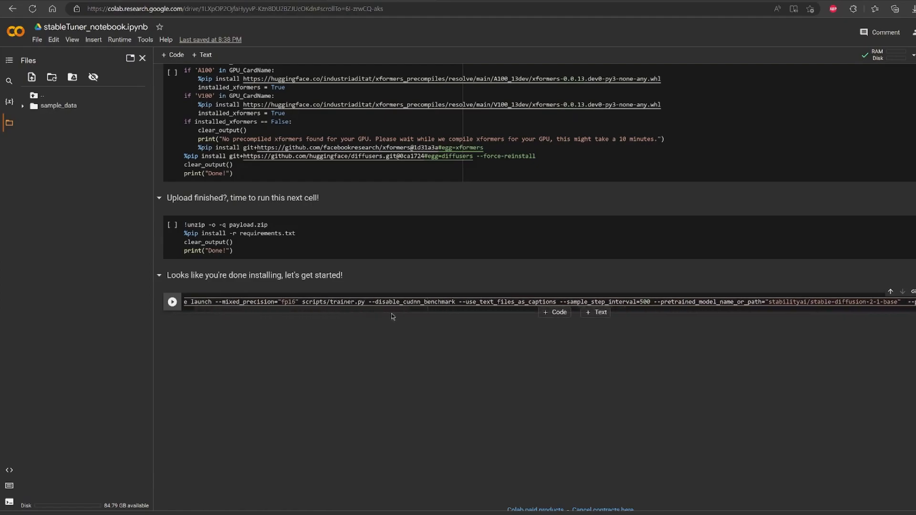
pyautogui.scroll(3)
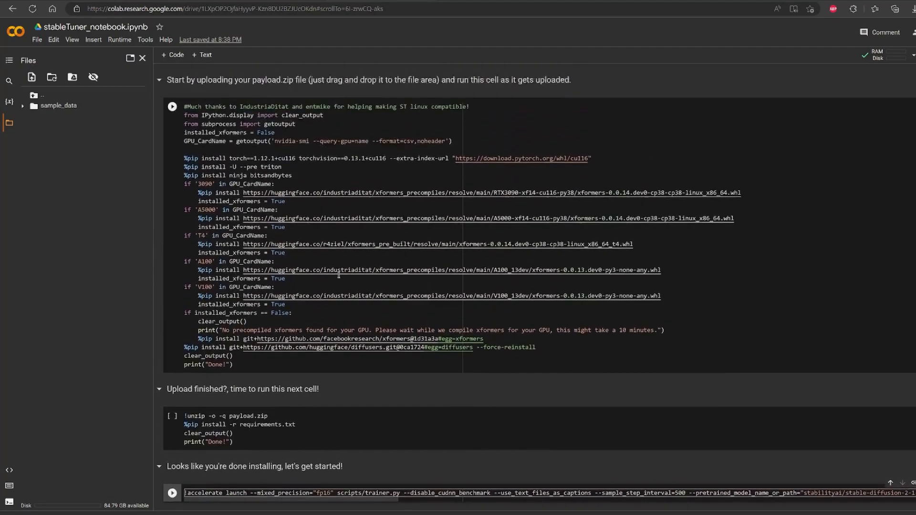
pyautogui.scroll(3)
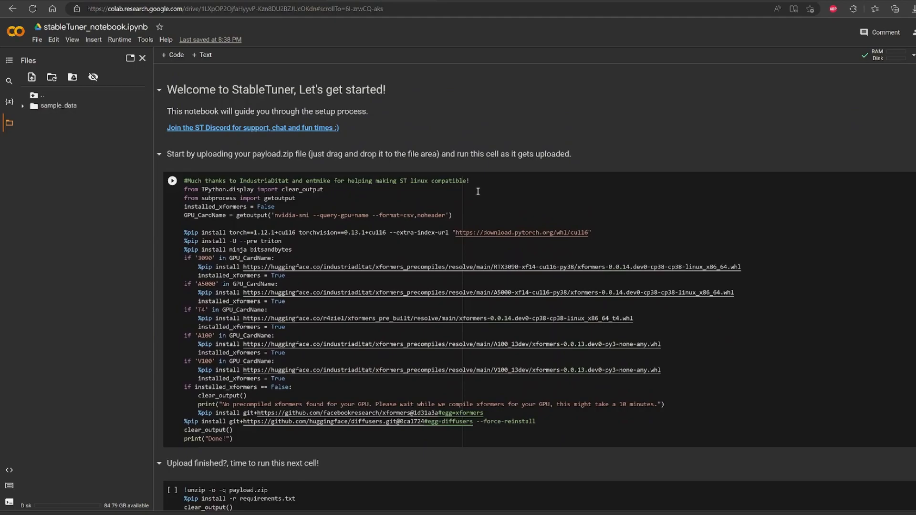
pyautogui.moveTo(280, 193)
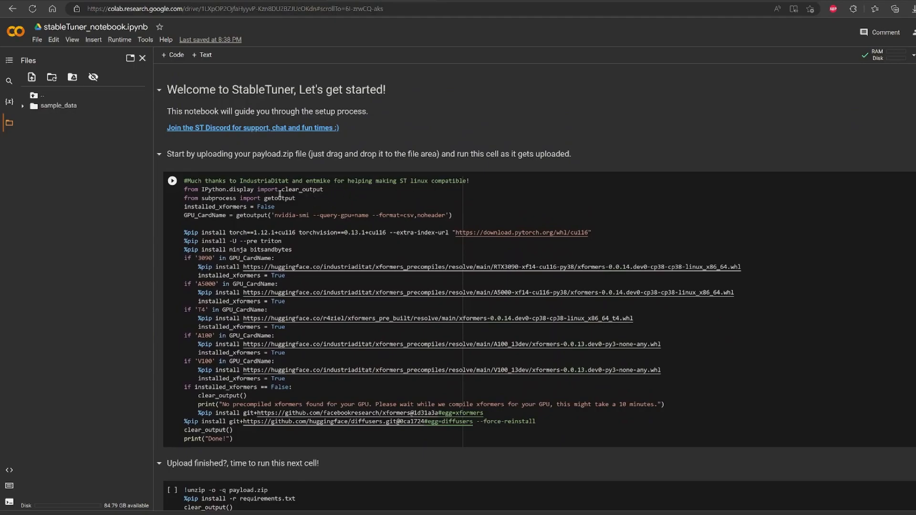
pyautogui.moveTo(341, 204)
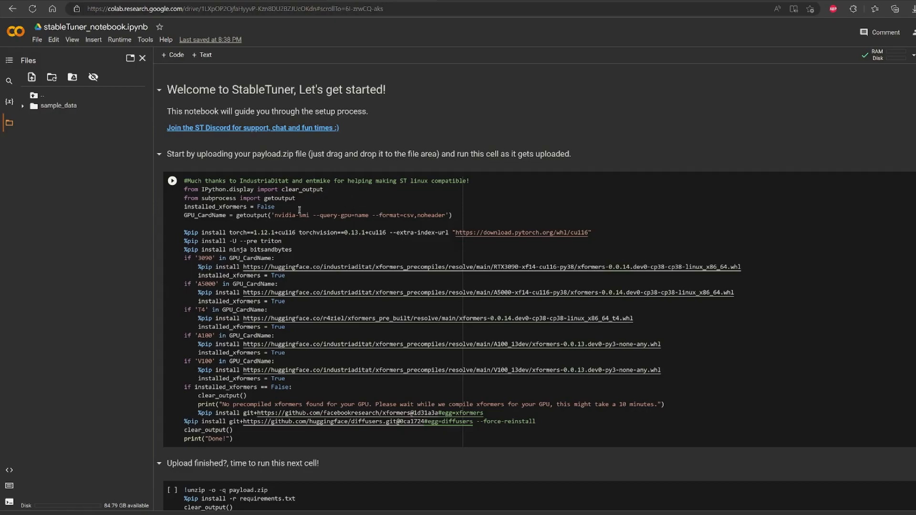
pyautogui.moveTo(476, 182)
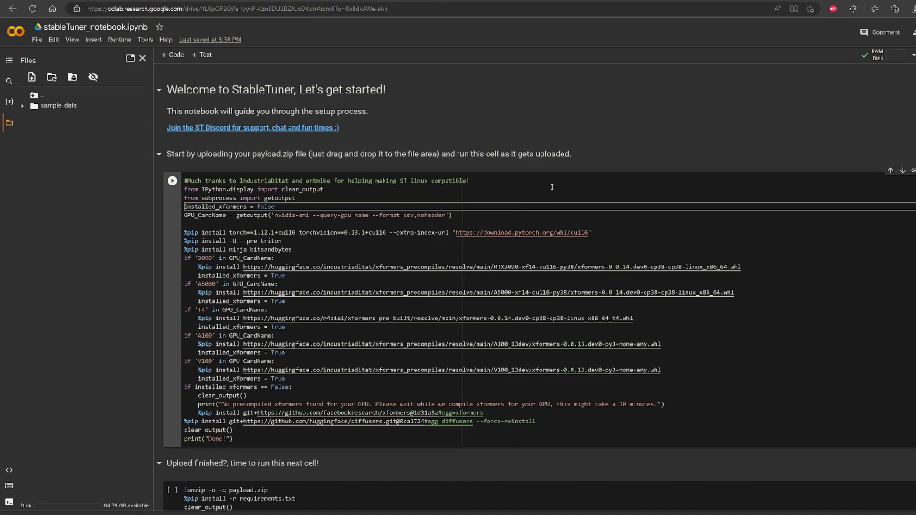
pyautogui.moveTo(256, 167)
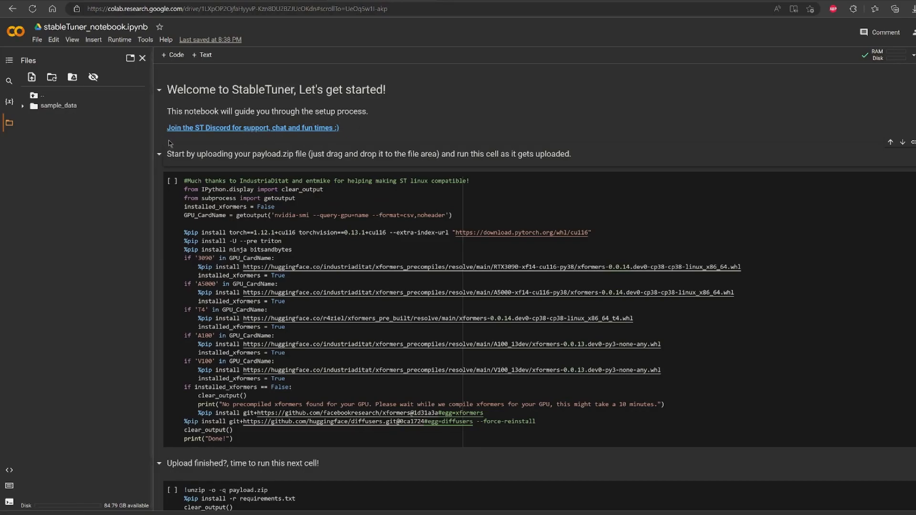
pyautogui.moveTo(172, 145)
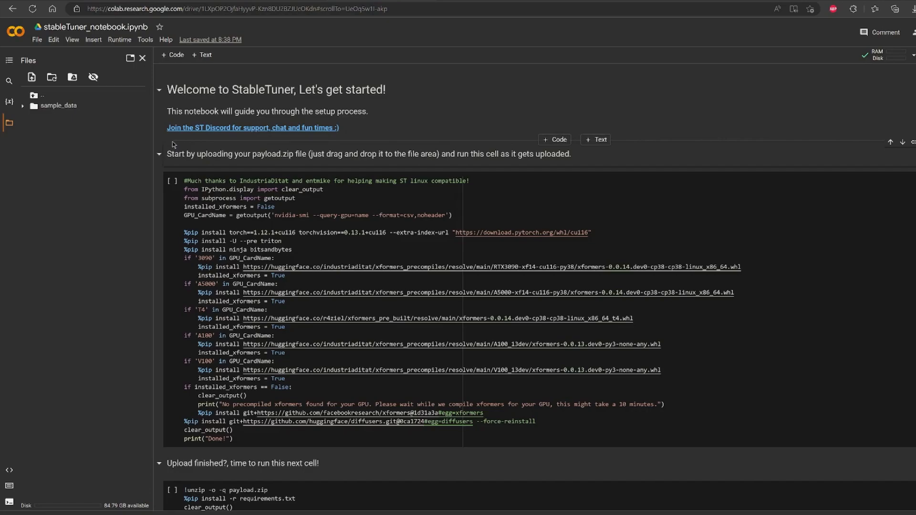
pyautogui.moveTo(494, 131)
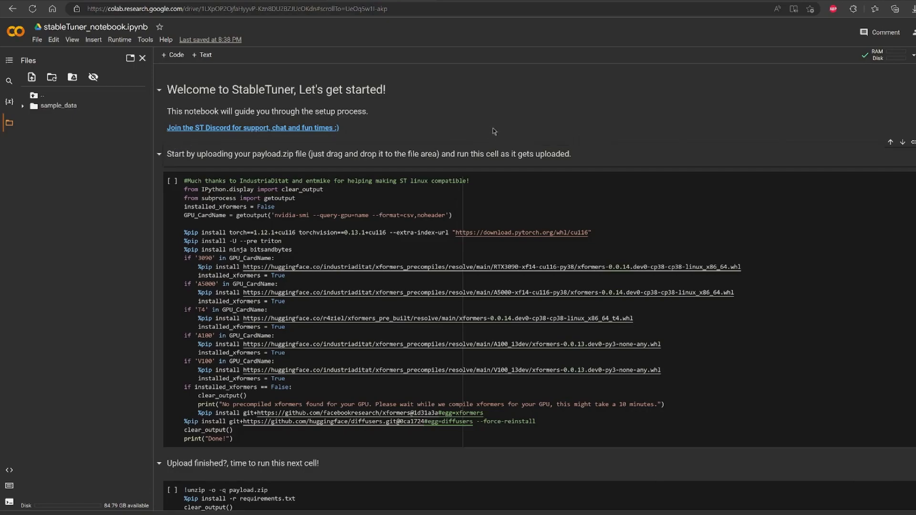
pyautogui.moveTo(353, 126)
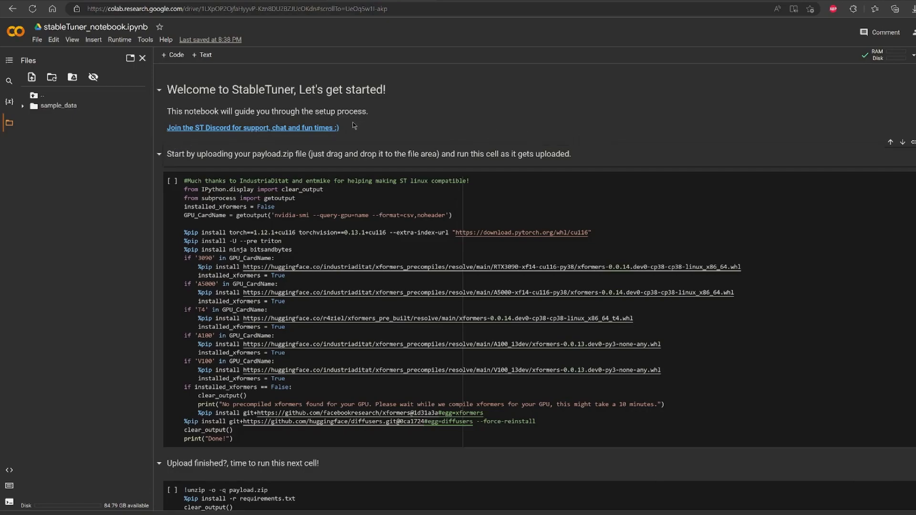
pyautogui.moveTo(431, 115)
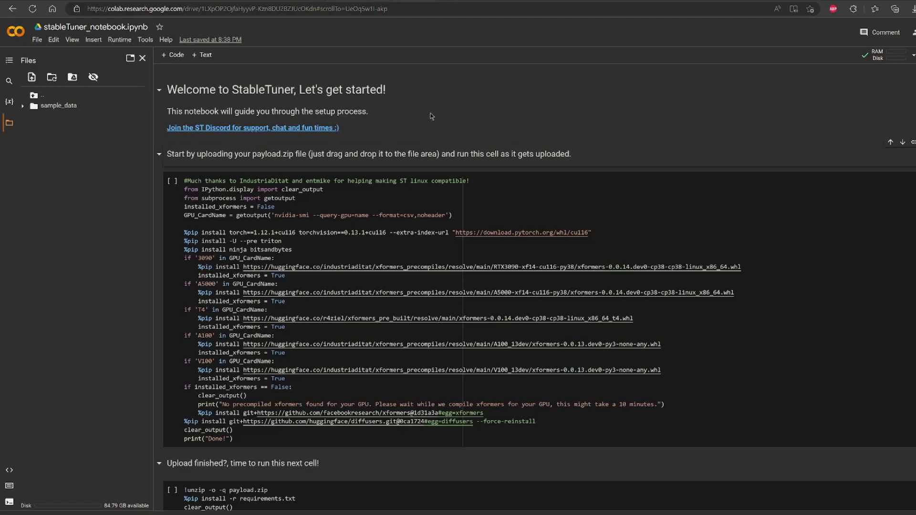